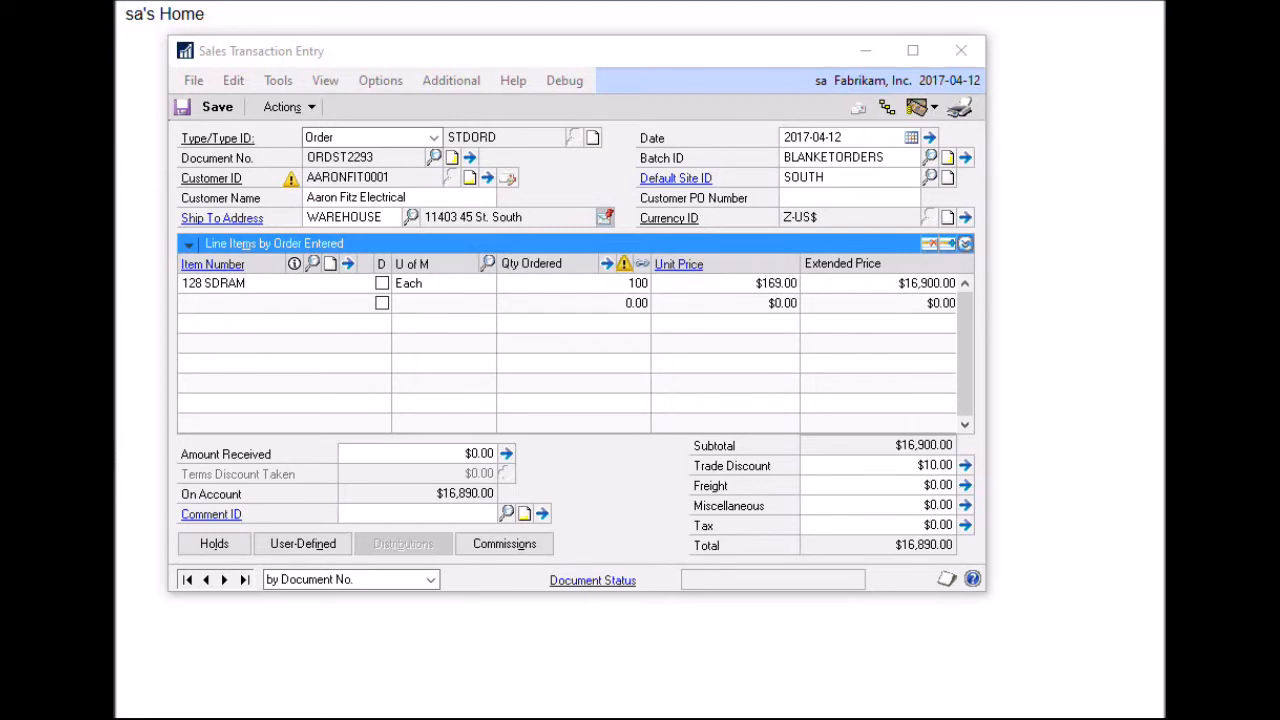
mouse_move(1062, 420)
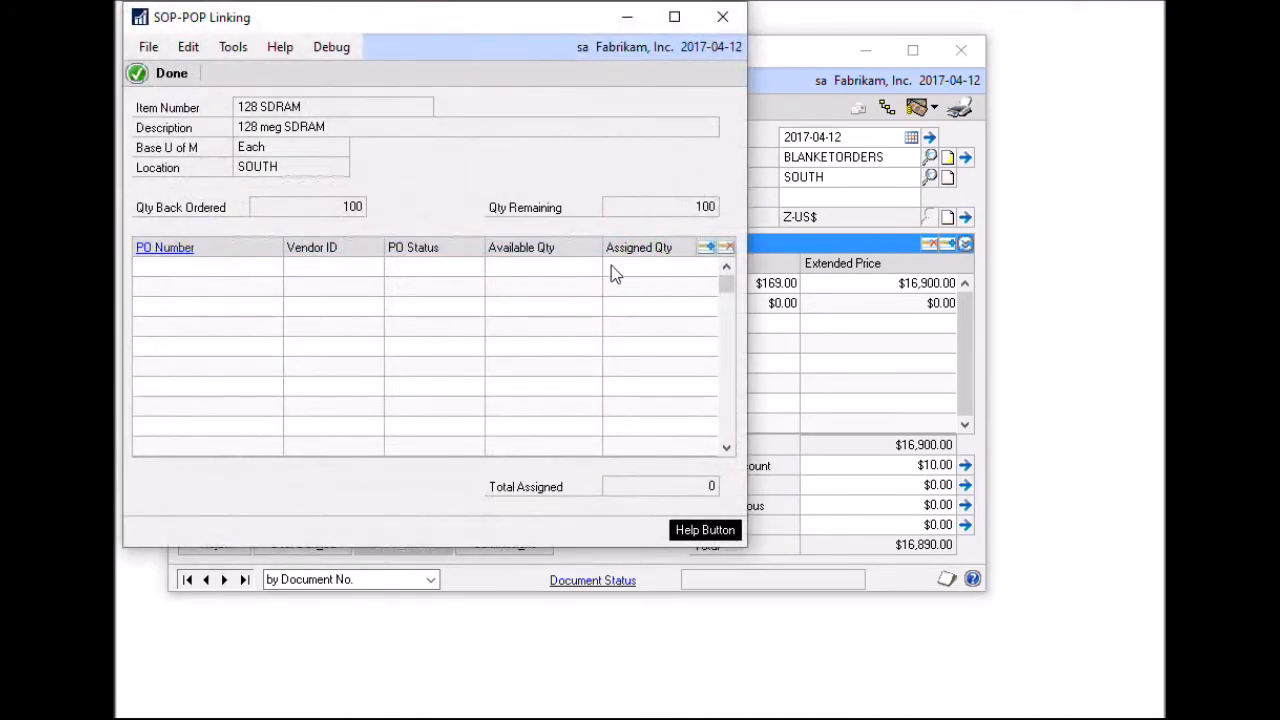
mouse_move(576, 274)
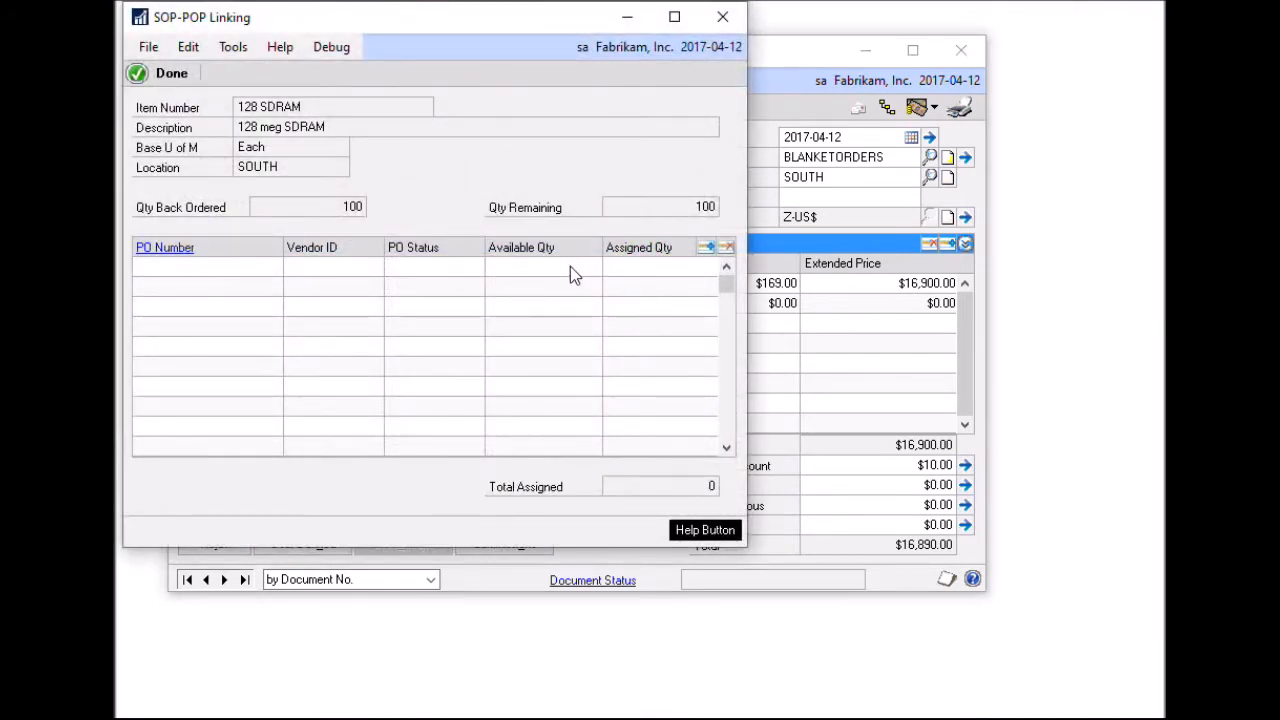
mouse_move(428, 230)
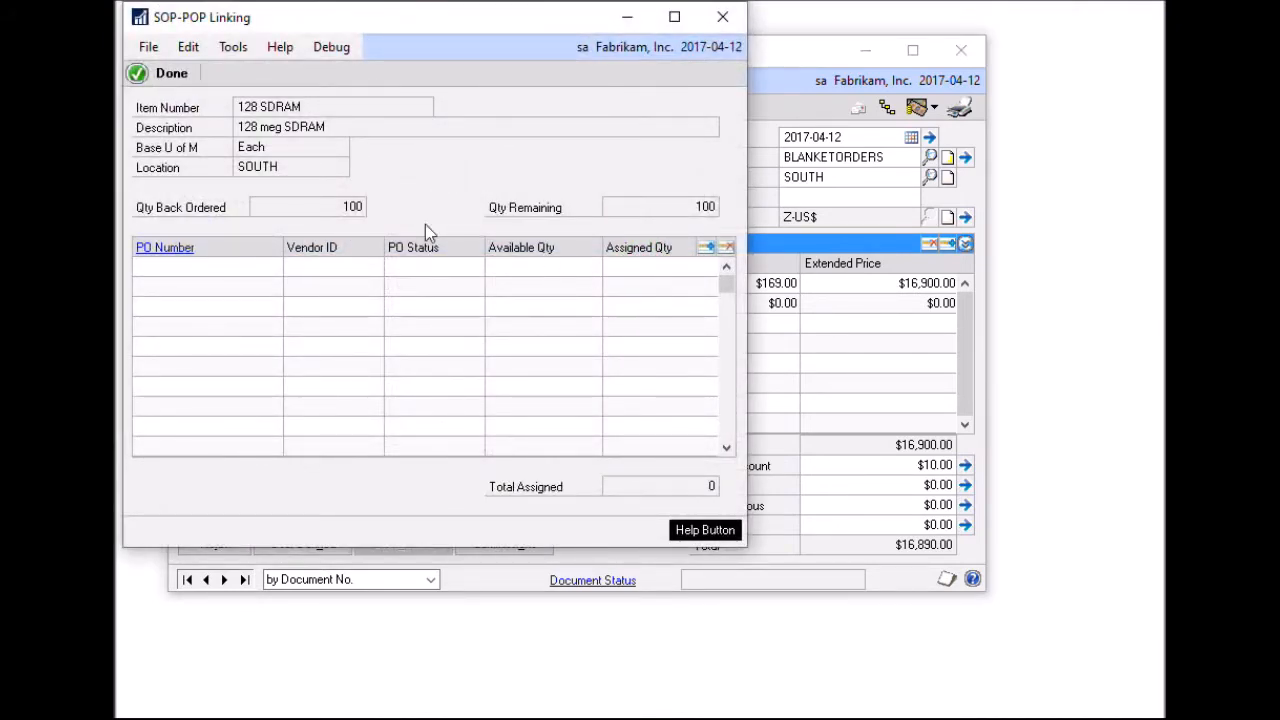
mouse_move(344, 212)
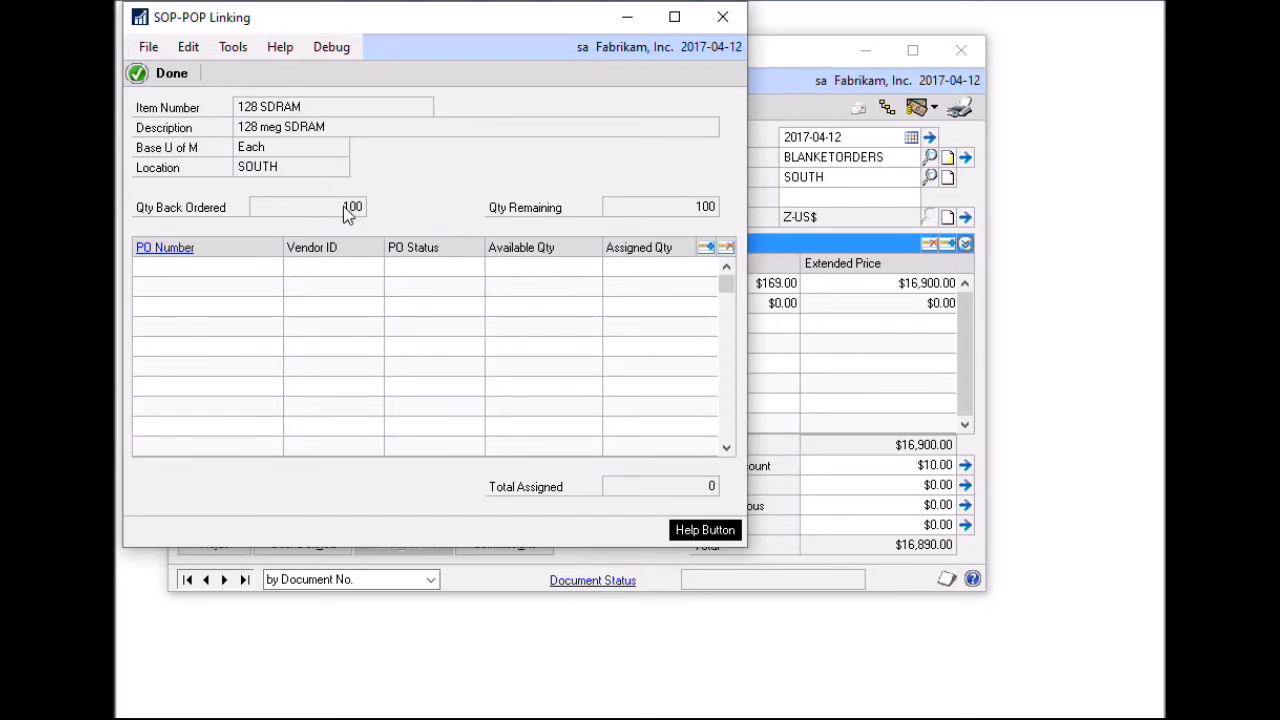
mouse_move(698, 224)
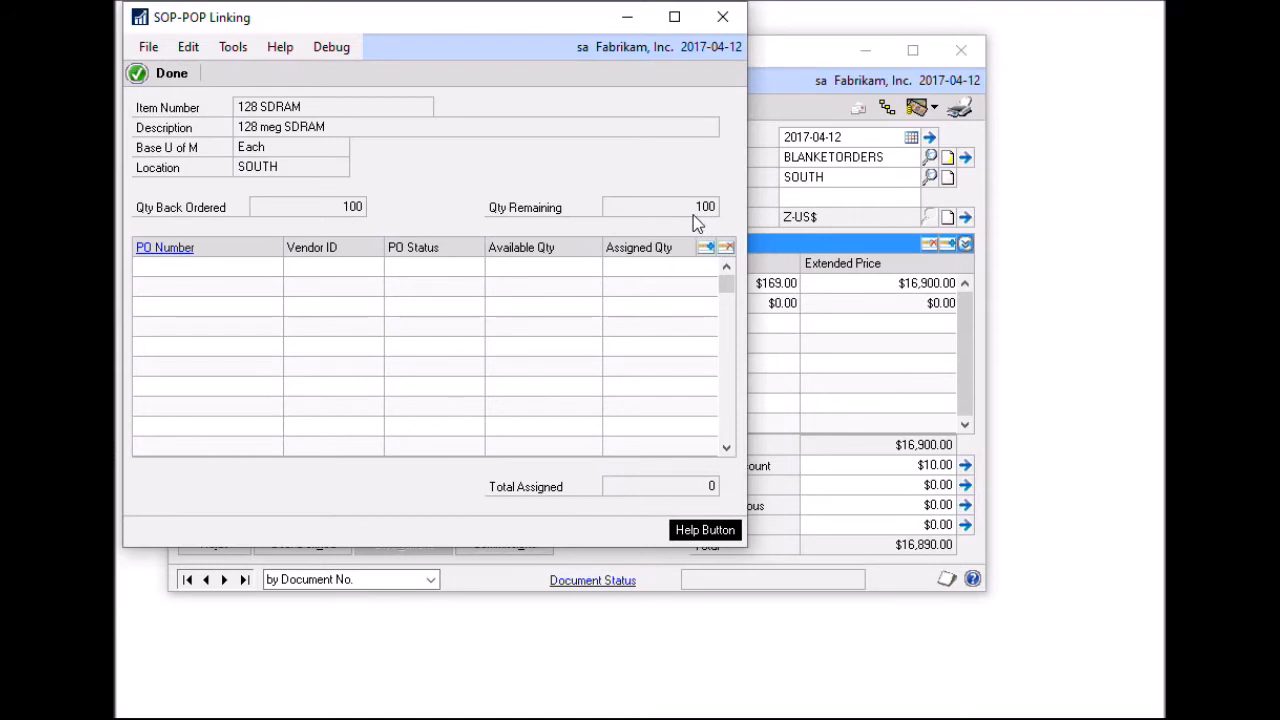
mouse_move(686, 234)
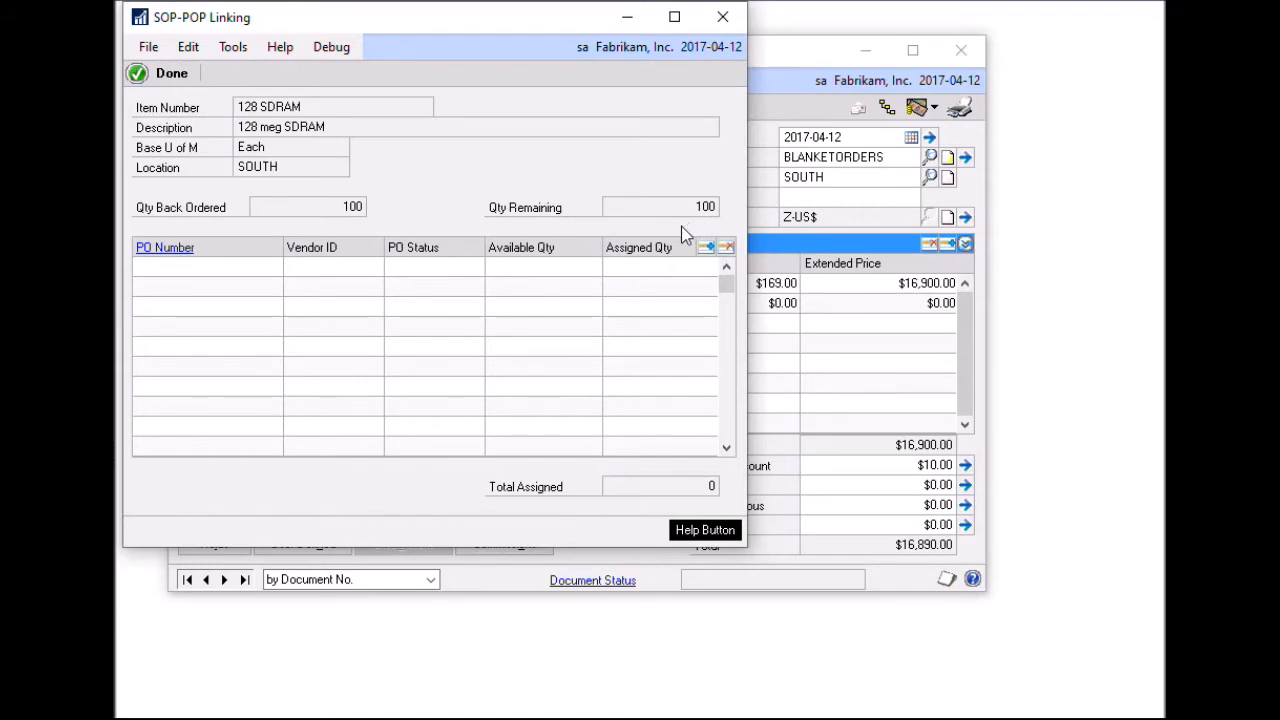
mouse_move(692, 258)
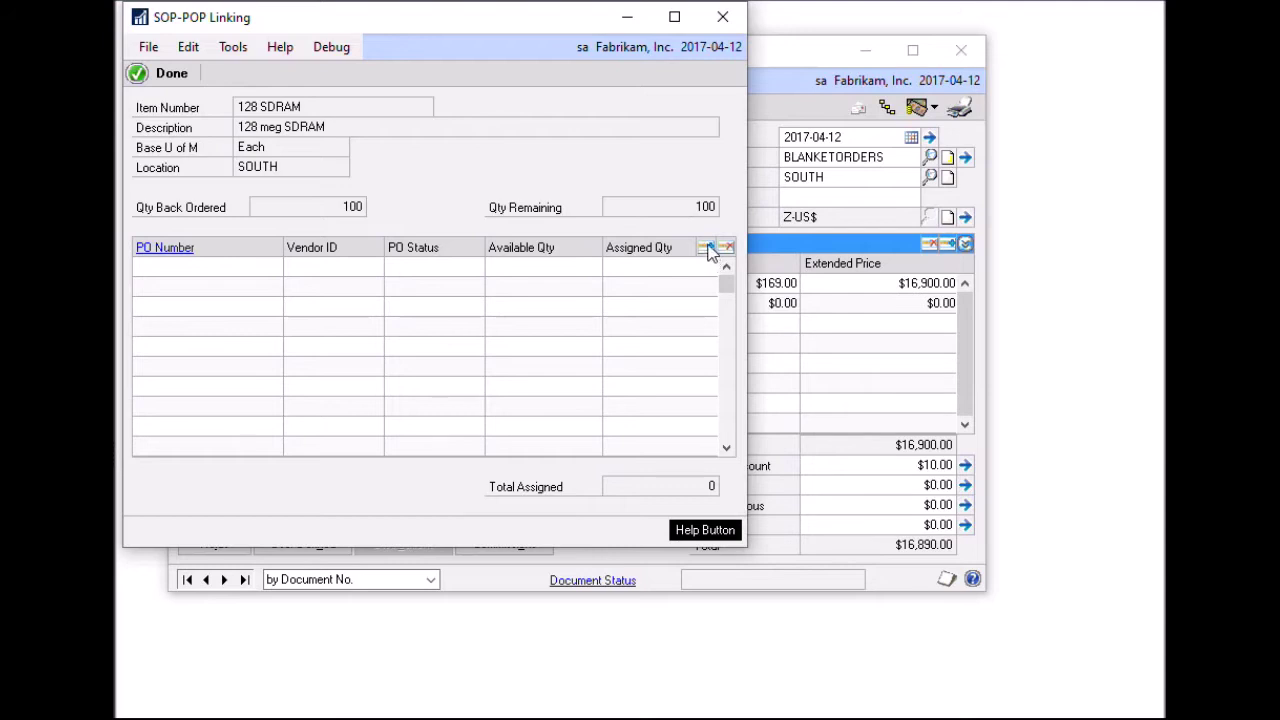
List the purchase orders available for 128 SDRAM sorted by PO number, reaching PO2163–PO2165.
left_click(708, 248)
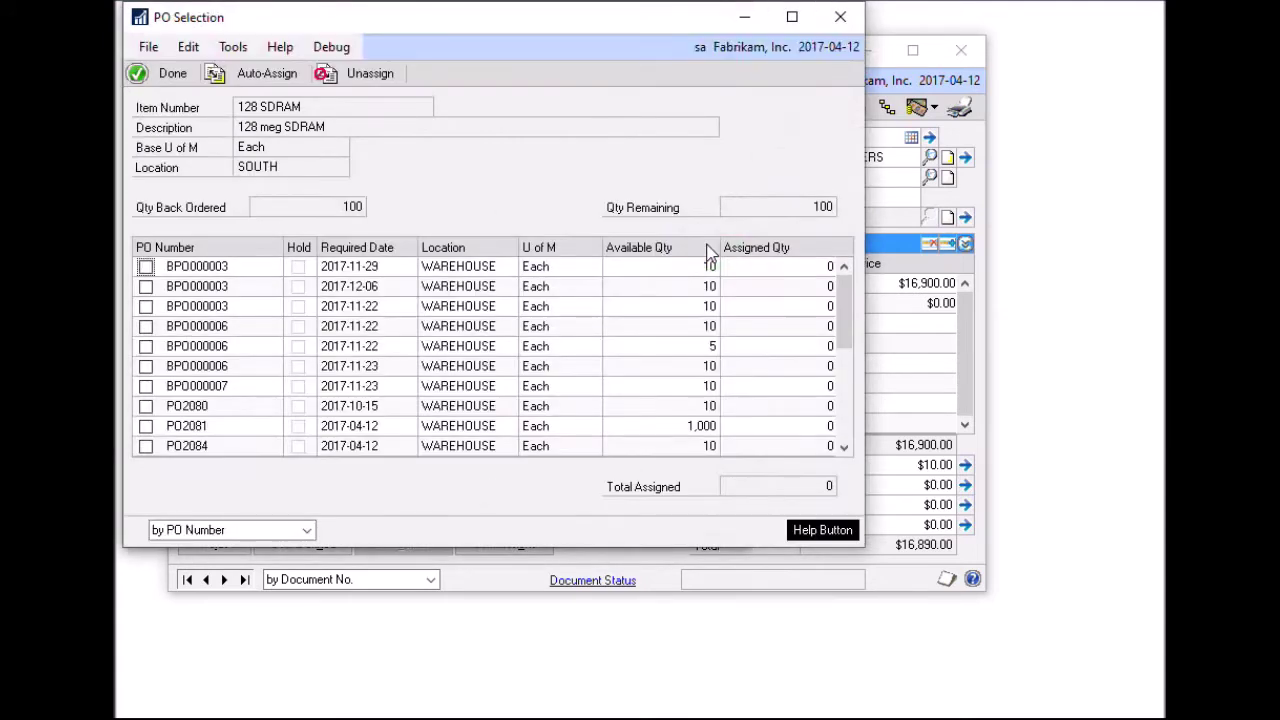
mouse_move(500, 248)
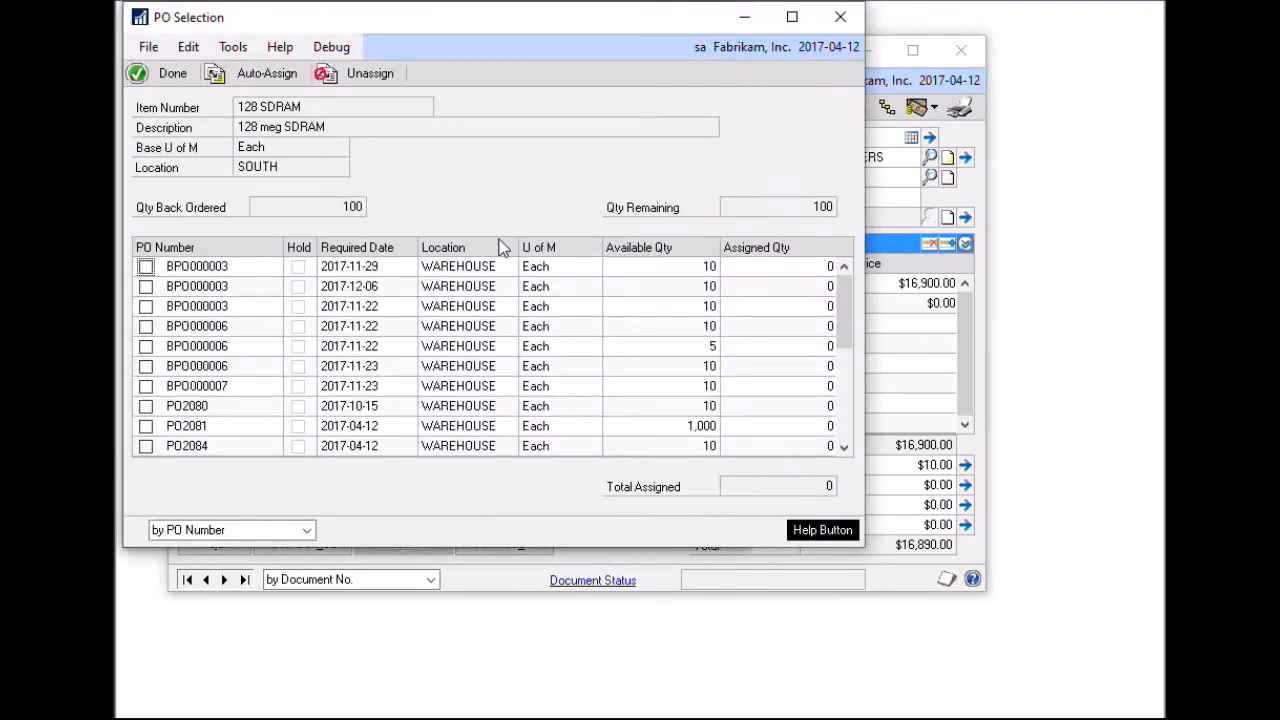
mouse_move(496, 258)
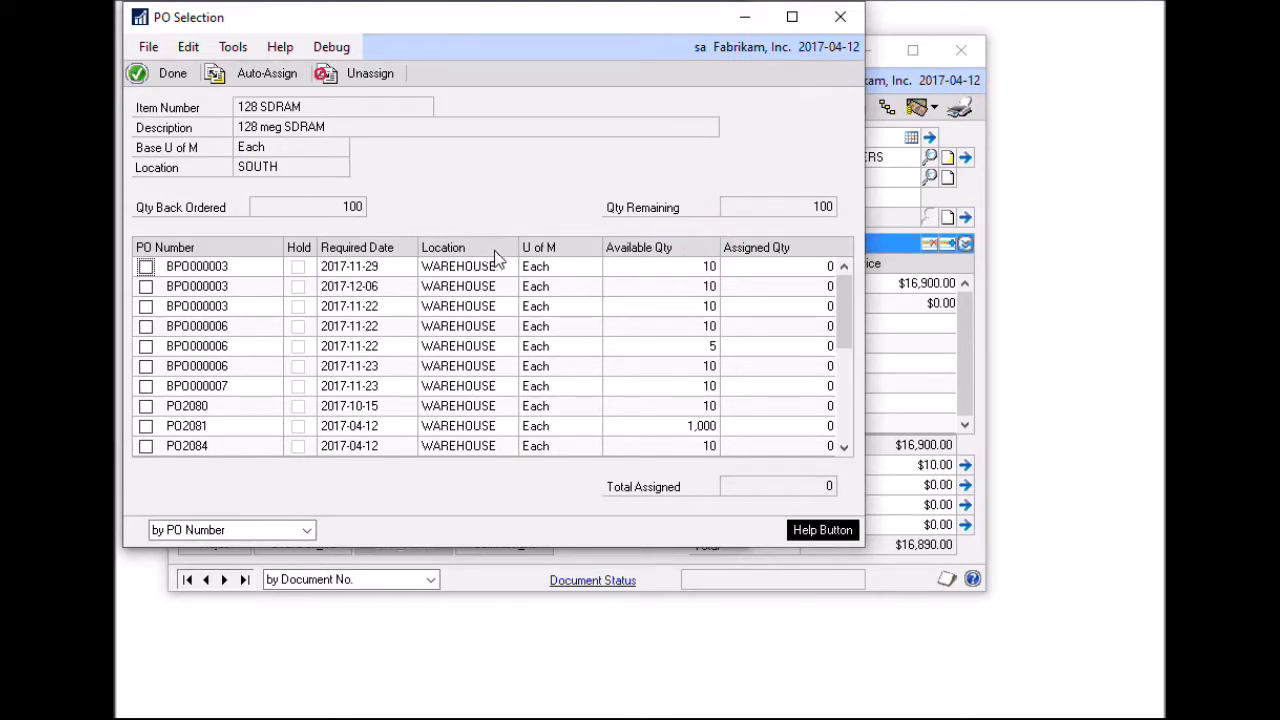
mouse_move(580, 300)
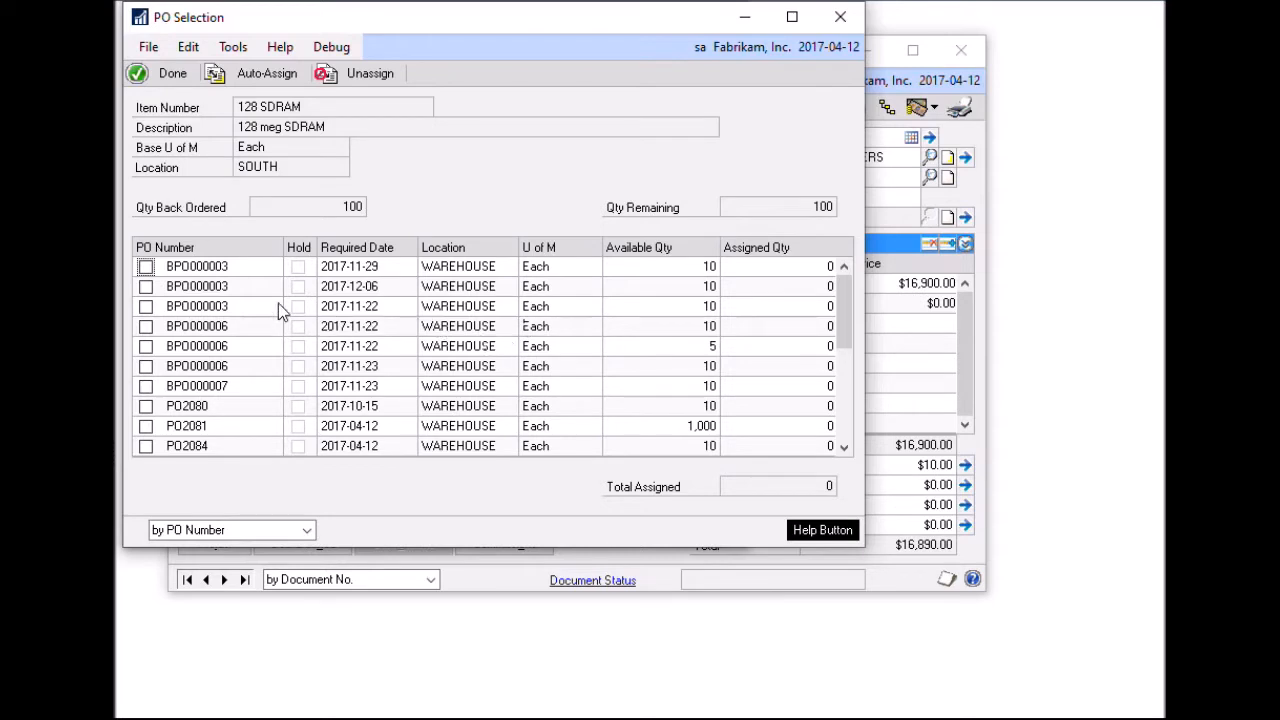
mouse_move(256, 542)
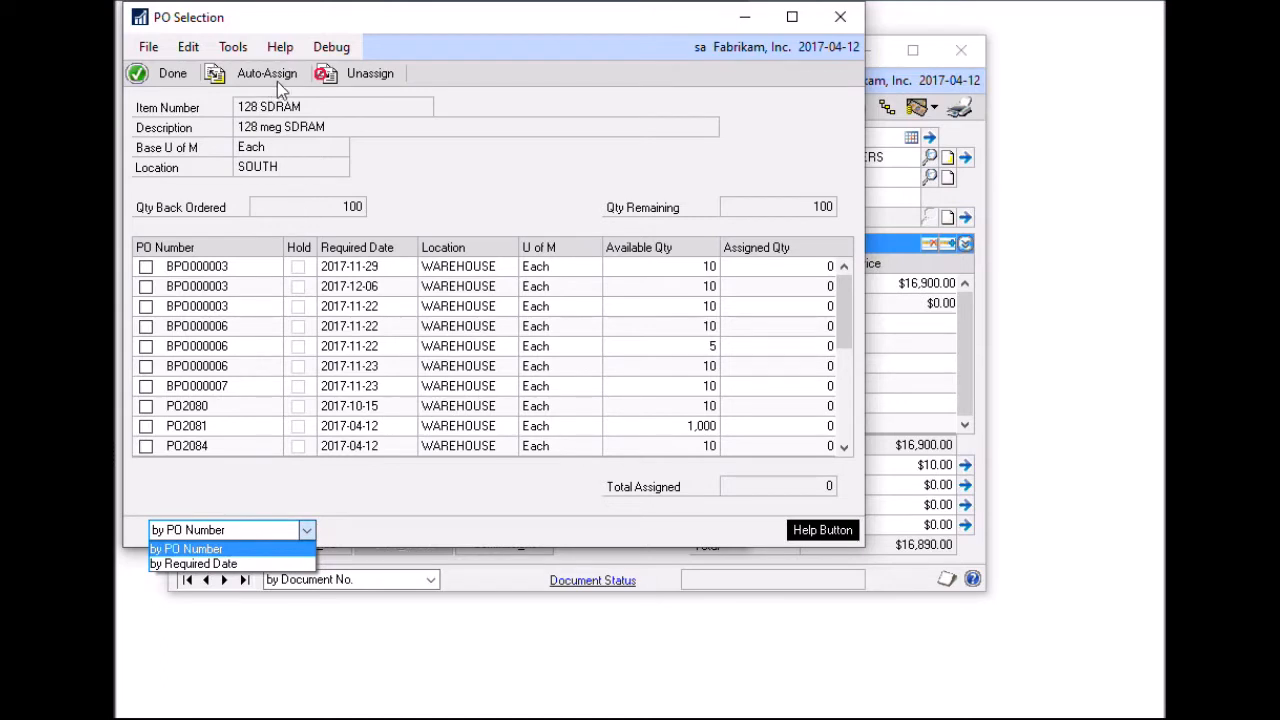
mouse_move(290, 96)
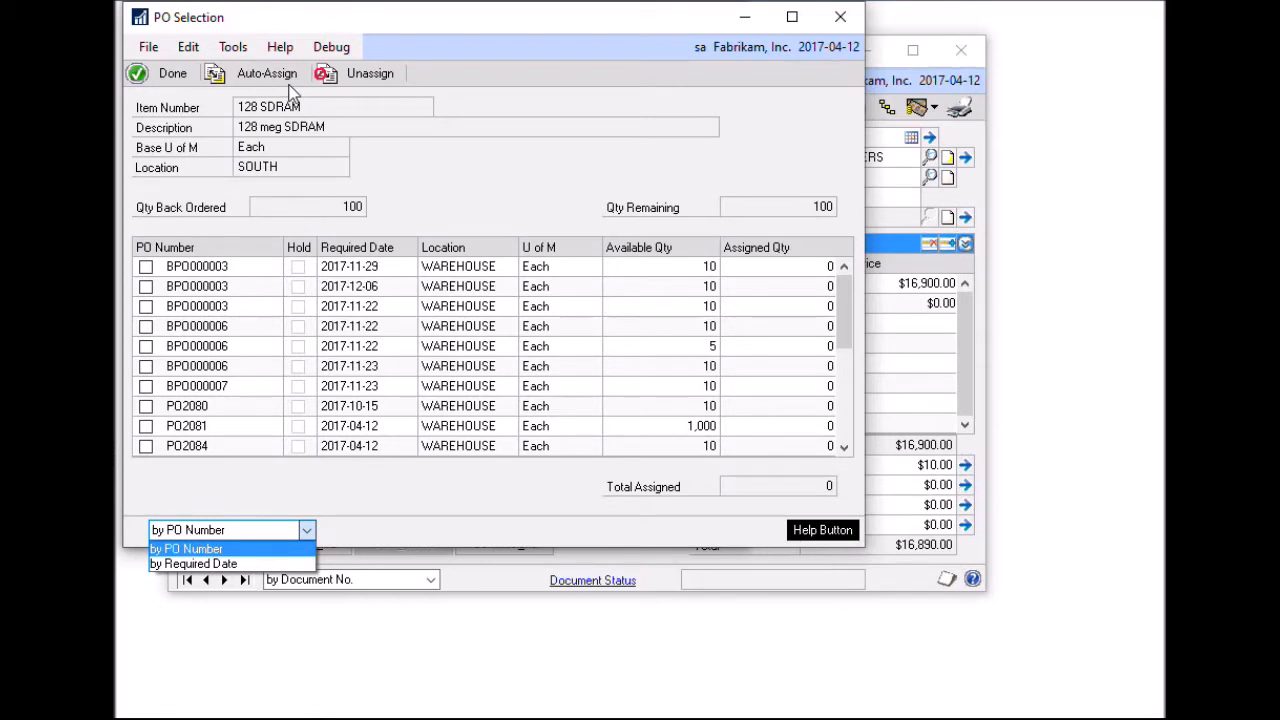
mouse_move(324, 130)
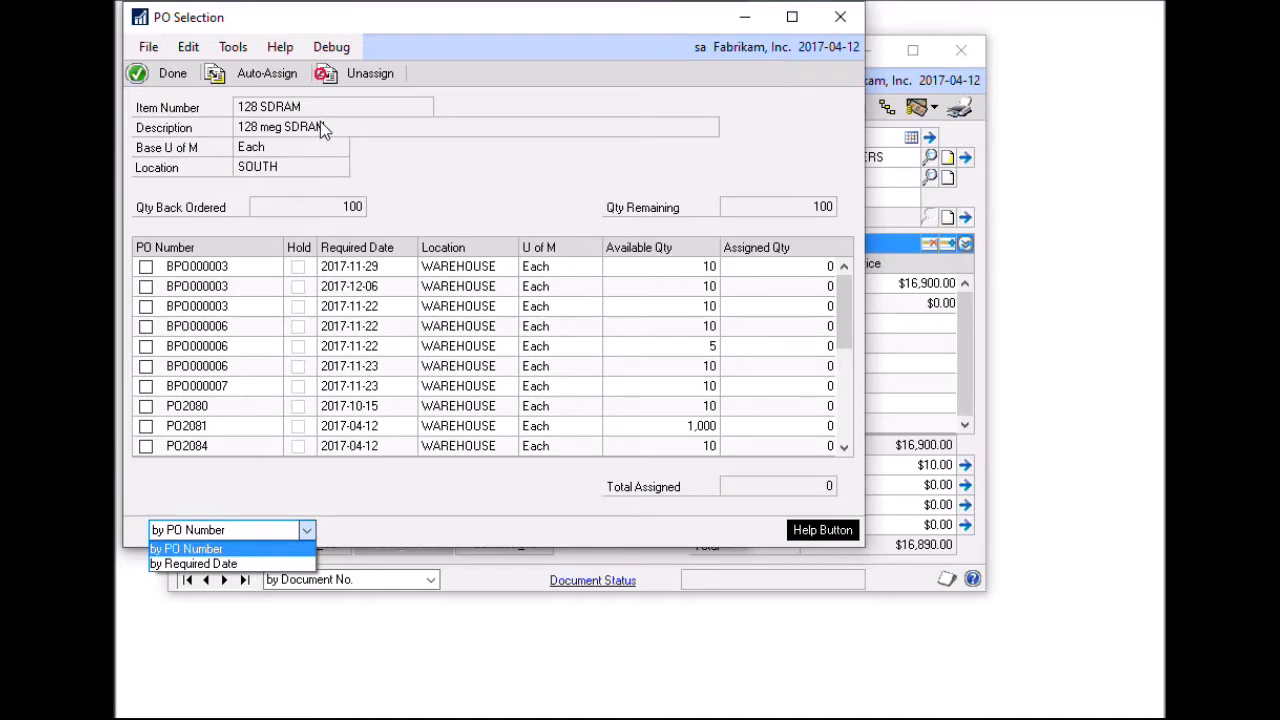
mouse_move(386, 194)
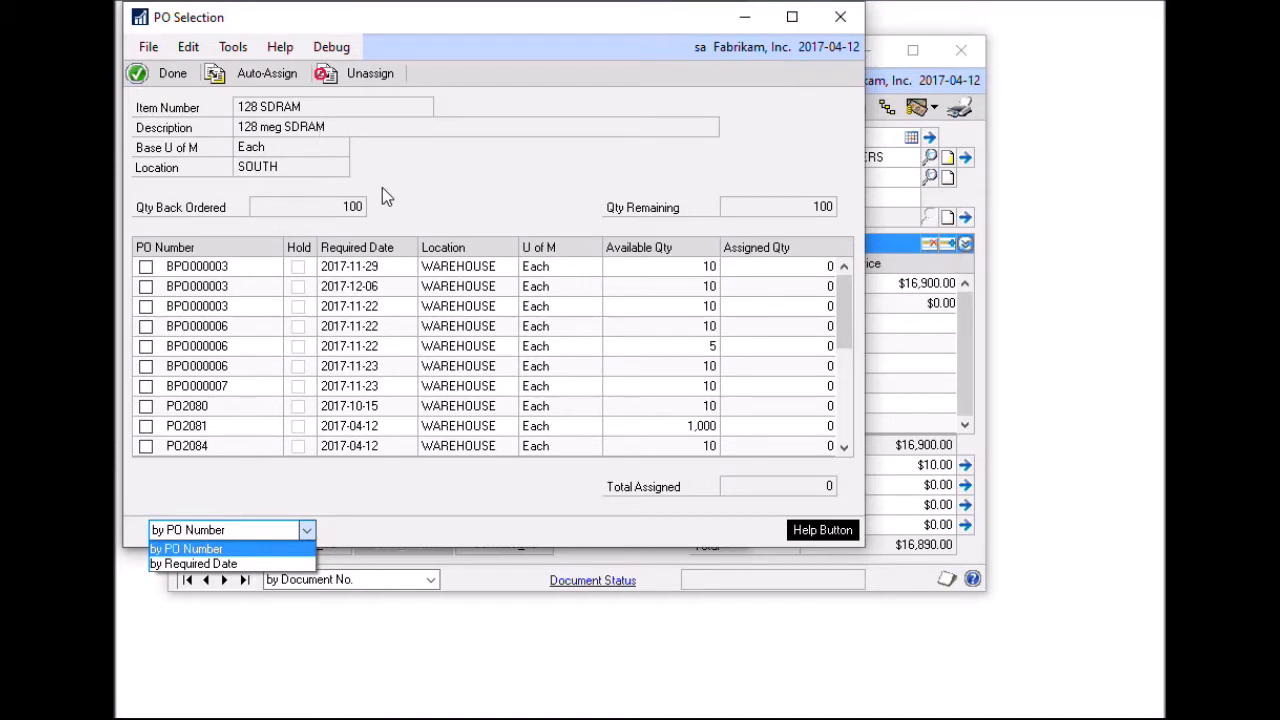
left_click(186, 548)
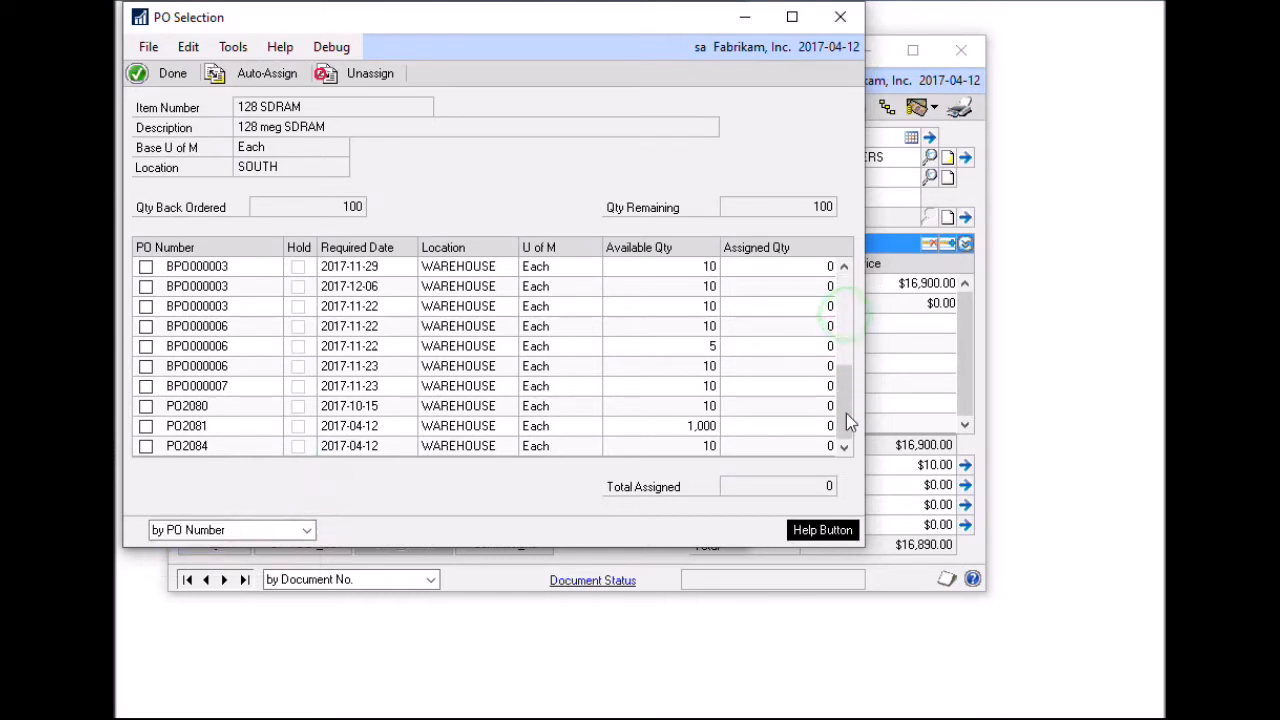
scroll("down", 3)
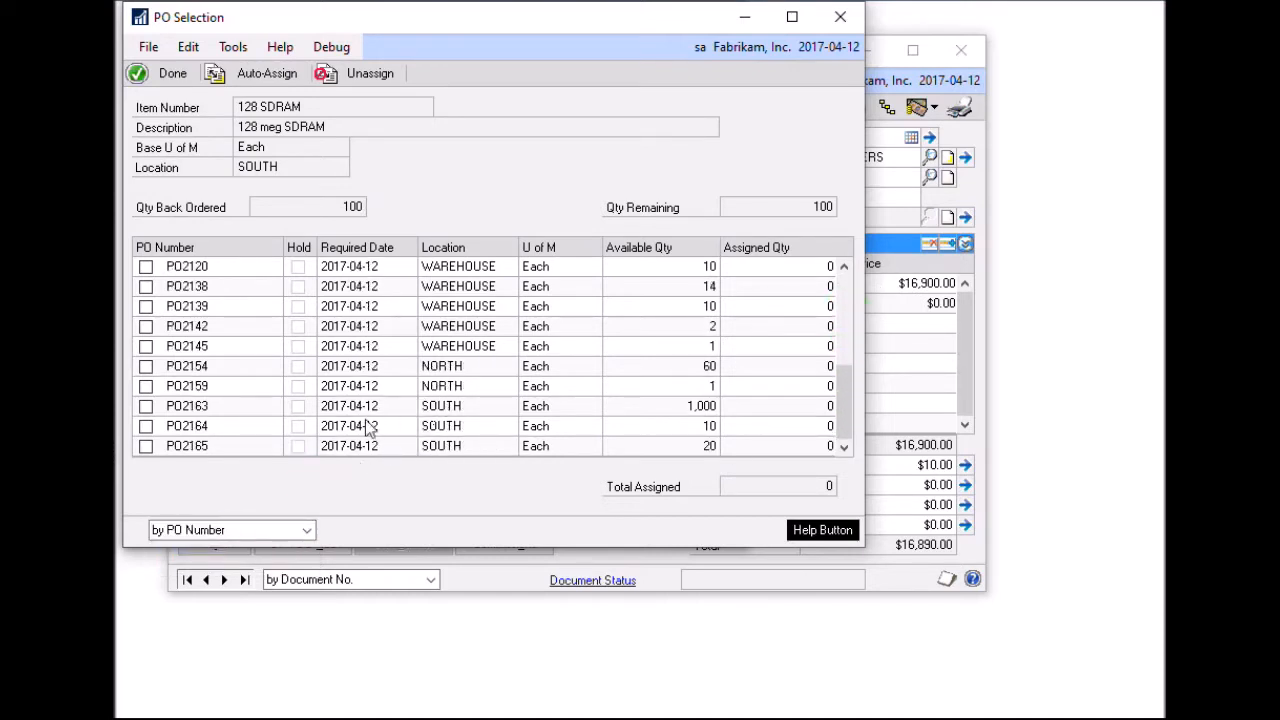
mouse_move(592, 414)
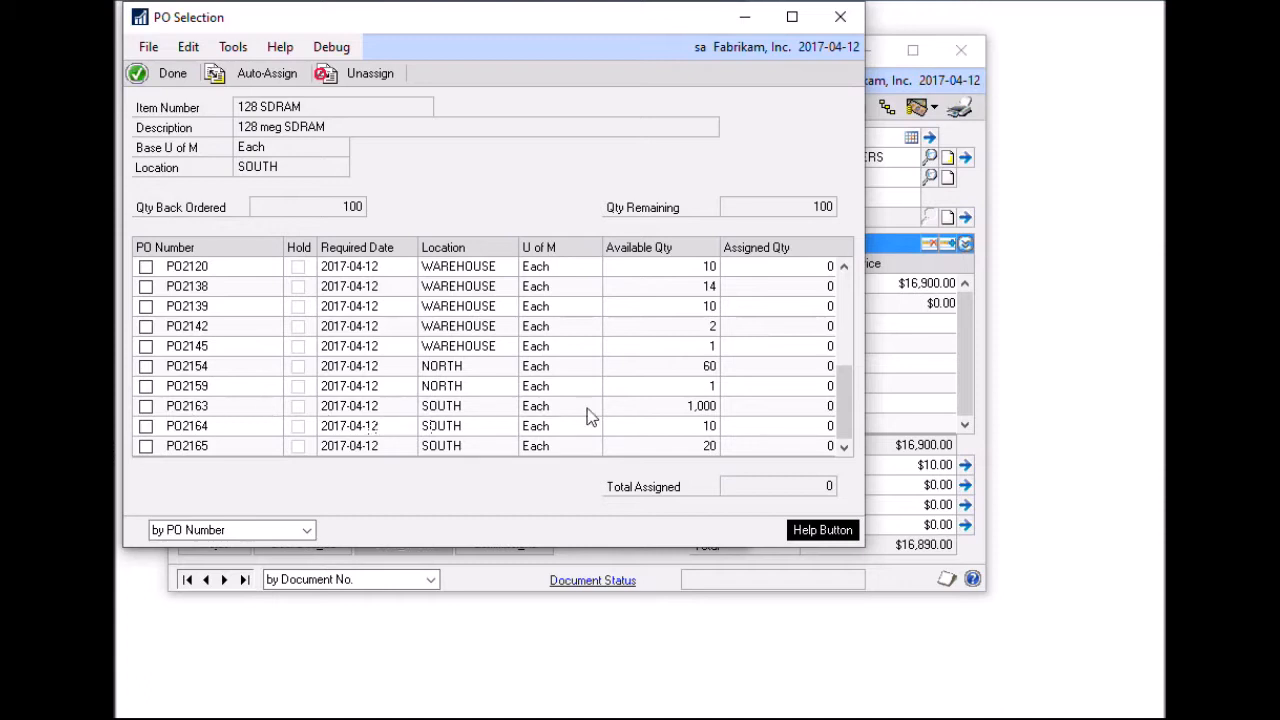
mouse_move(586, 436)
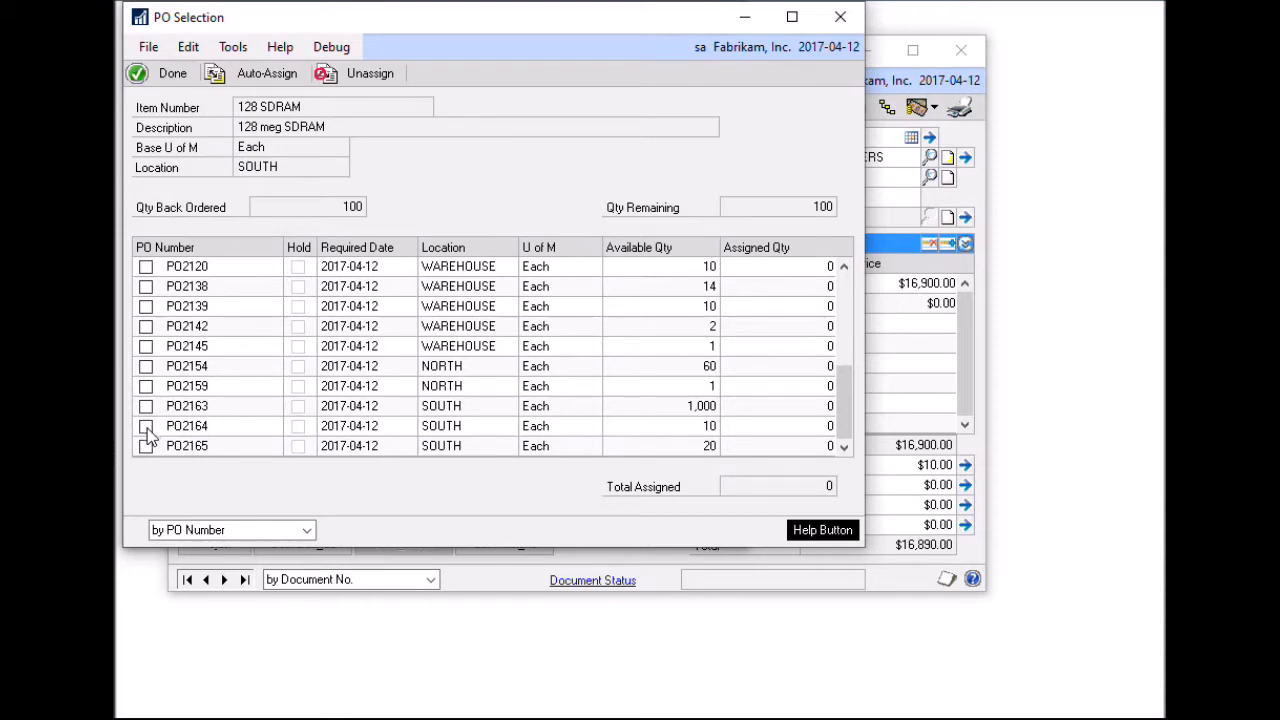
Assign PO2164 for 10 and PO2165 for 20 to the 128 SDRAM sales line, 30 total.
left_click(144, 424)
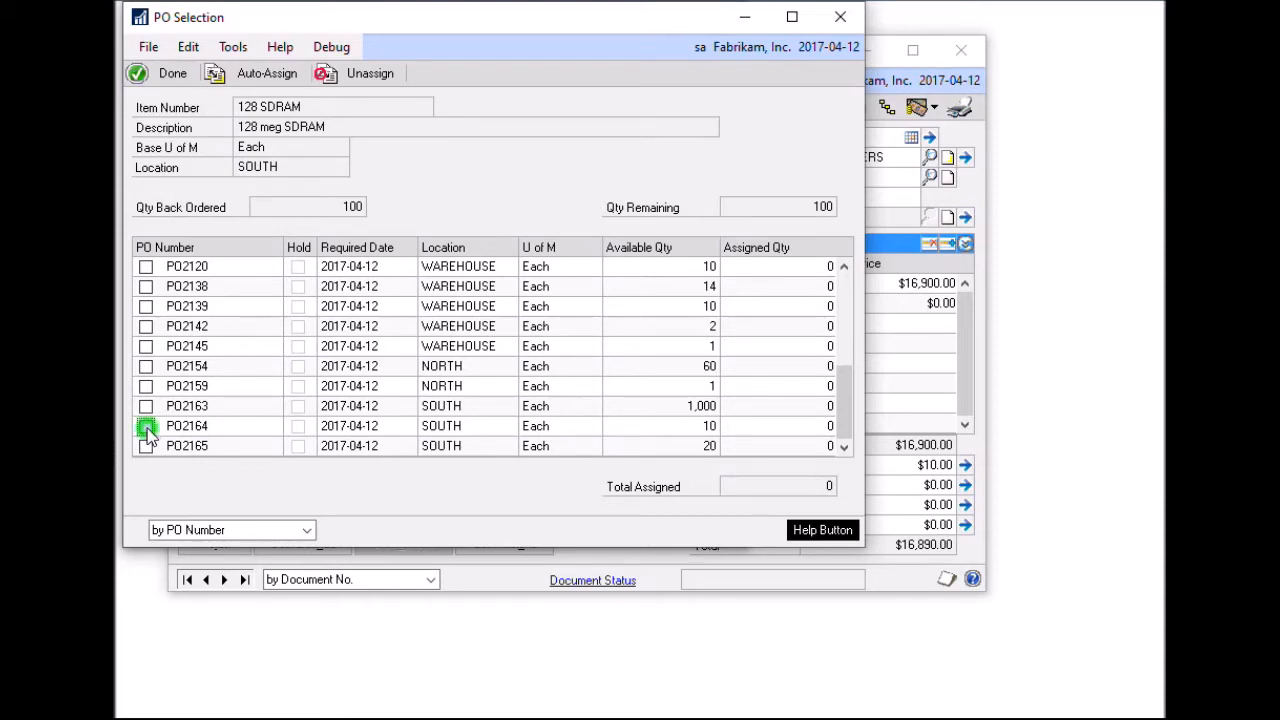
left_click(144, 424)
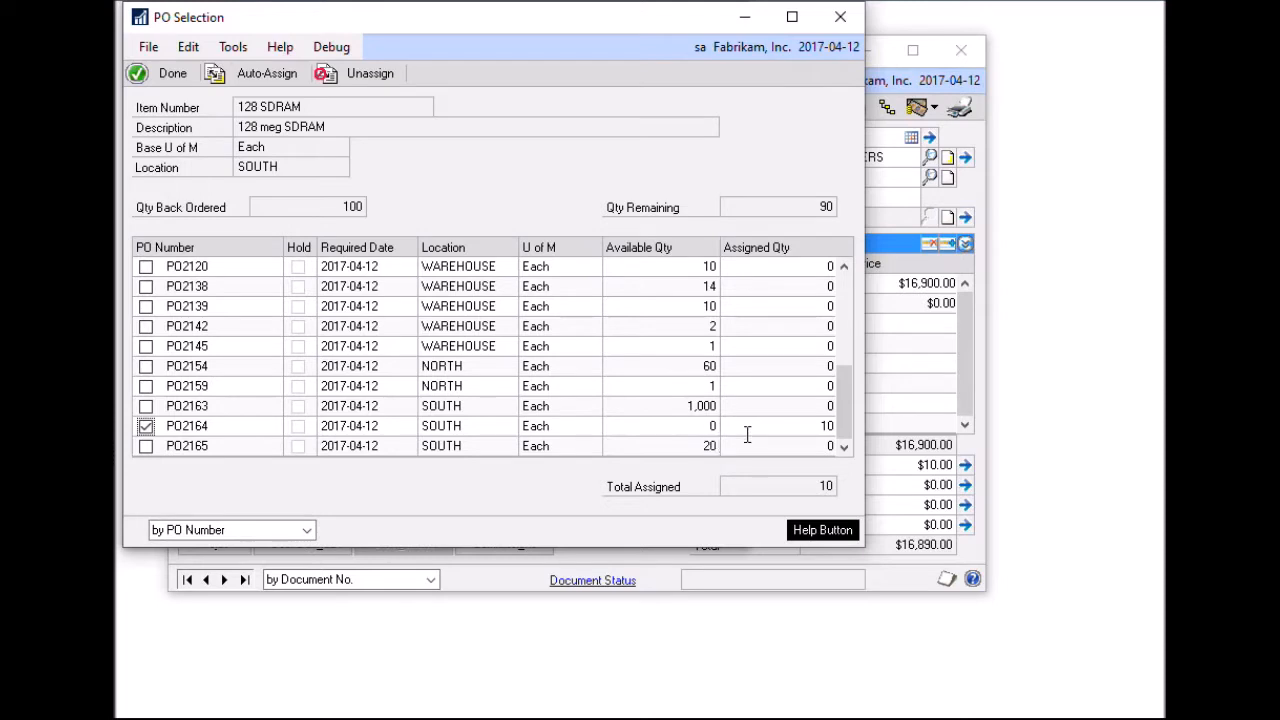
mouse_move(680, 438)
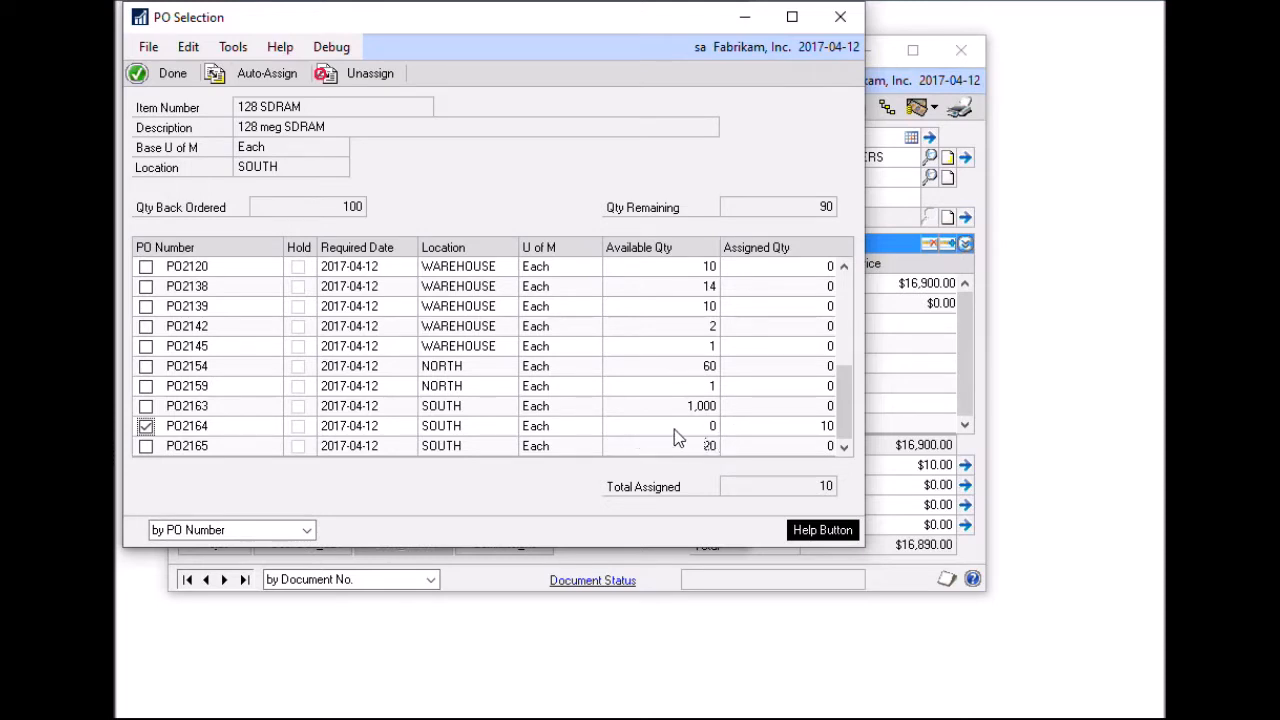
mouse_move(718, 434)
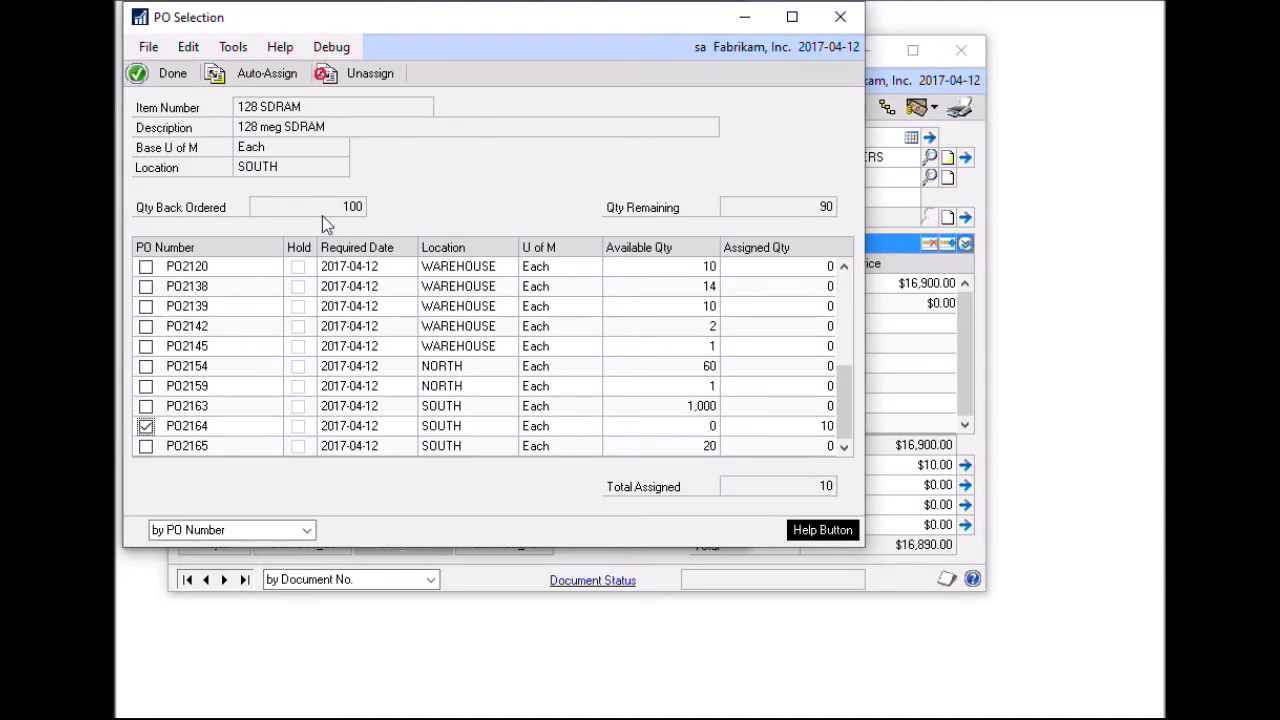
mouse_move(368, 222)
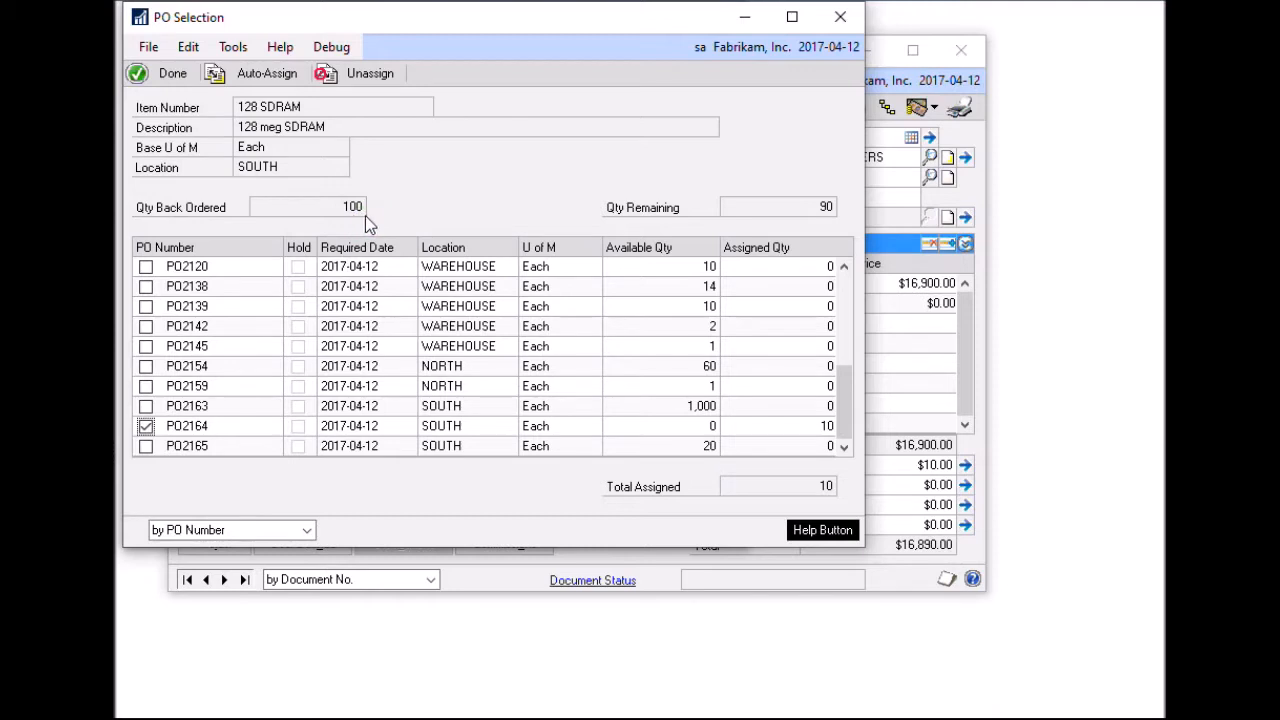
mouse_move(836, 222)
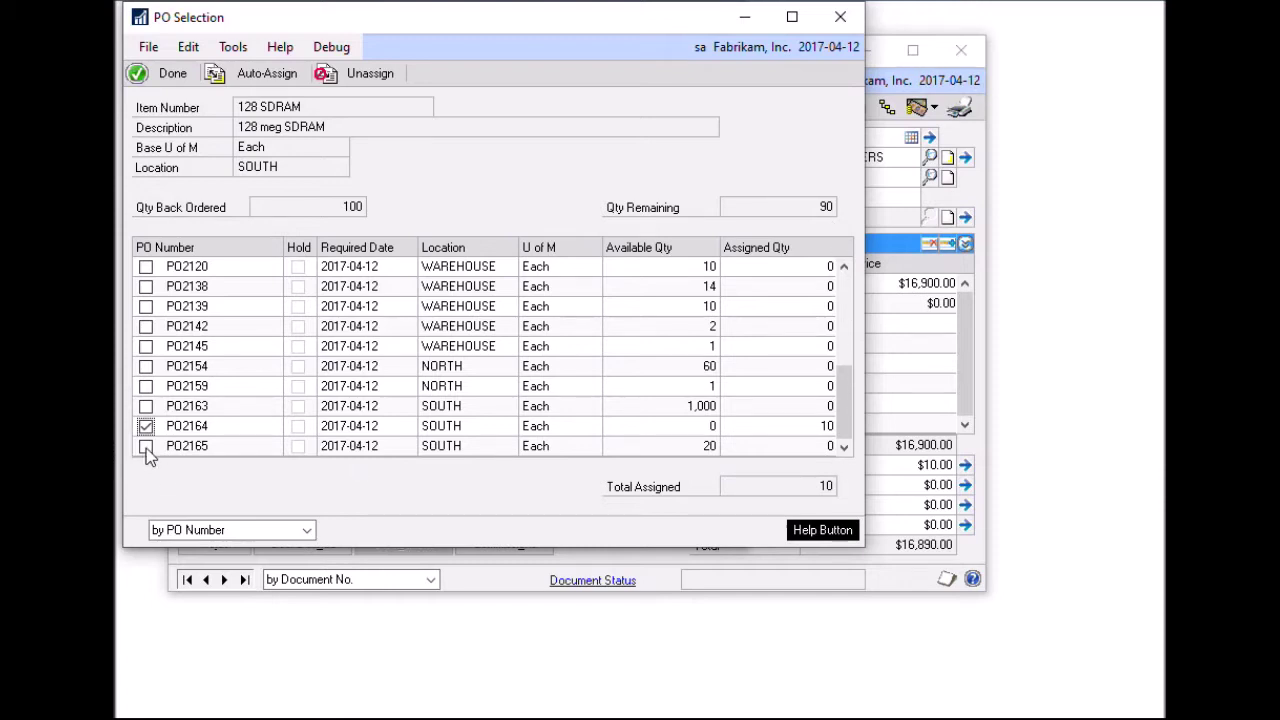
left_click(140, 446)
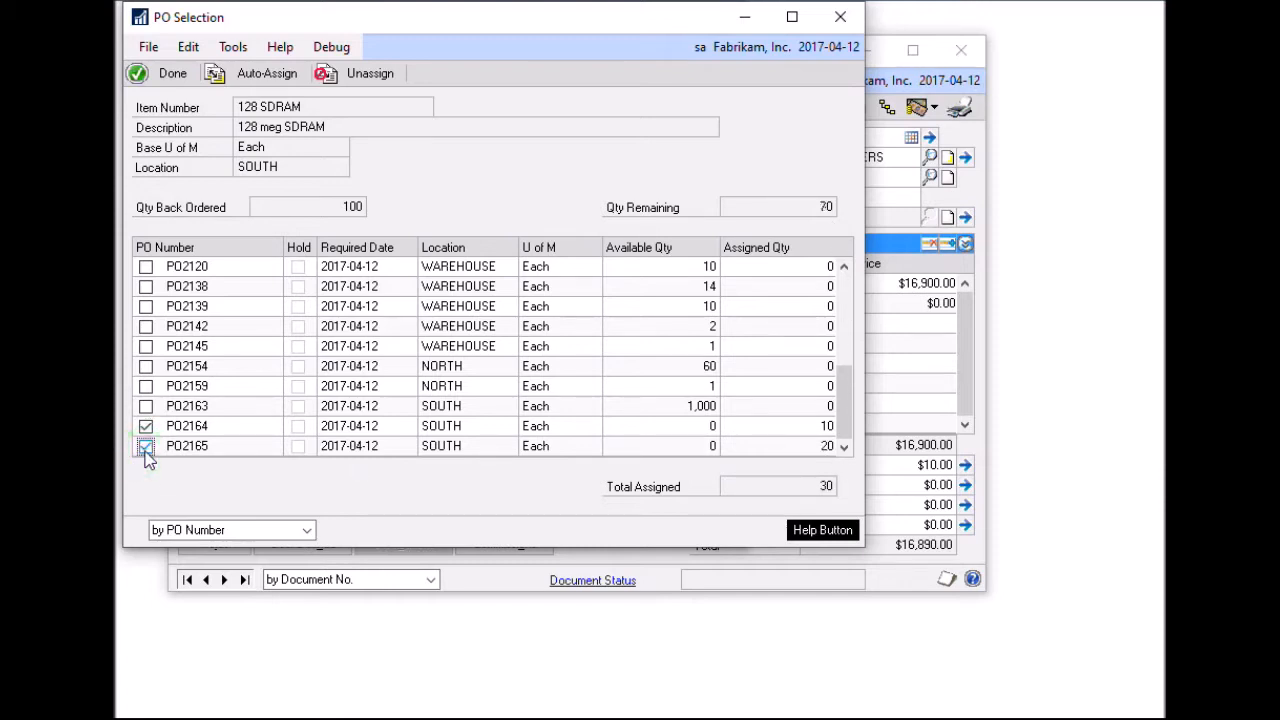
left_click(144, 446)
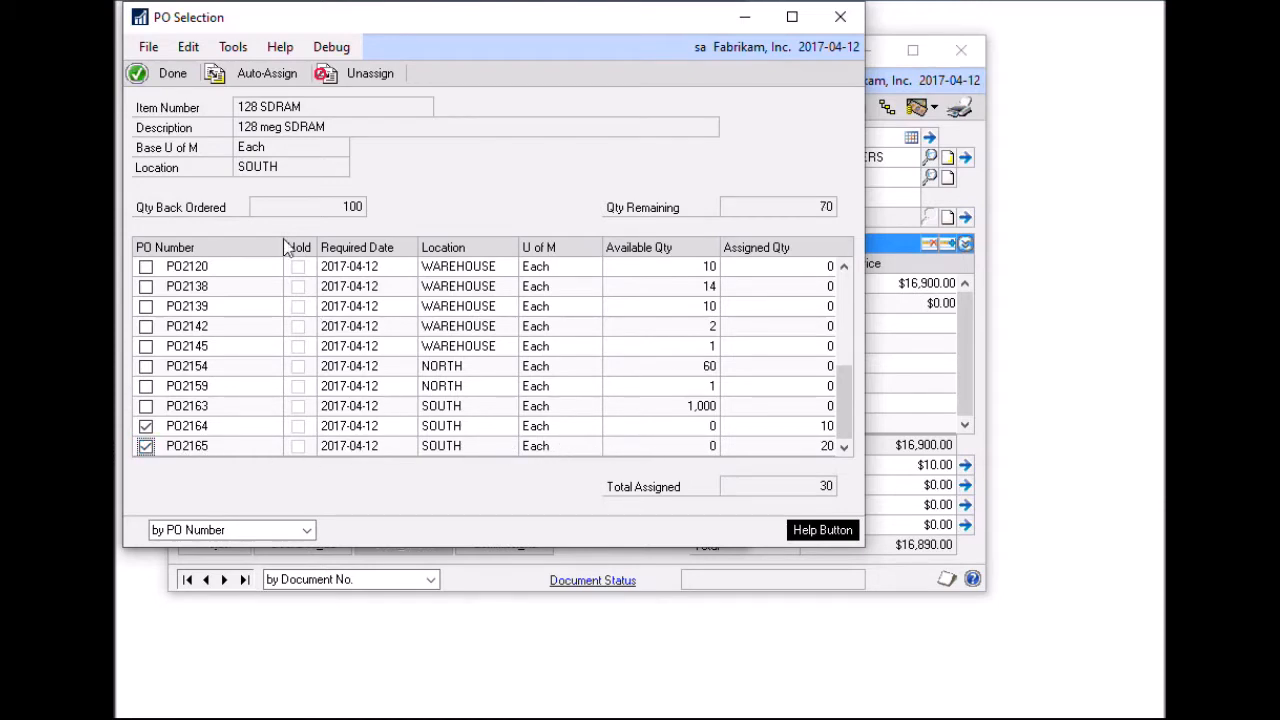
mouse_move(752, 224)
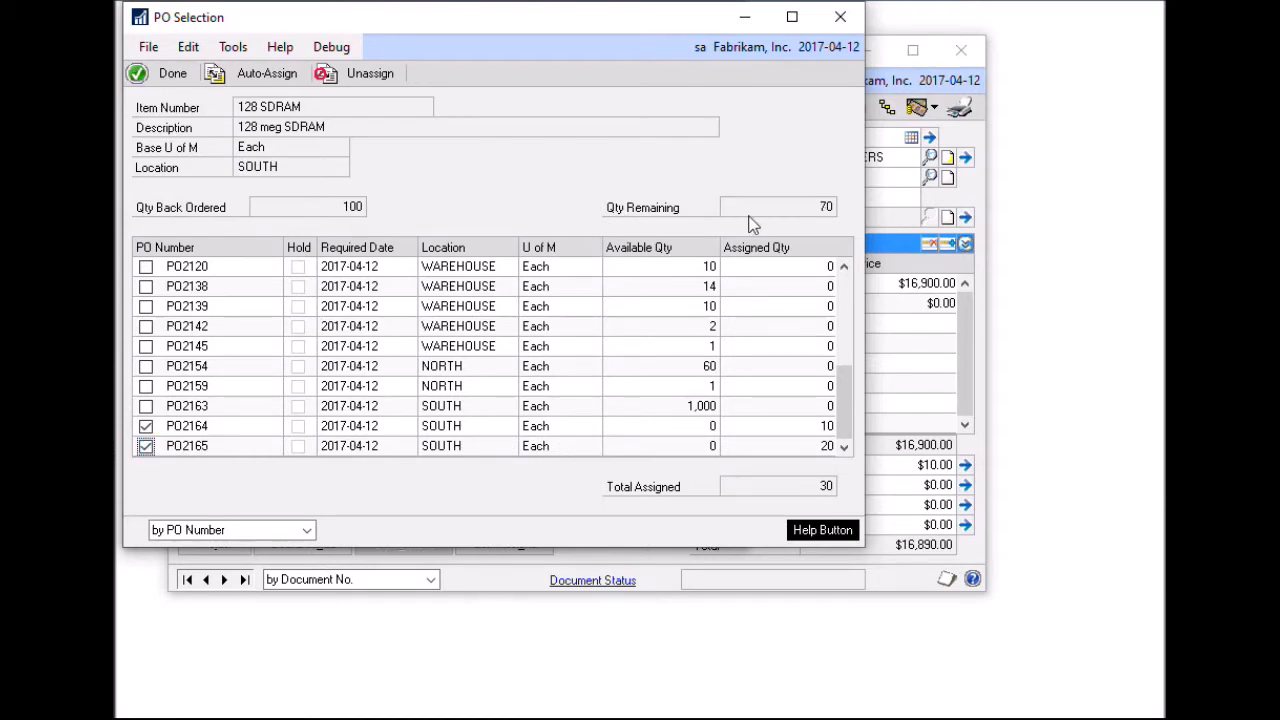
mouse_move(146, 426)
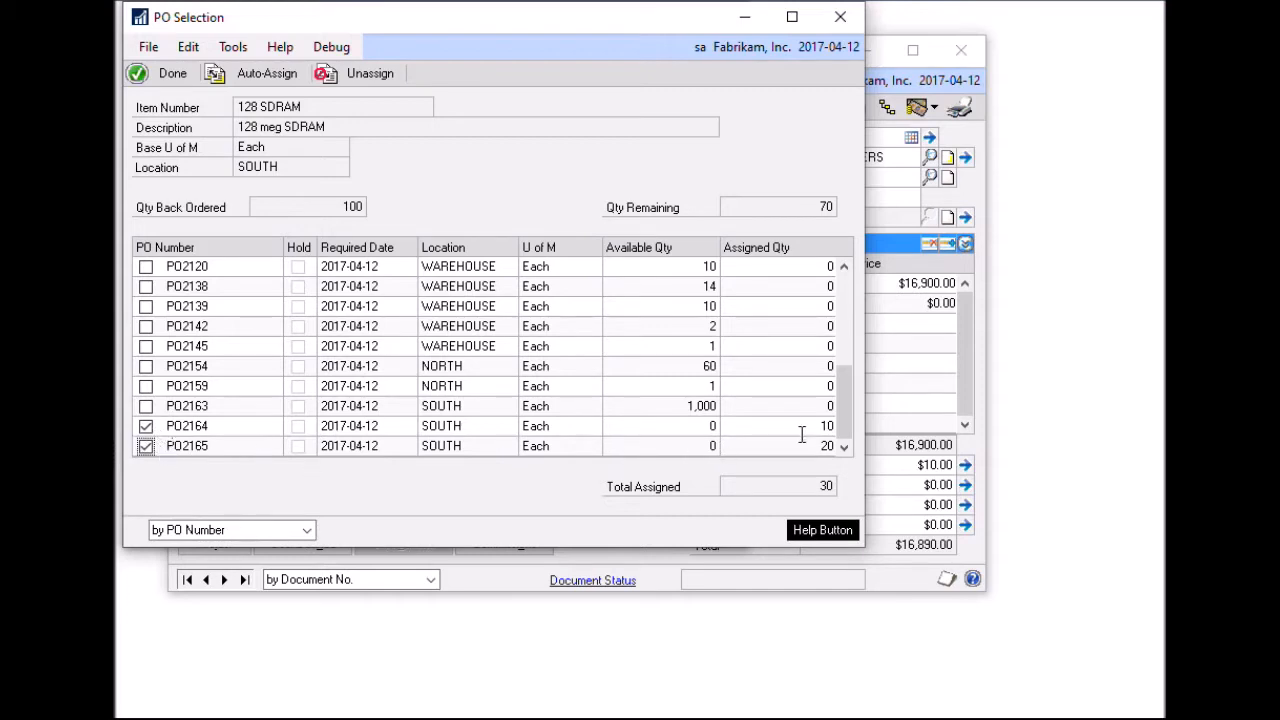
mouse_move(396, 240)
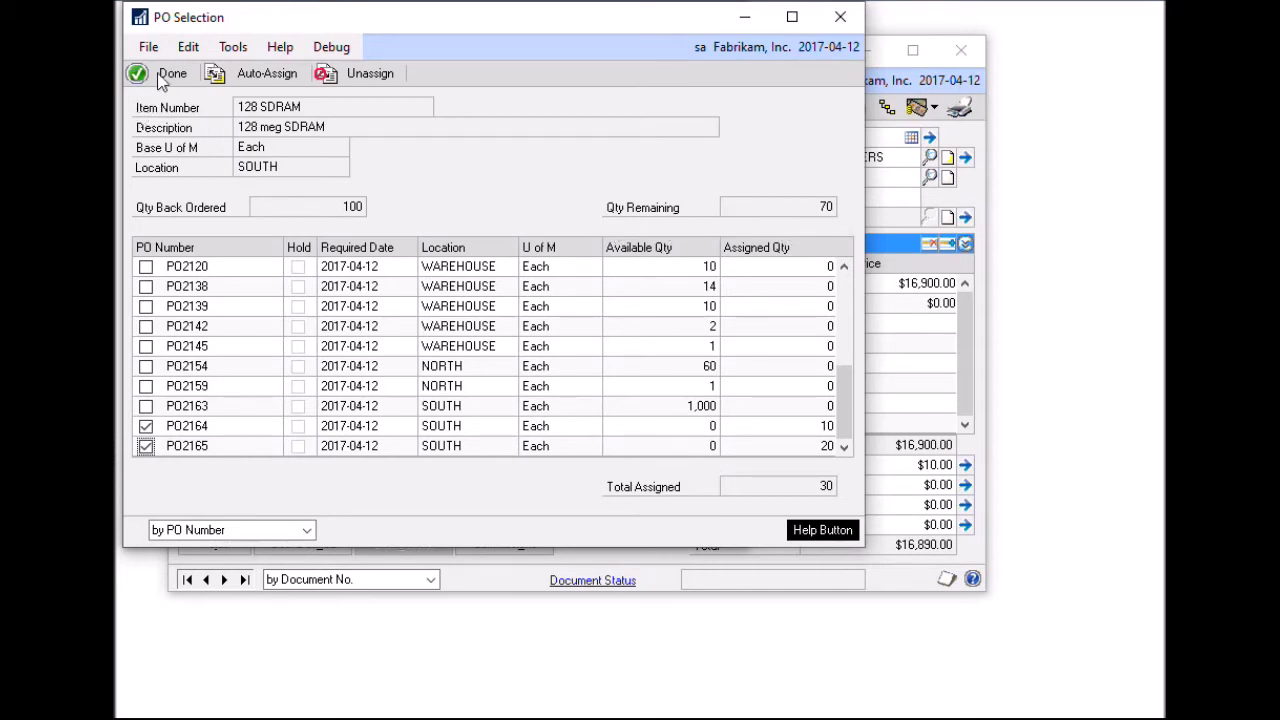
Finish the PO assignment so SOP-POP Linking shows PO2164 and PO2165 linked for 30 units.
left_click(138, 72)
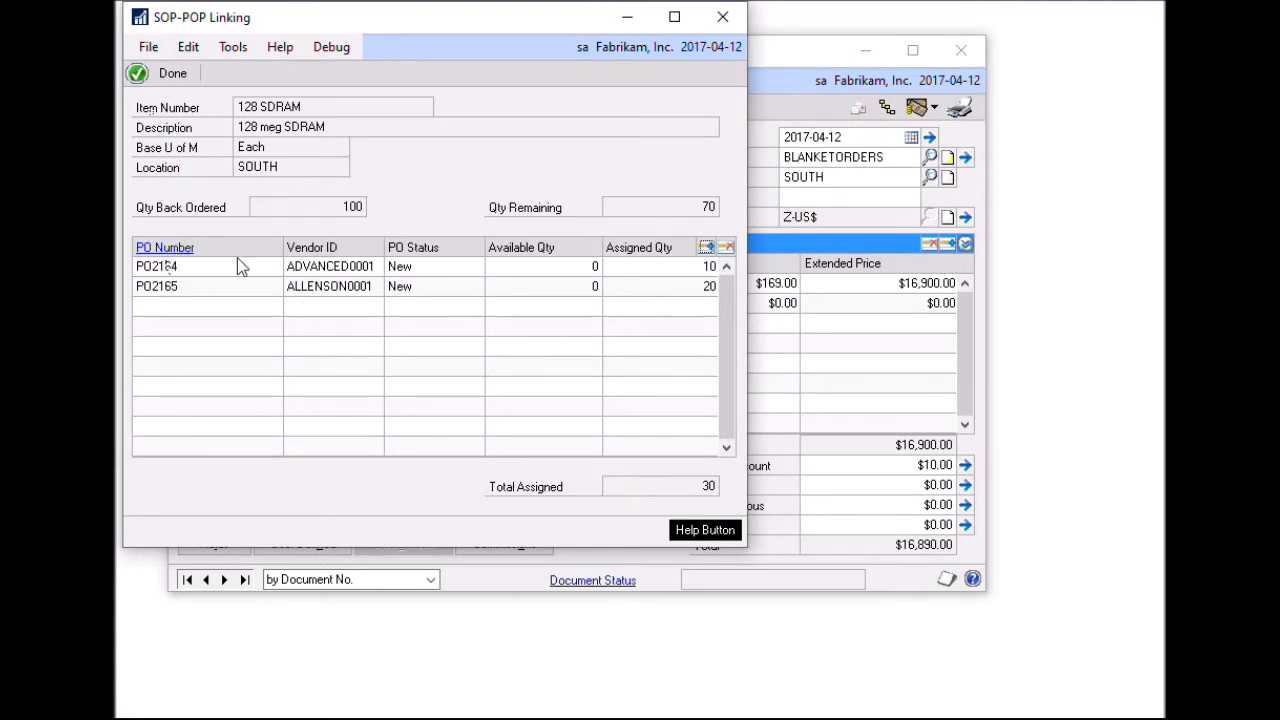
mouse_move(196, 288)
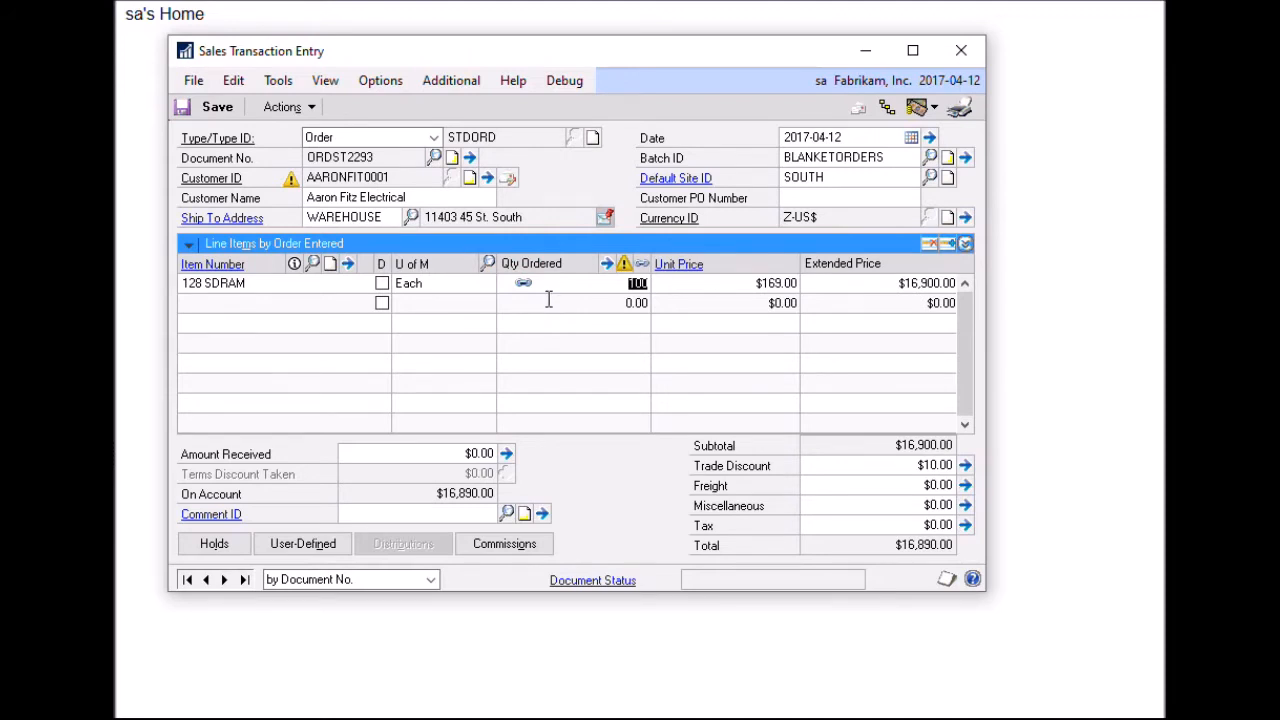
mouse_move(564, 312)
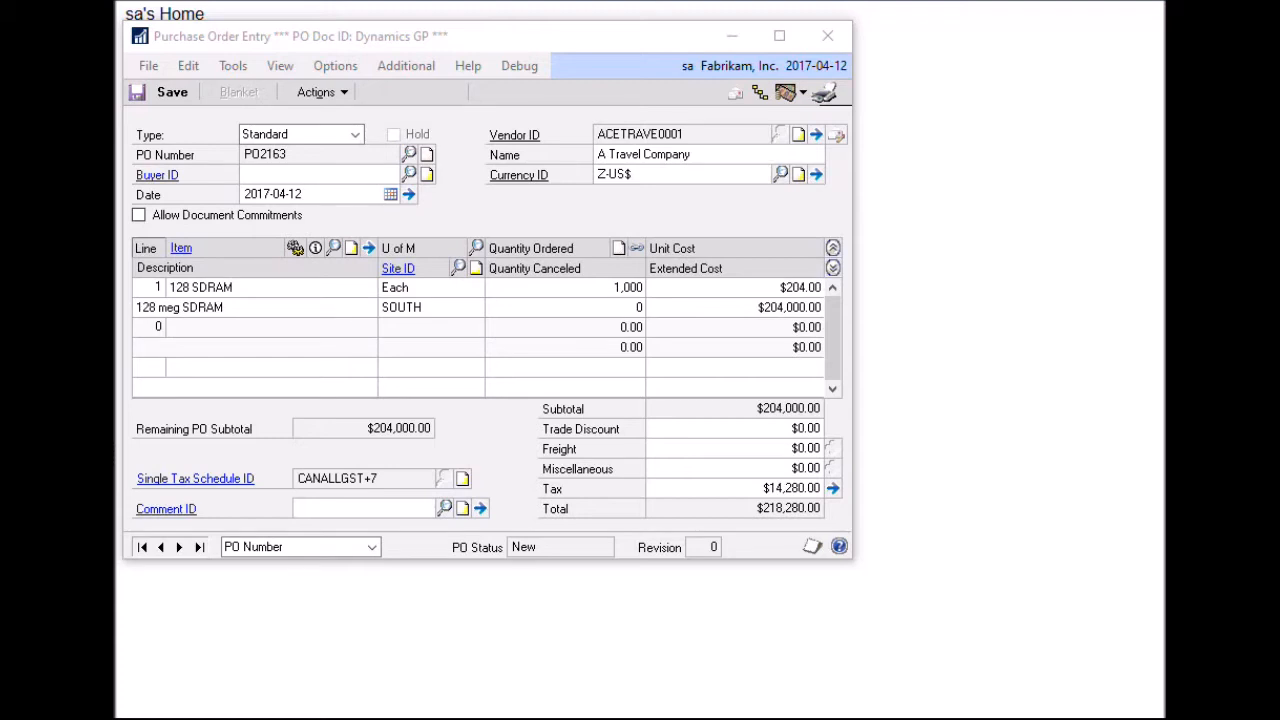
mouse_move(604, 432)
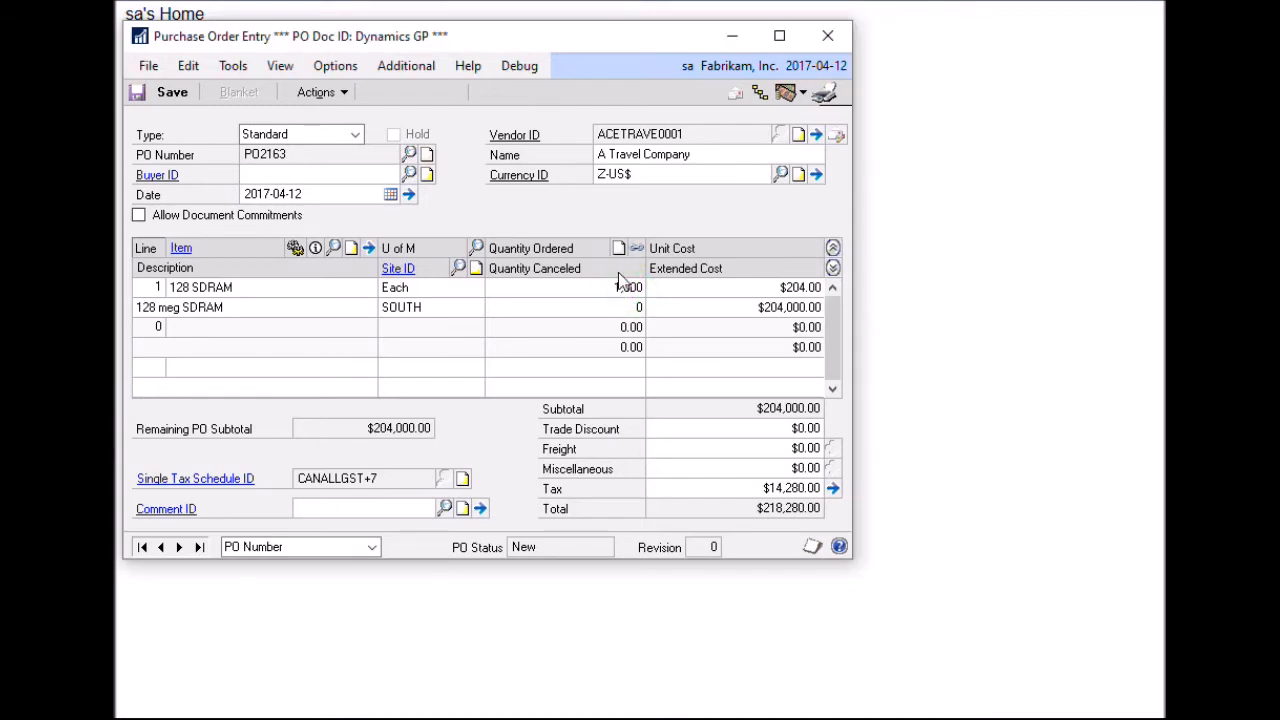
mouse_move(640, 250)
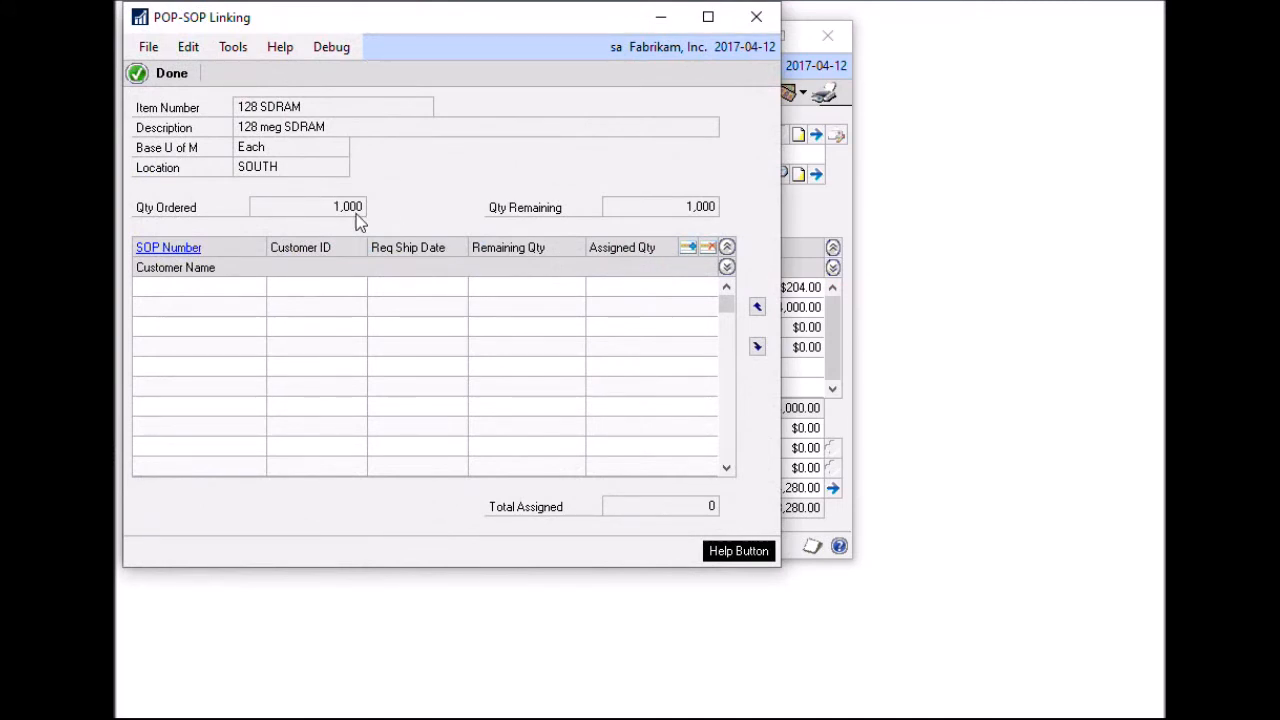
mouse_move(448, 248)
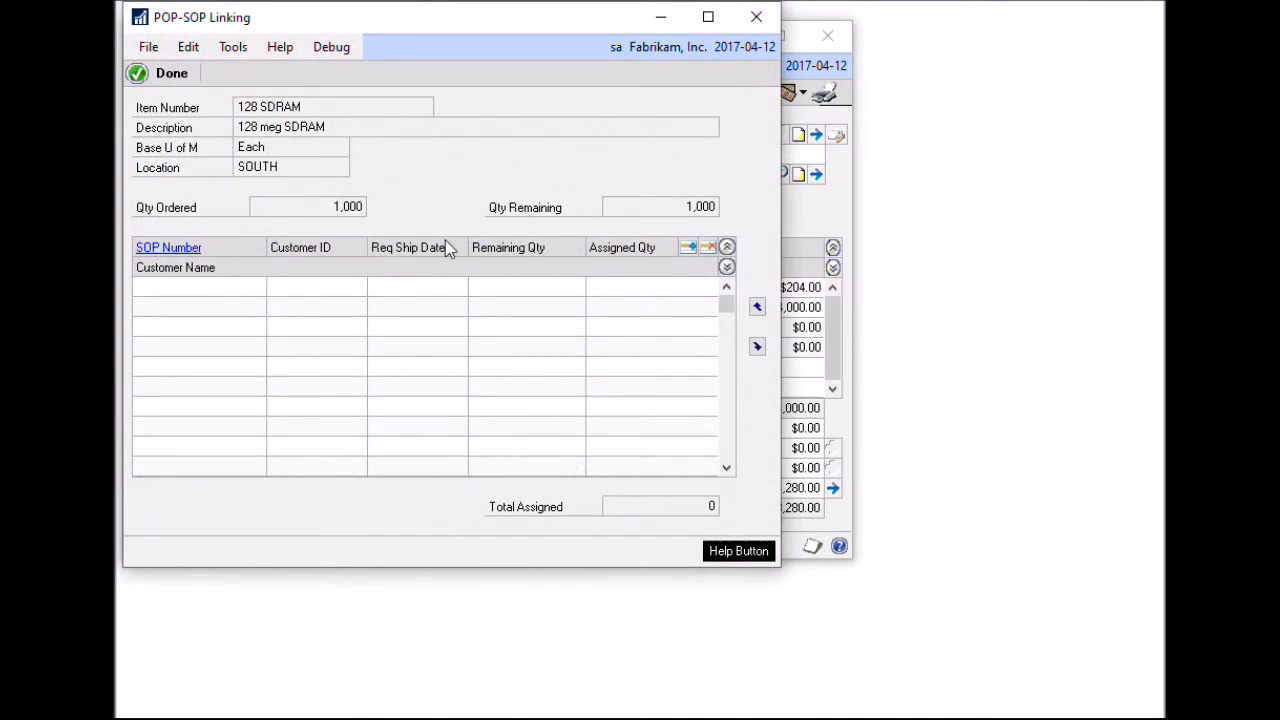
mouse_move(446, 308)
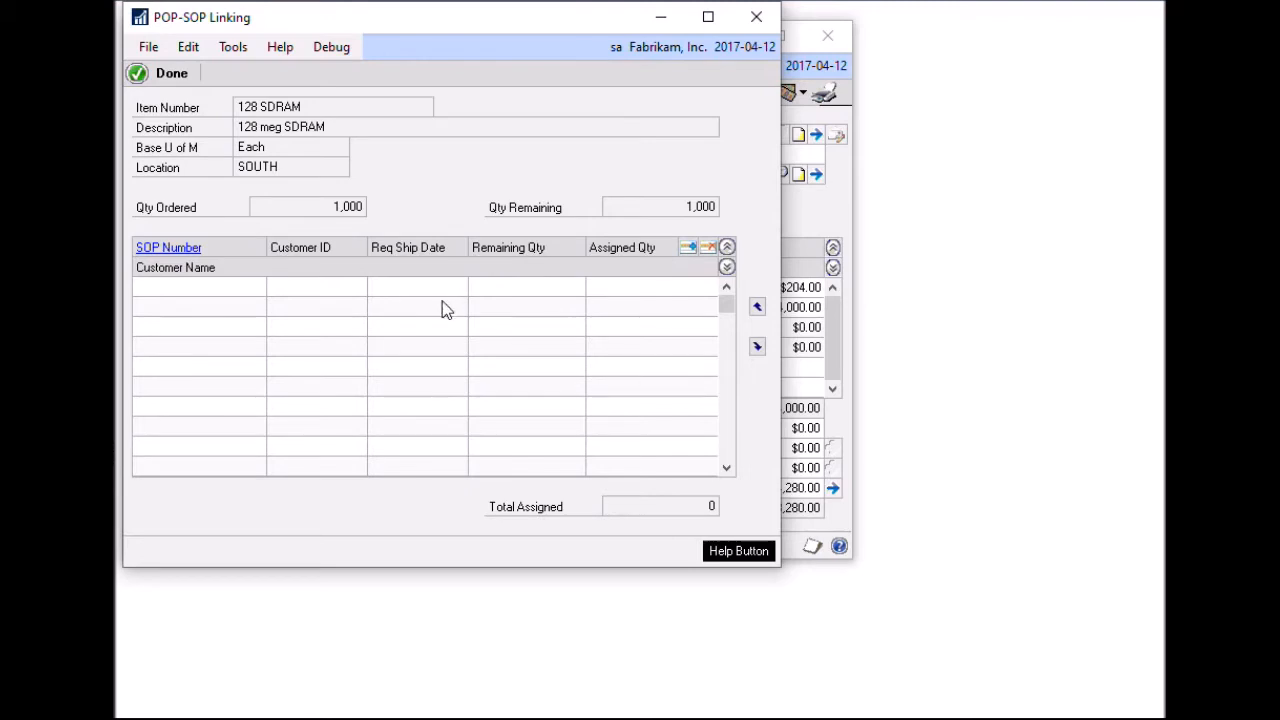
mouse_move(360, 288)
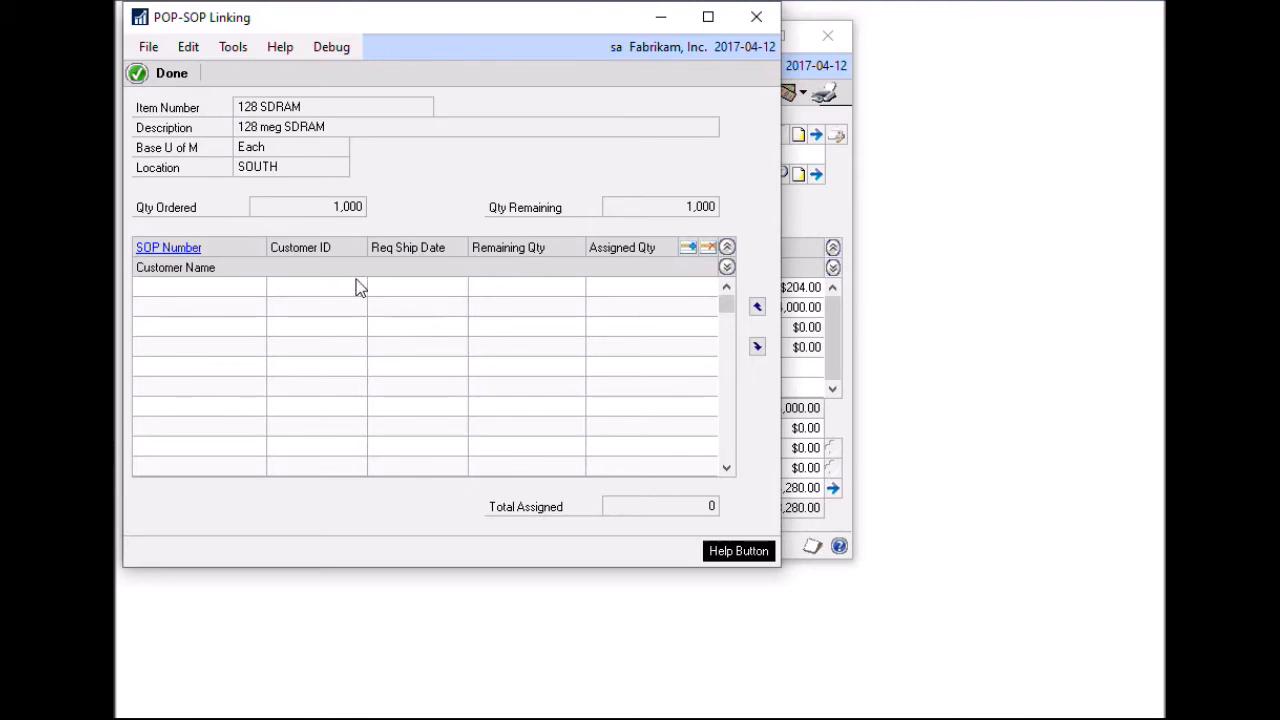
mouse_move(420, 304)
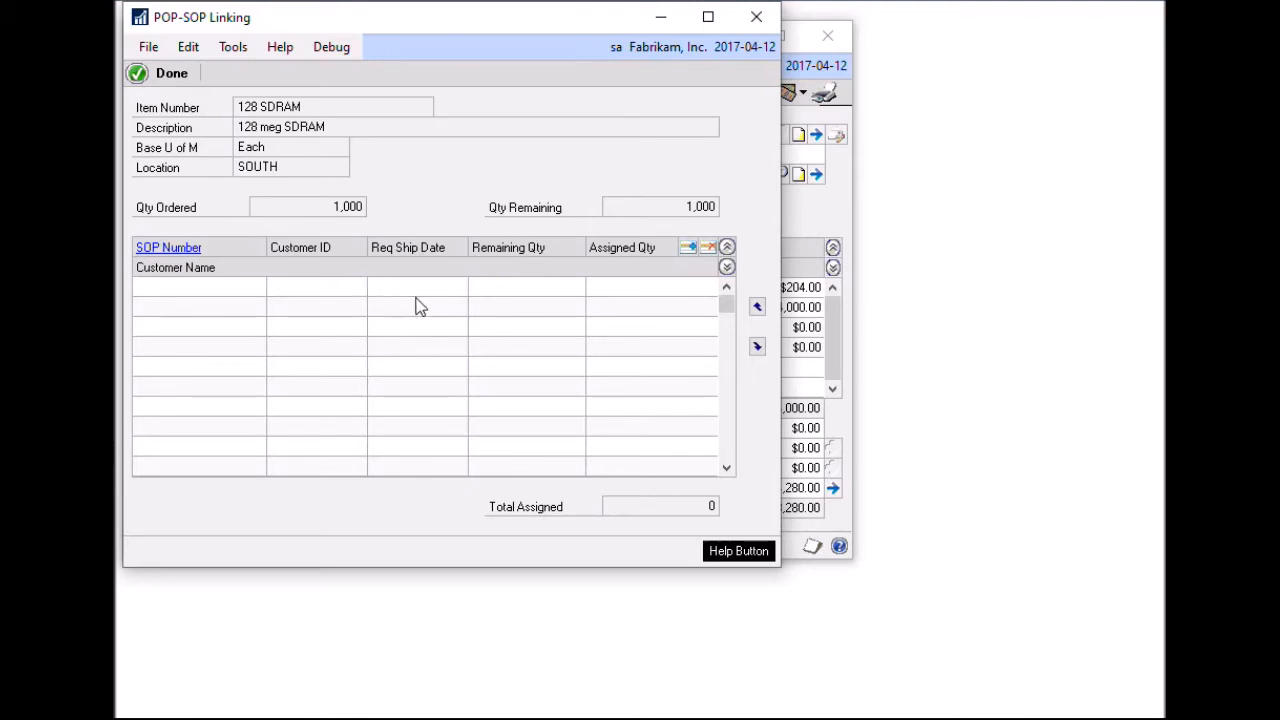
mouse_move(268, 300)
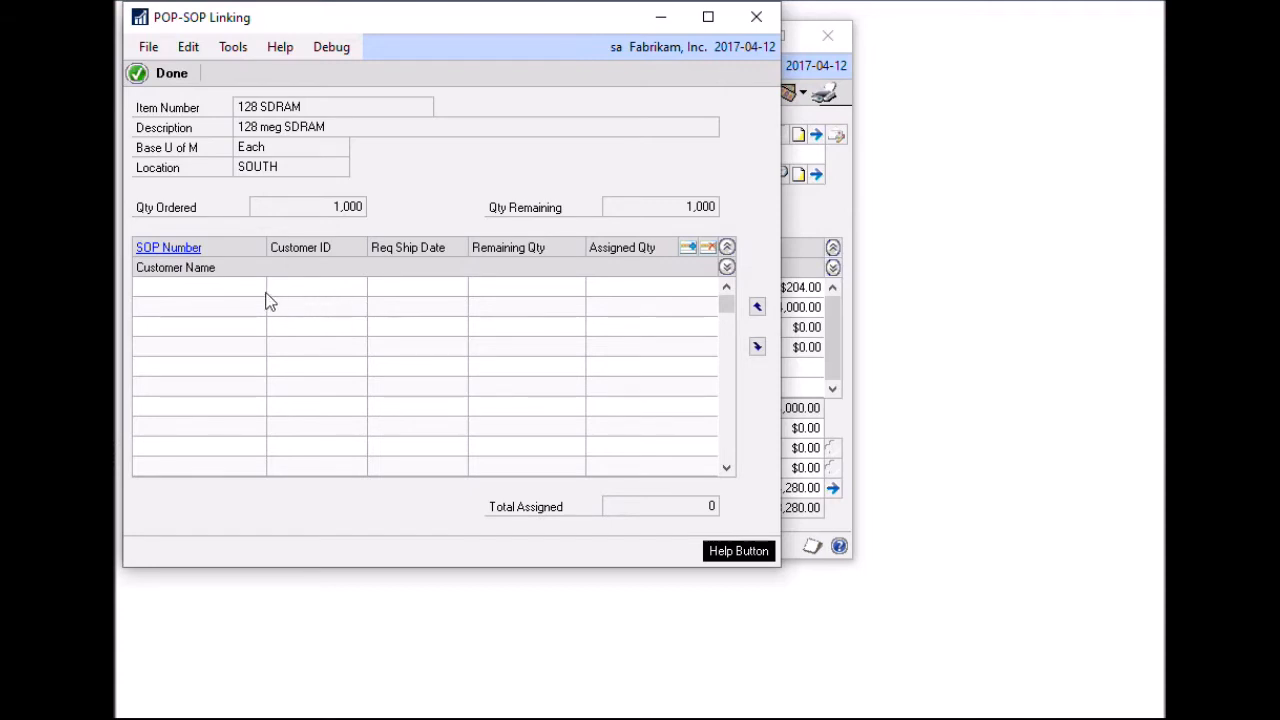
mouse_move(612, 334)
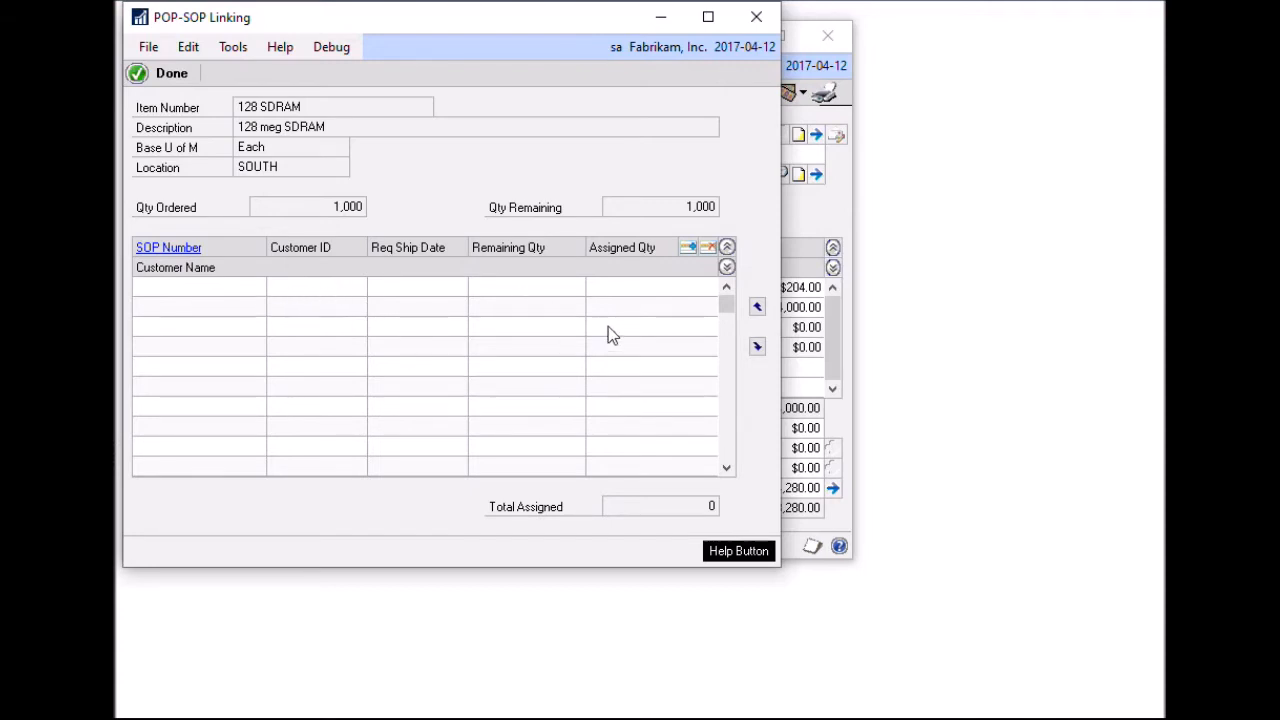
mouse_move(636, 292)
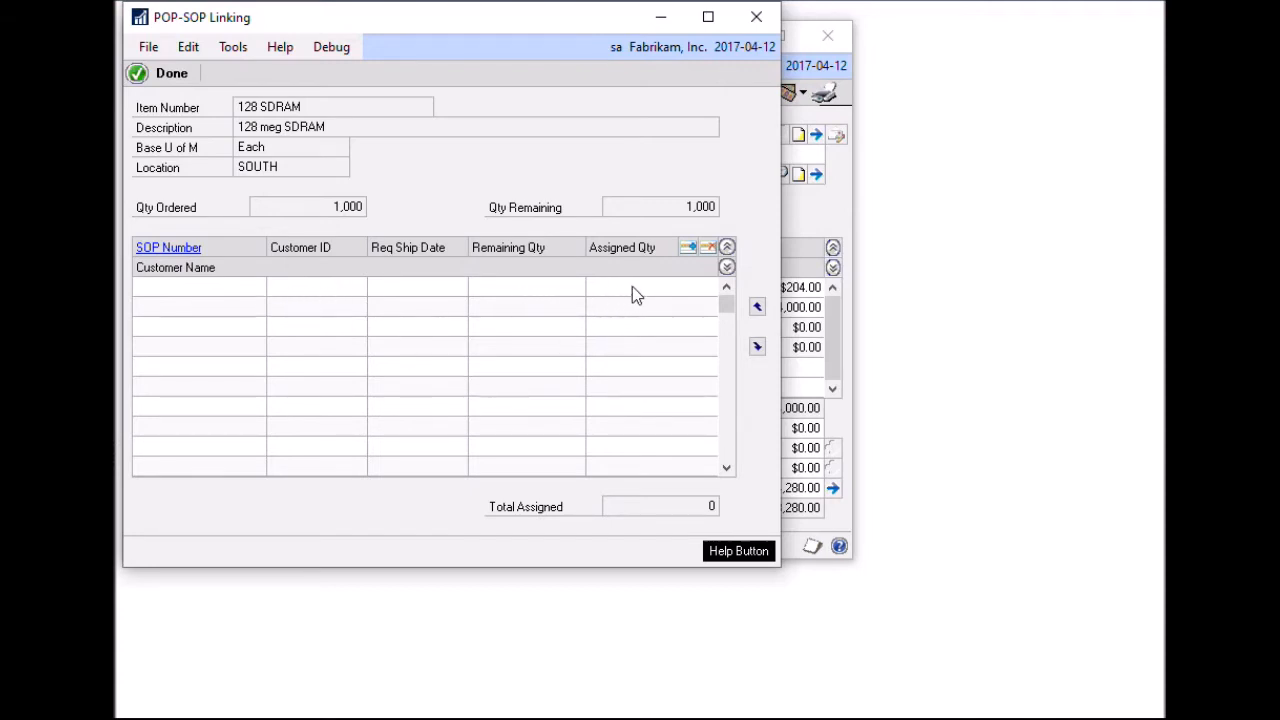
mouse_move(628, 294)
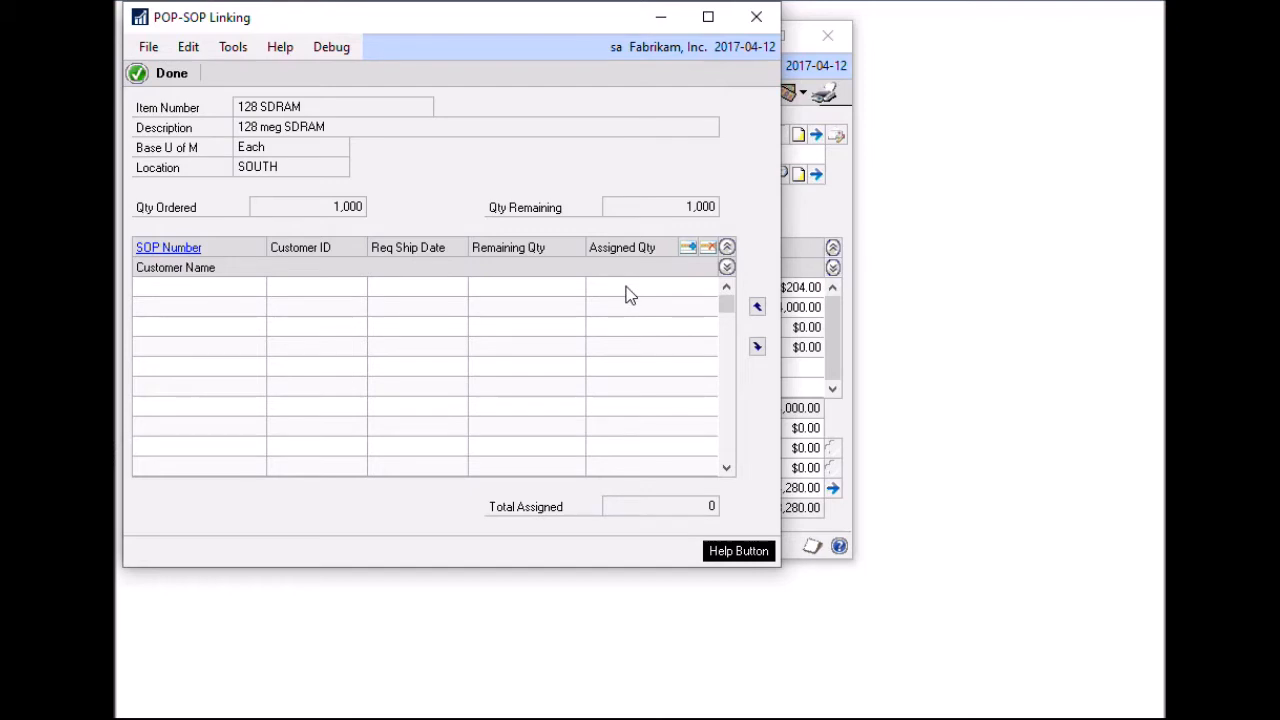
mouse_move(696, 262)
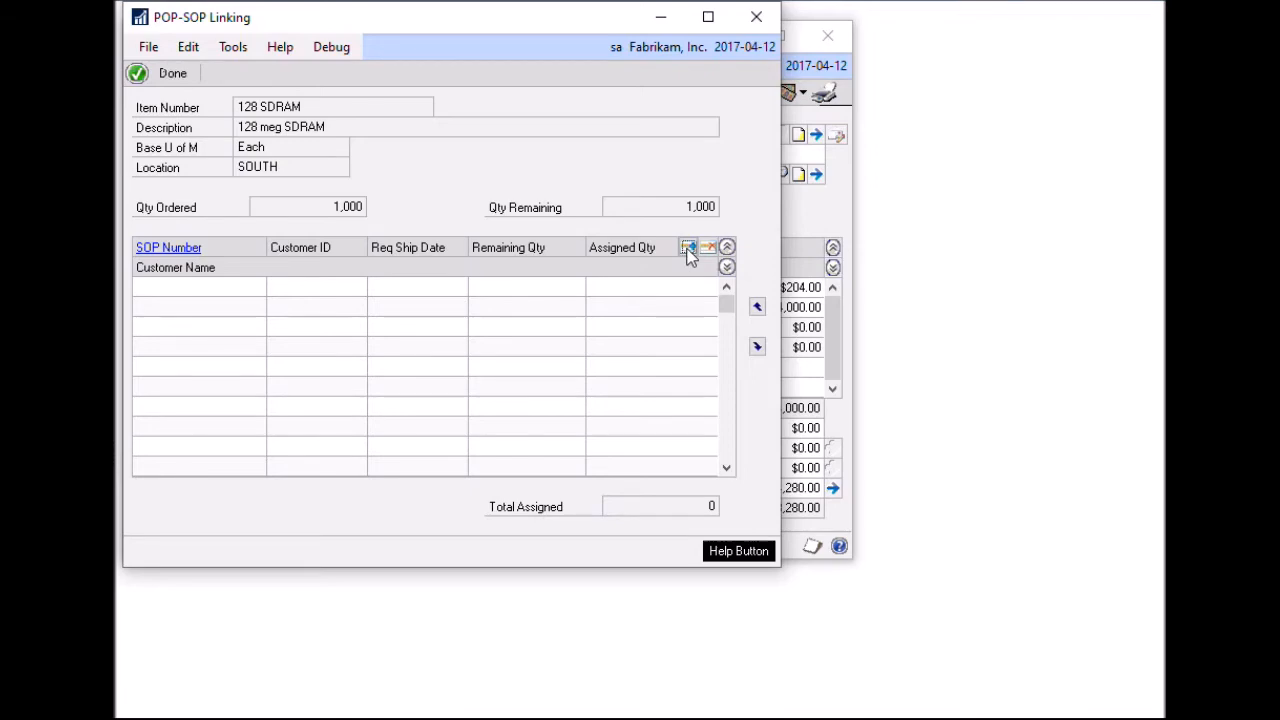
List the sales orders awaiting 128 SDRAM, kept sorted by Requested Ship Date.
left_click(688, 248)
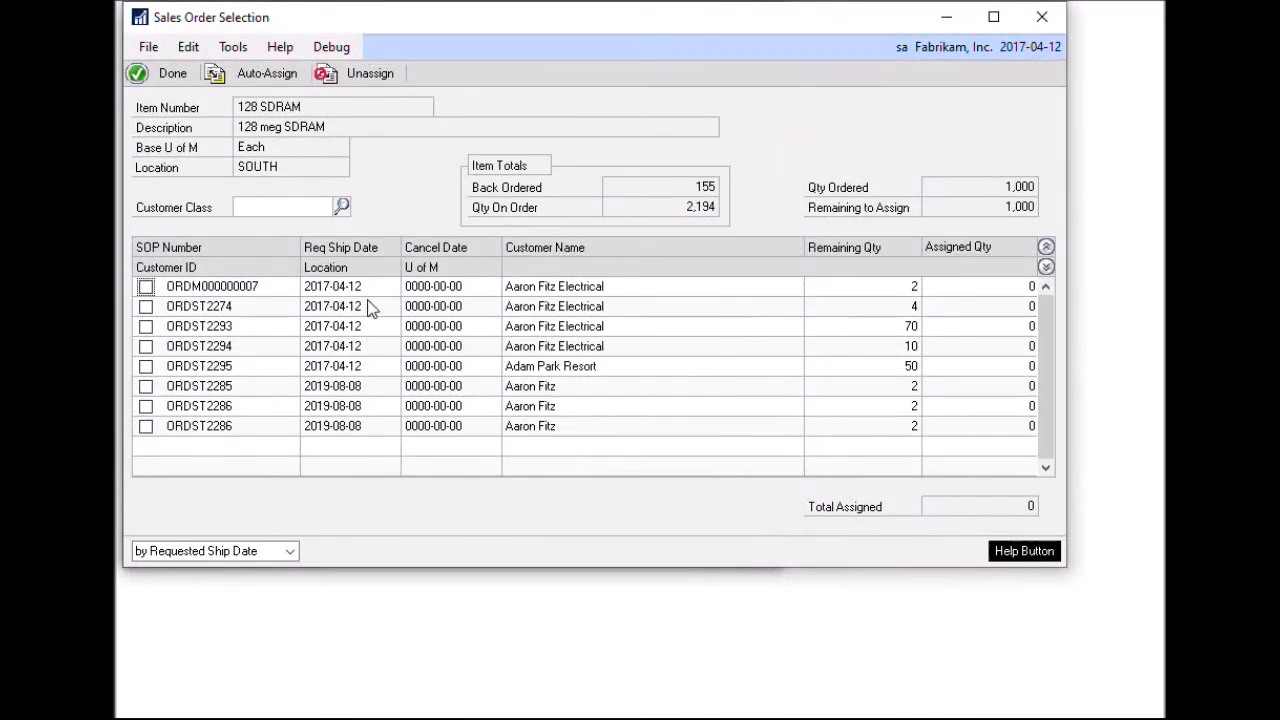
mouse_move(376, 328)
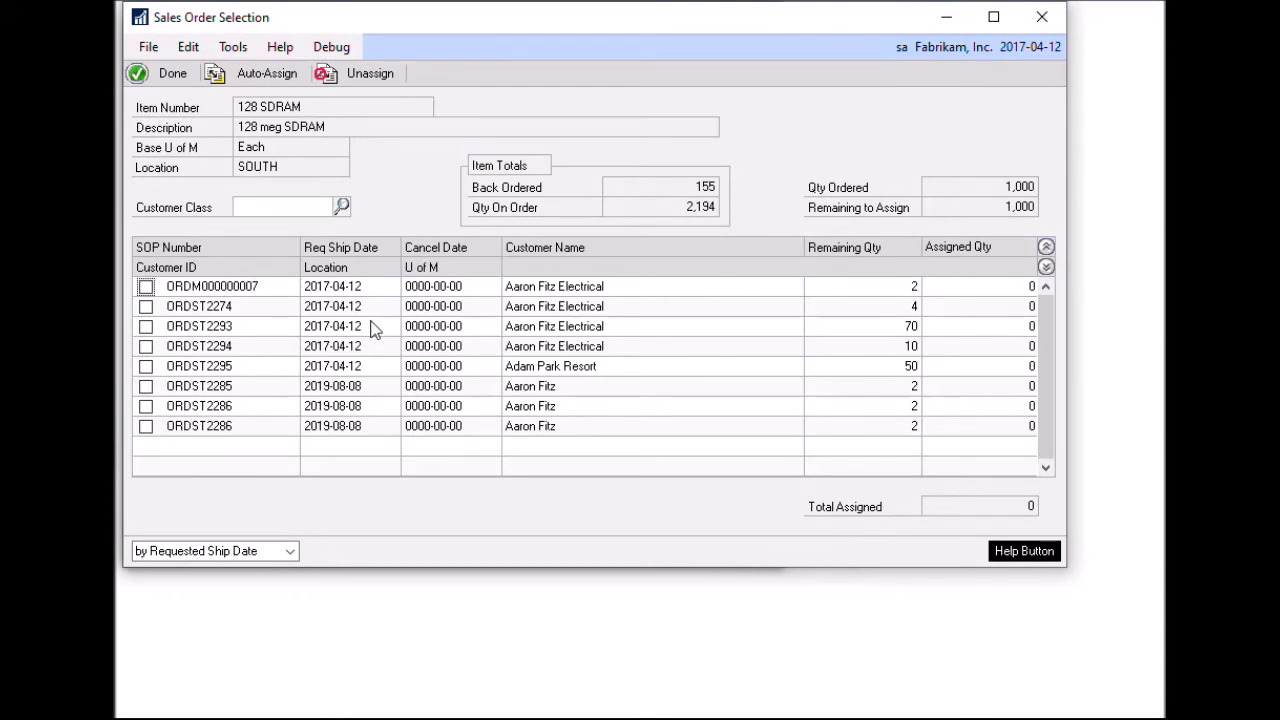
mouse_move(364, 338)
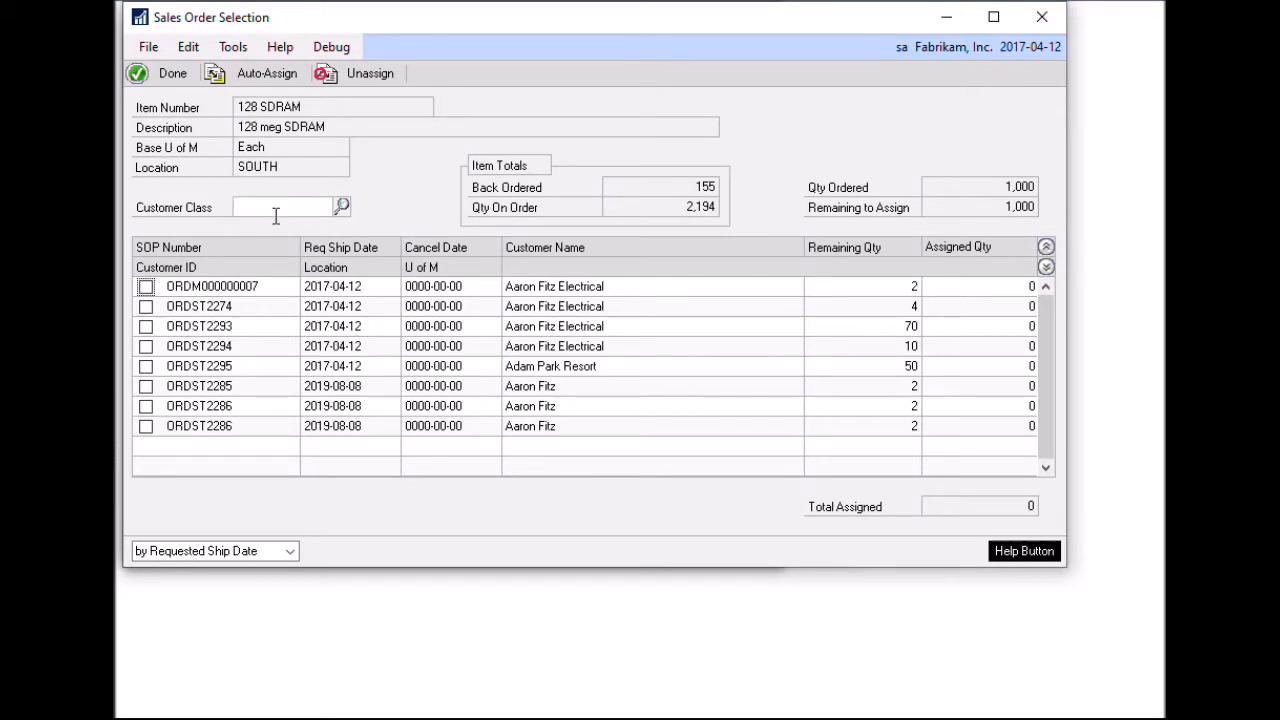
mouse_move(298, 276)
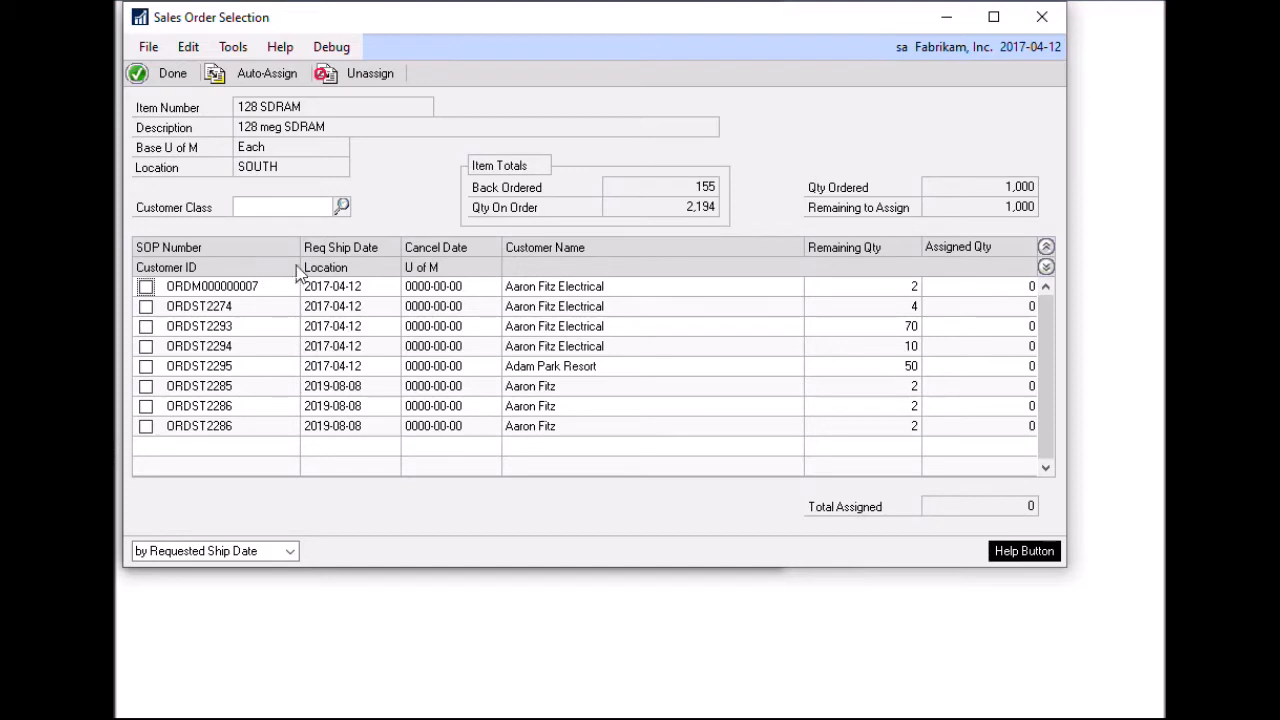
mouse_move(240, 556)
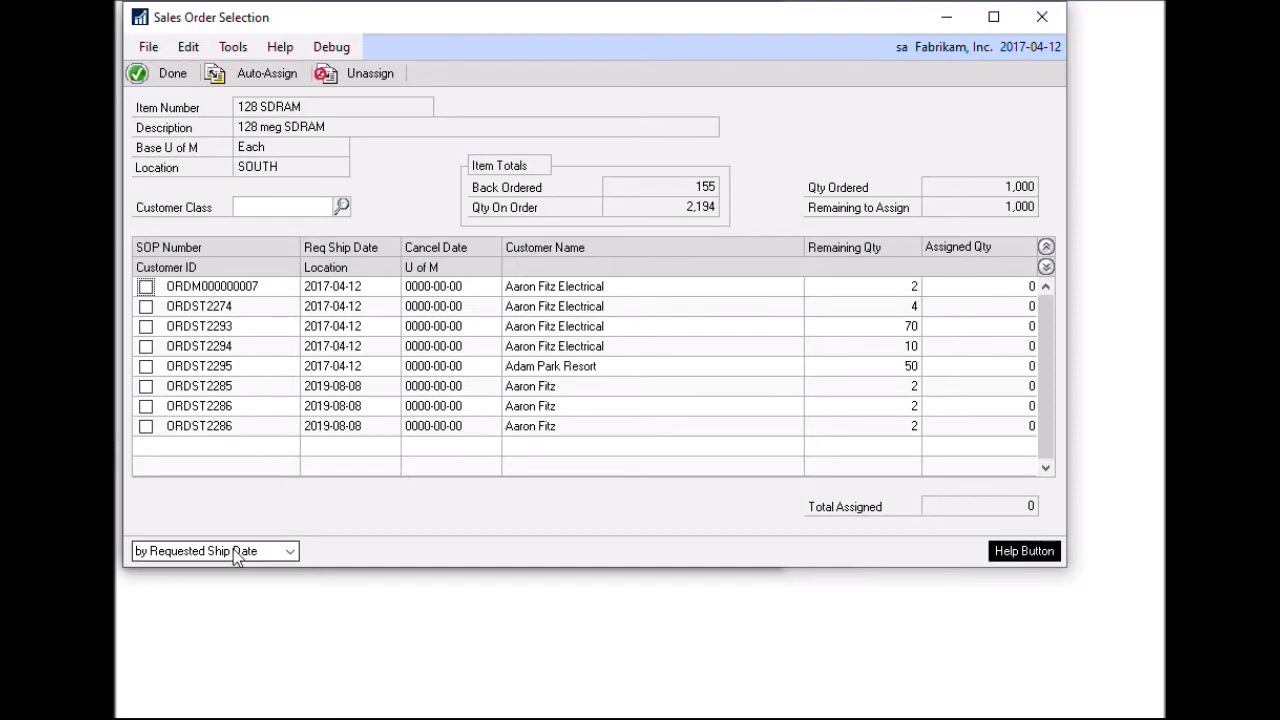
left_click(292, 552)
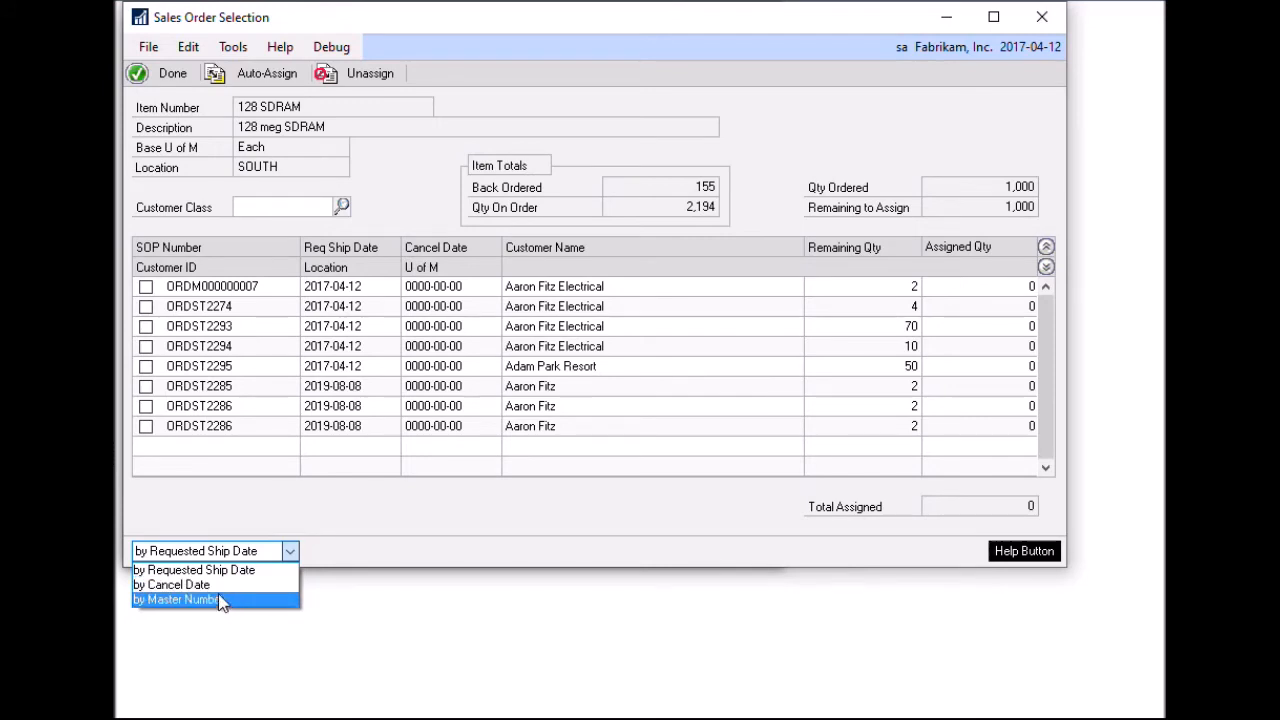
mouse_move(212, 612)
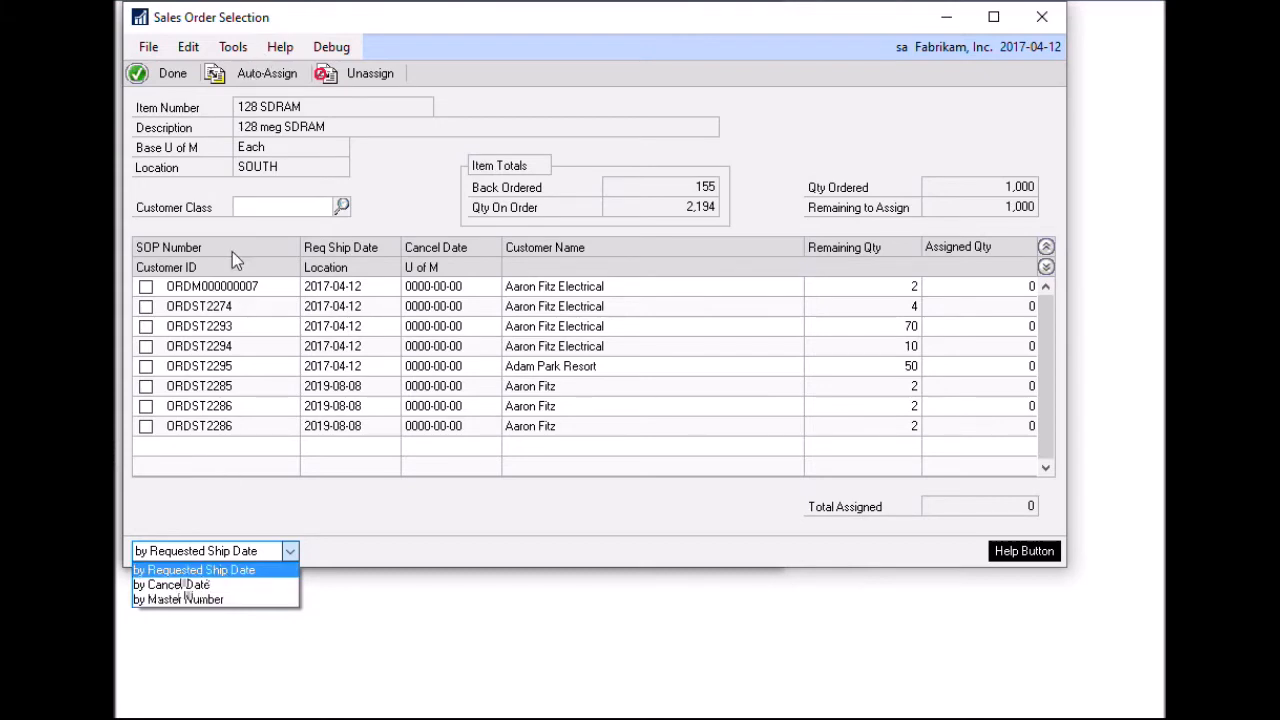
mouse_move(152, 292)
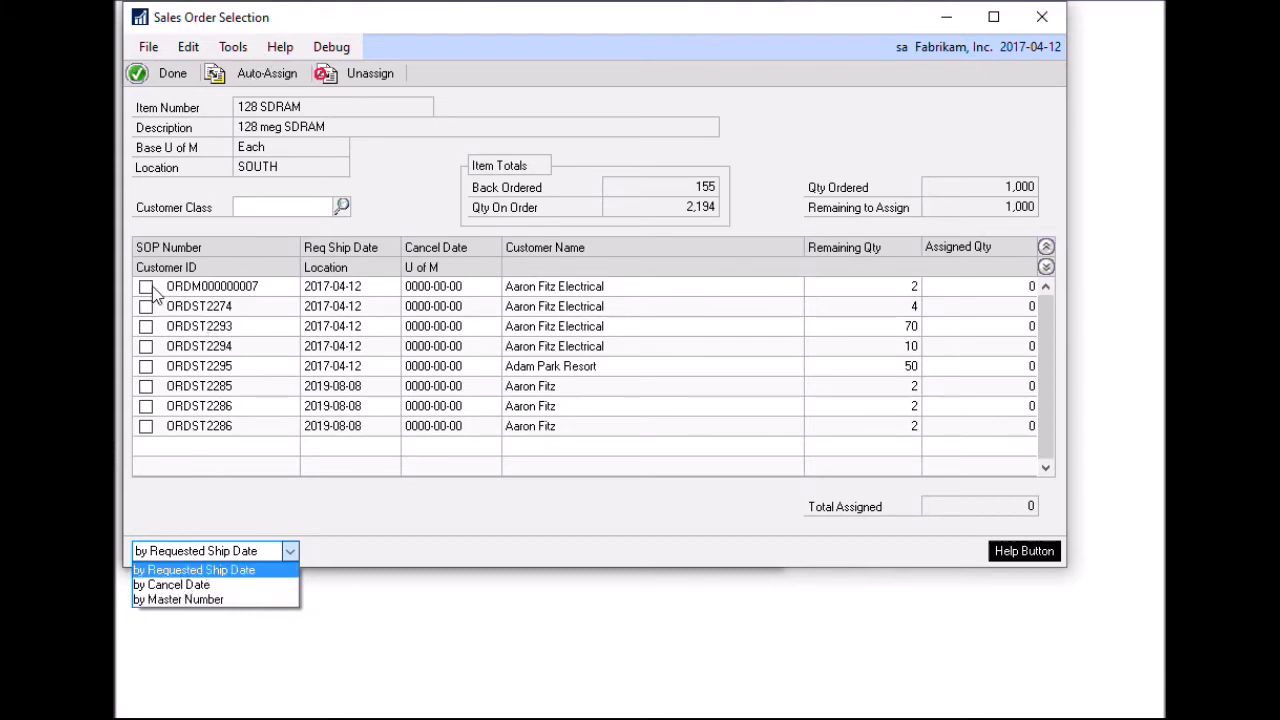
mouse_move(166, 296)
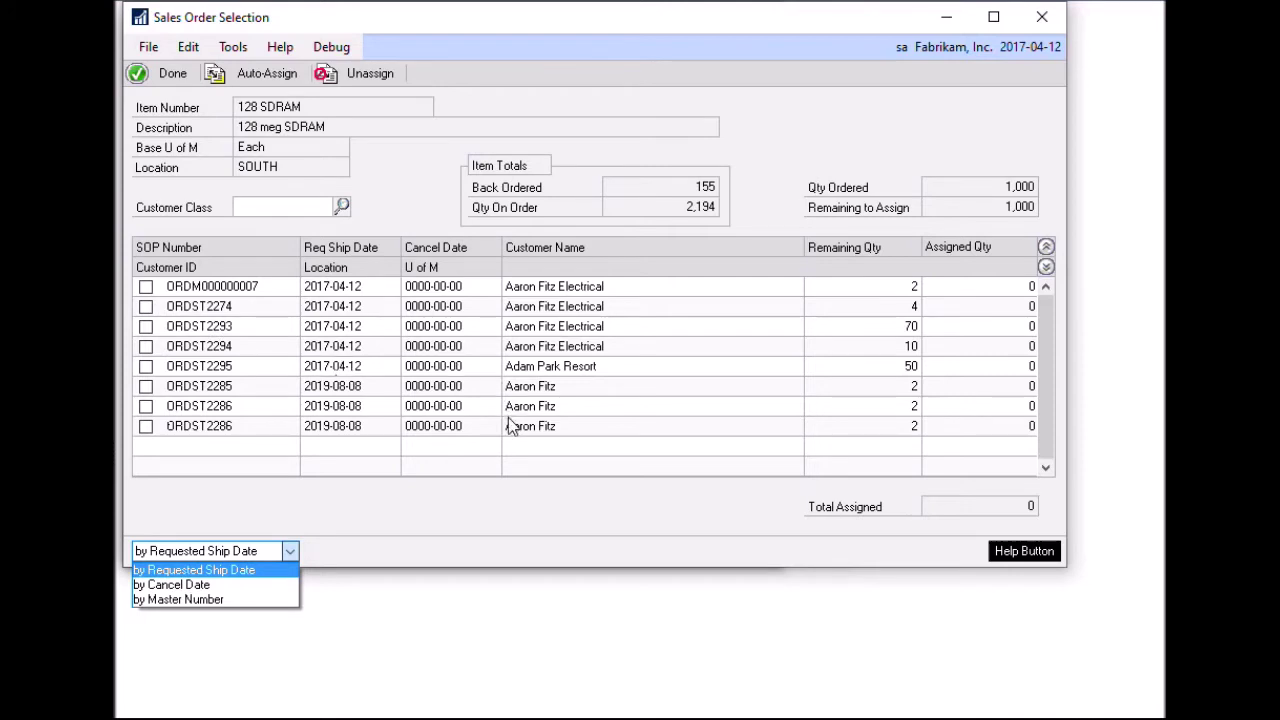
left_click(192, 568)
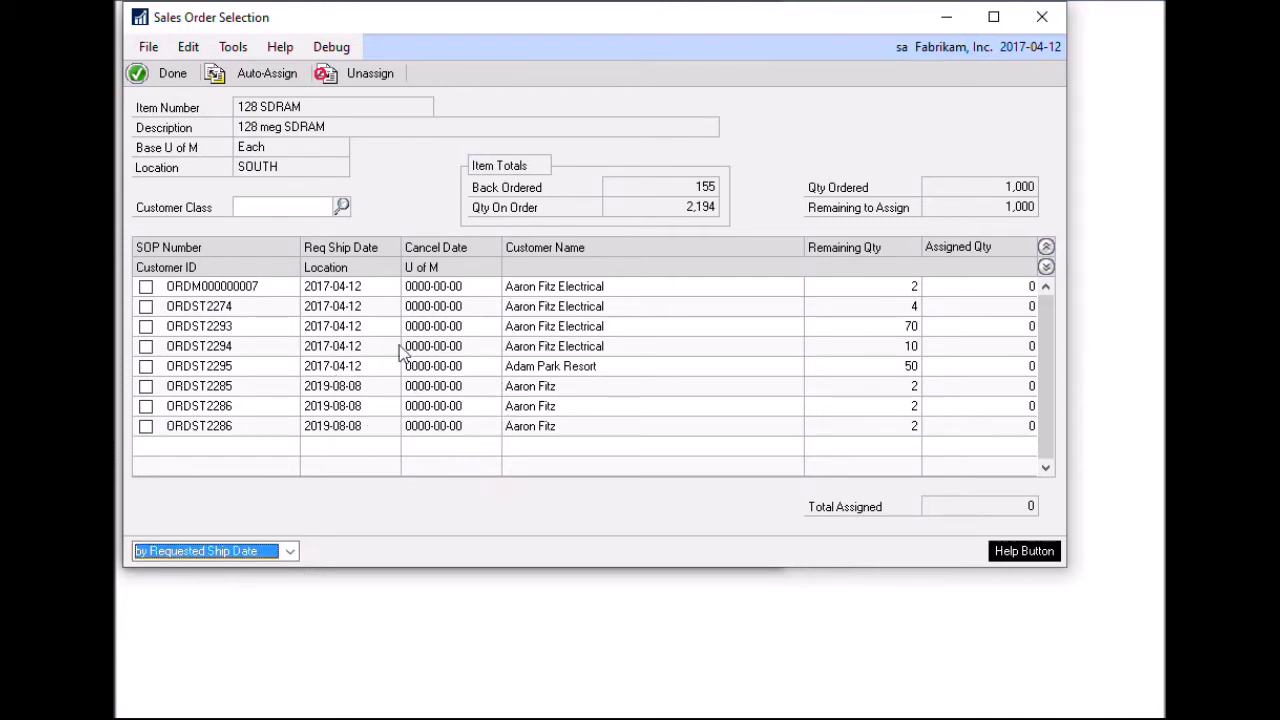
mouse_move(580, 420)
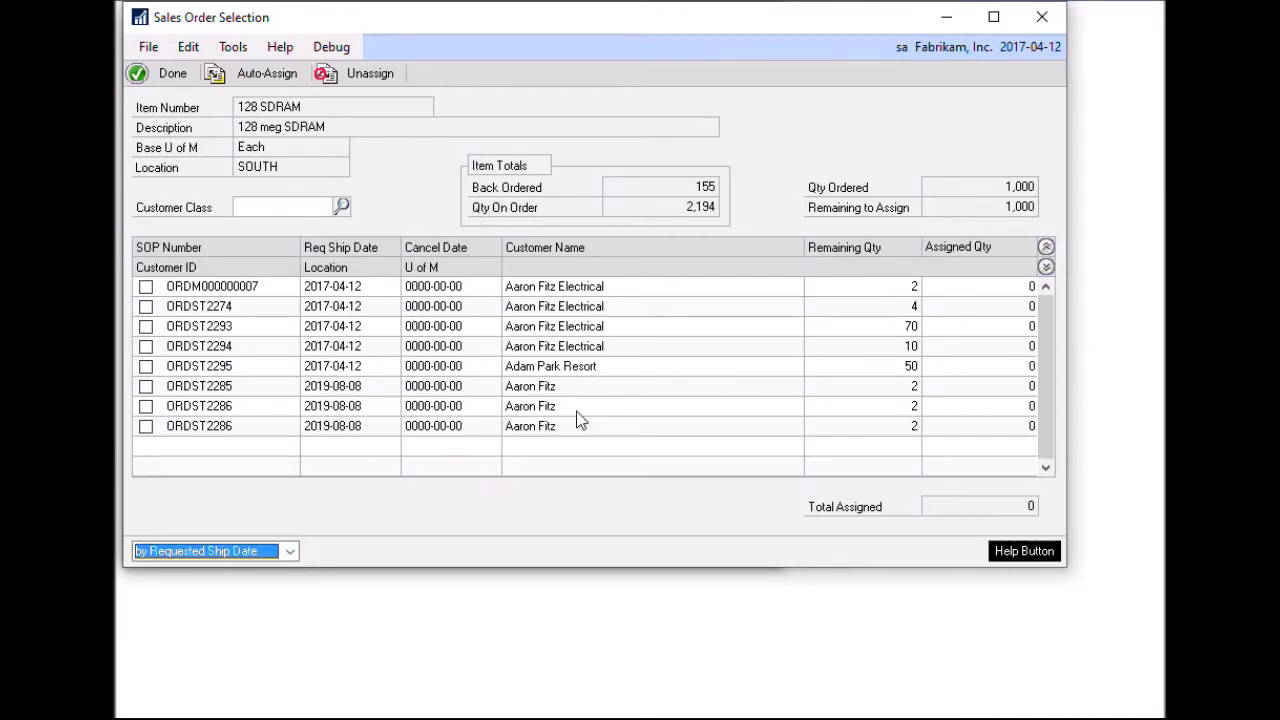
mouse_move(212, 400)
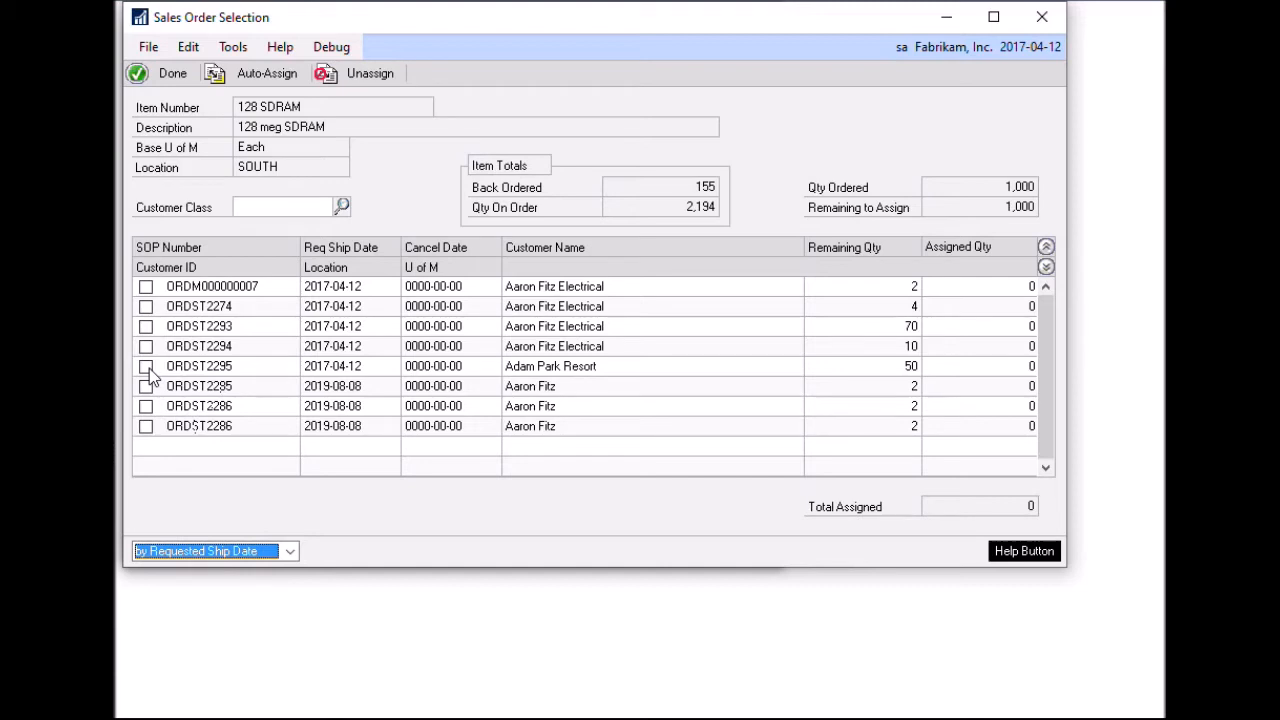
Assign ORDST2295, ORDST2294 and ORDST2293 to PO2163 for 50, 10 and 70 units, totalling 130.
left_click(146, 366)
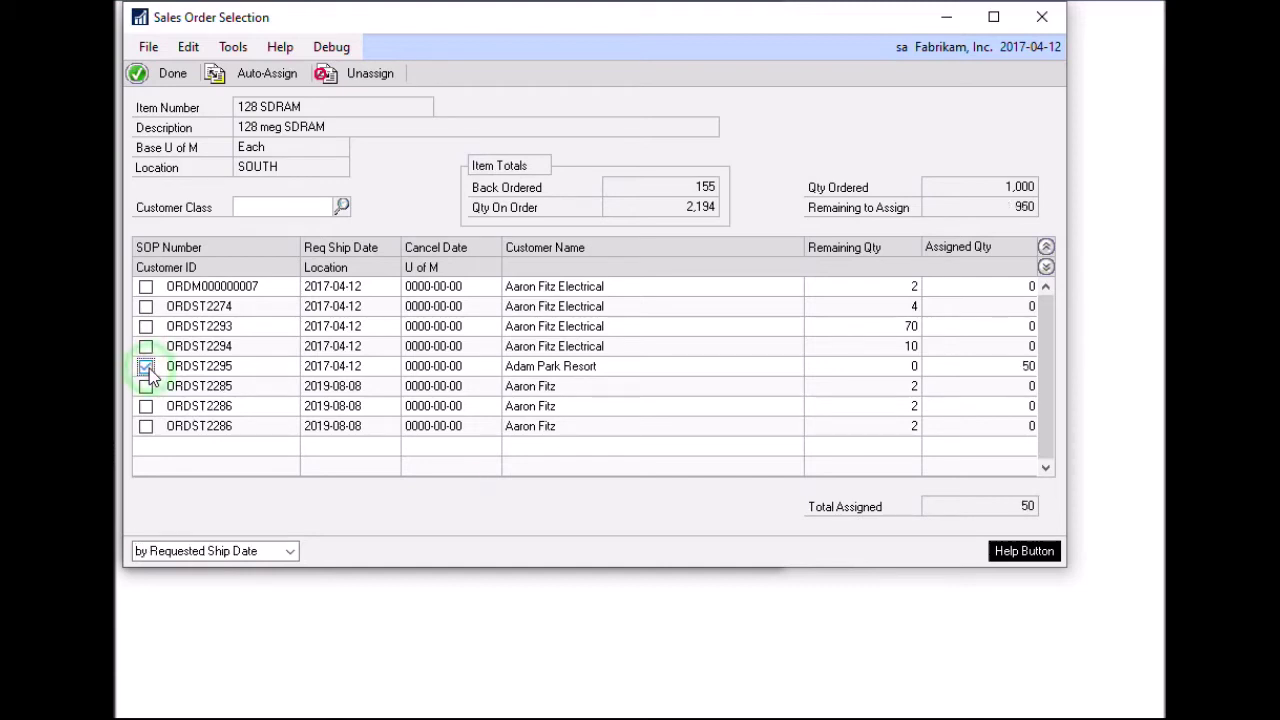
left_click(146, 366)
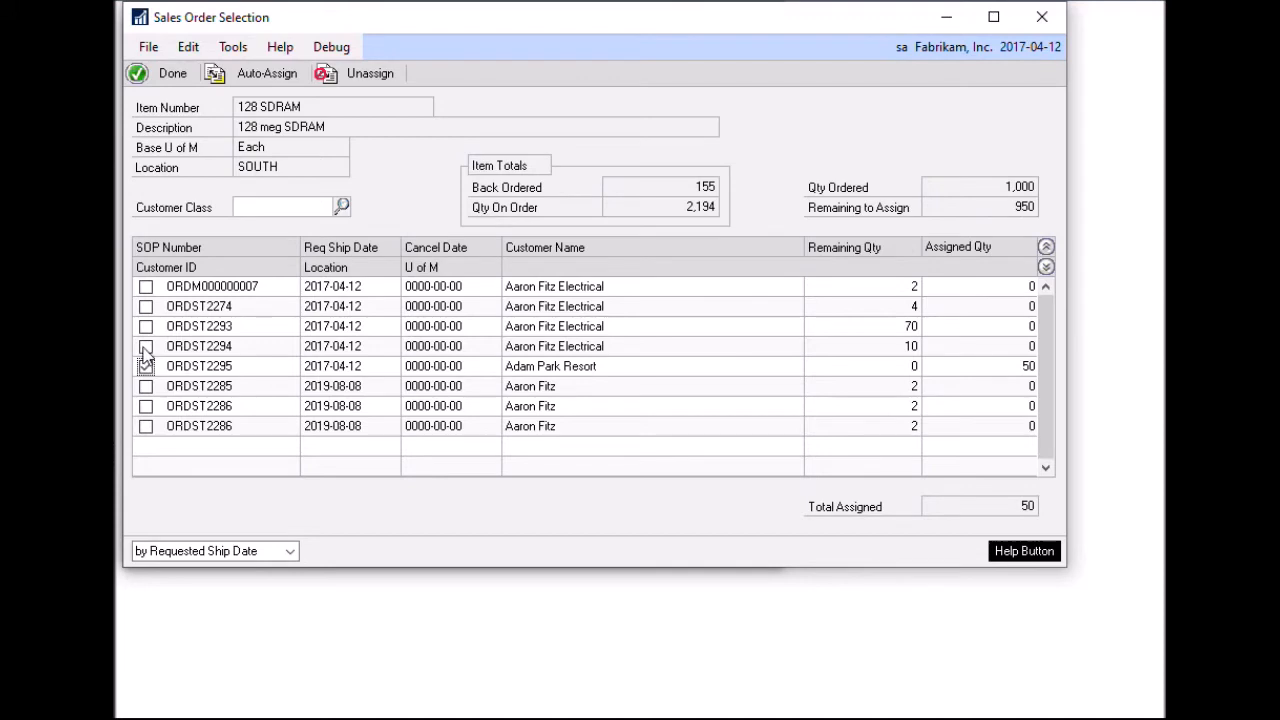
left_click(146, 346)
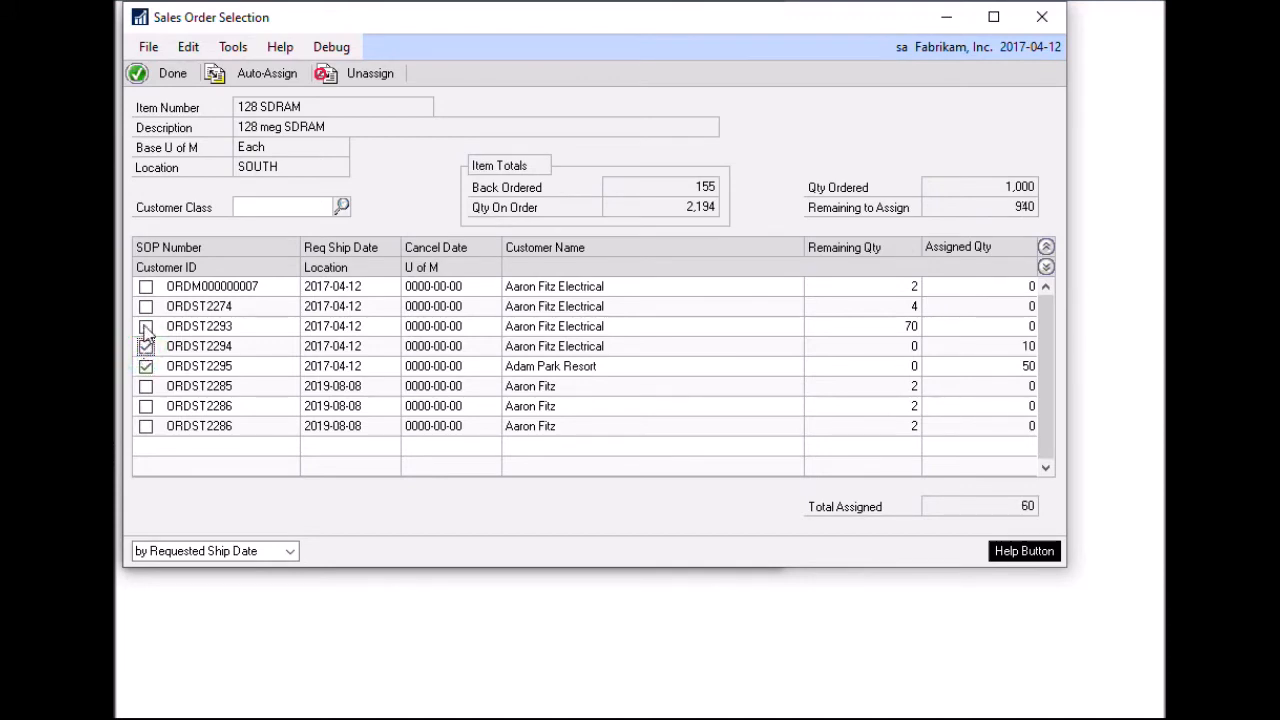
left_click(146, 326)
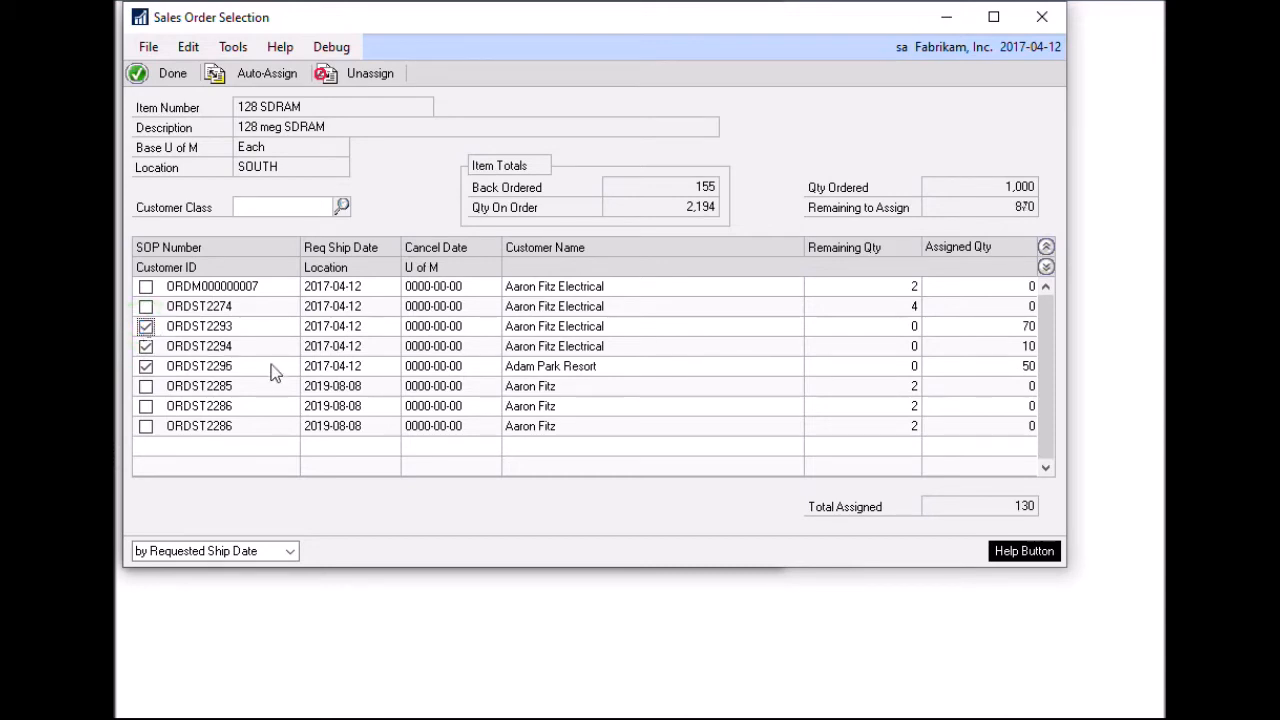
left_click(164, 72)
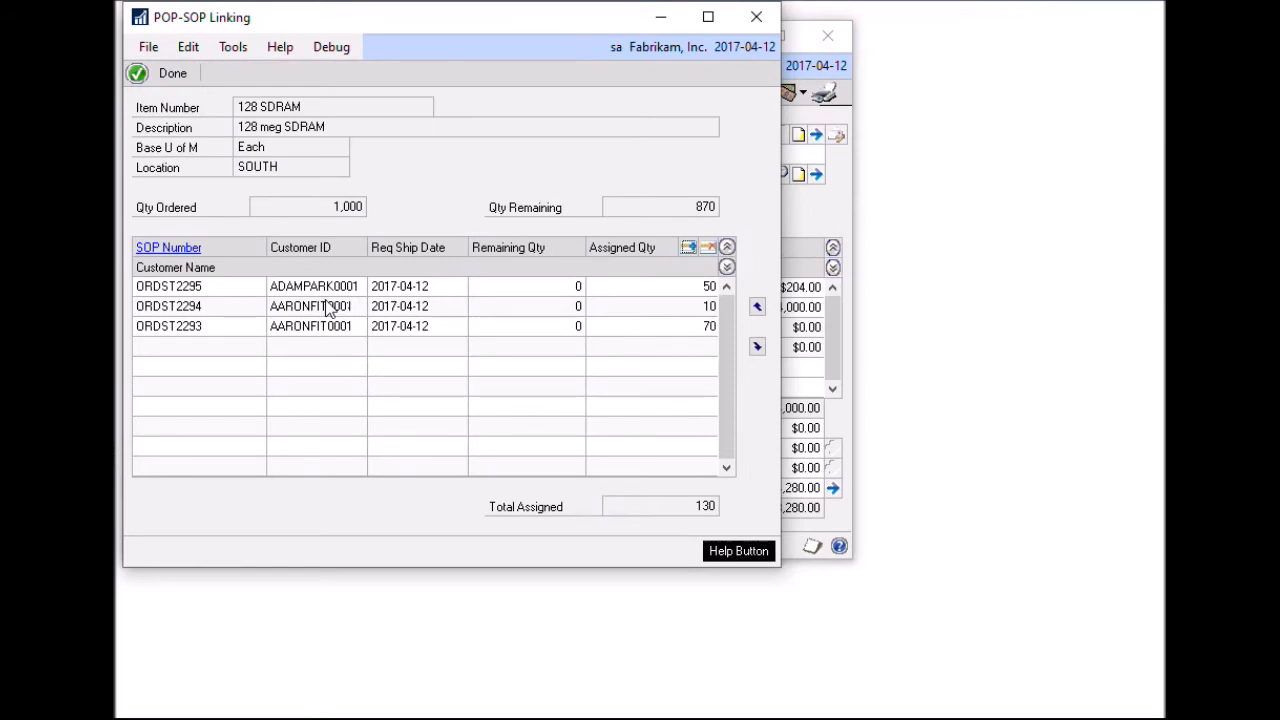
mouse_move(340, 306)
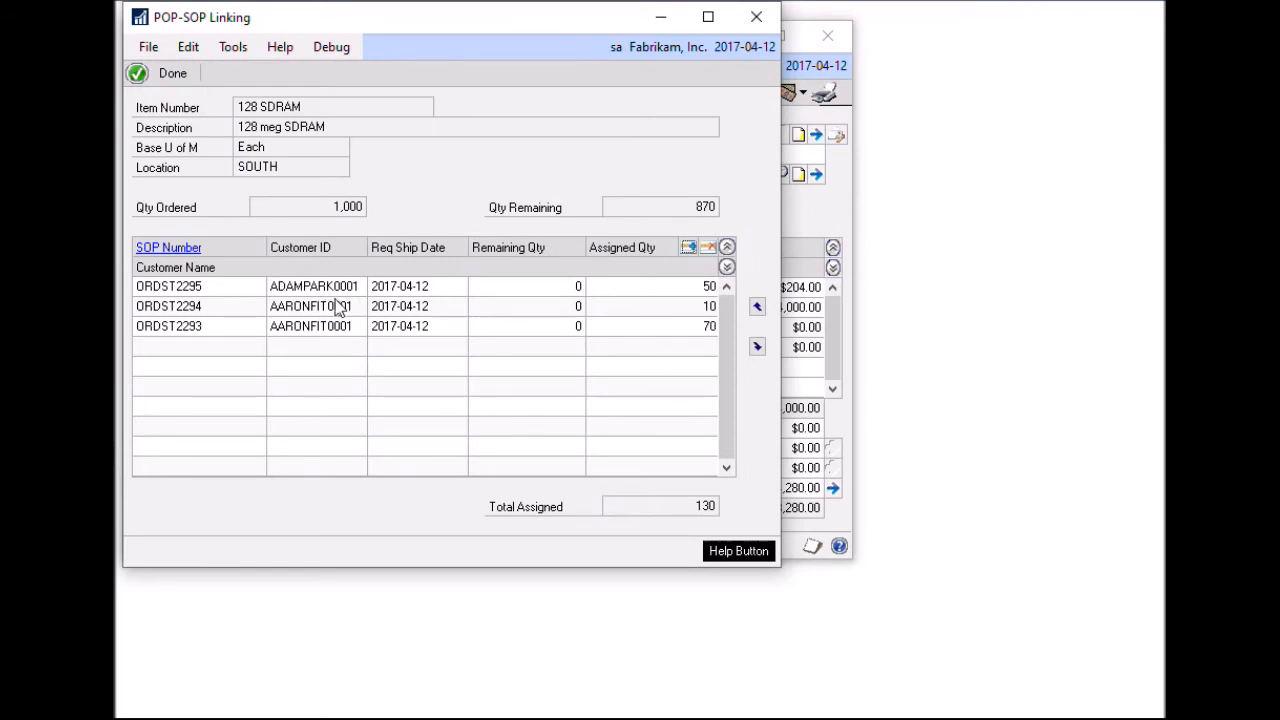
mouse_move(206, 300)
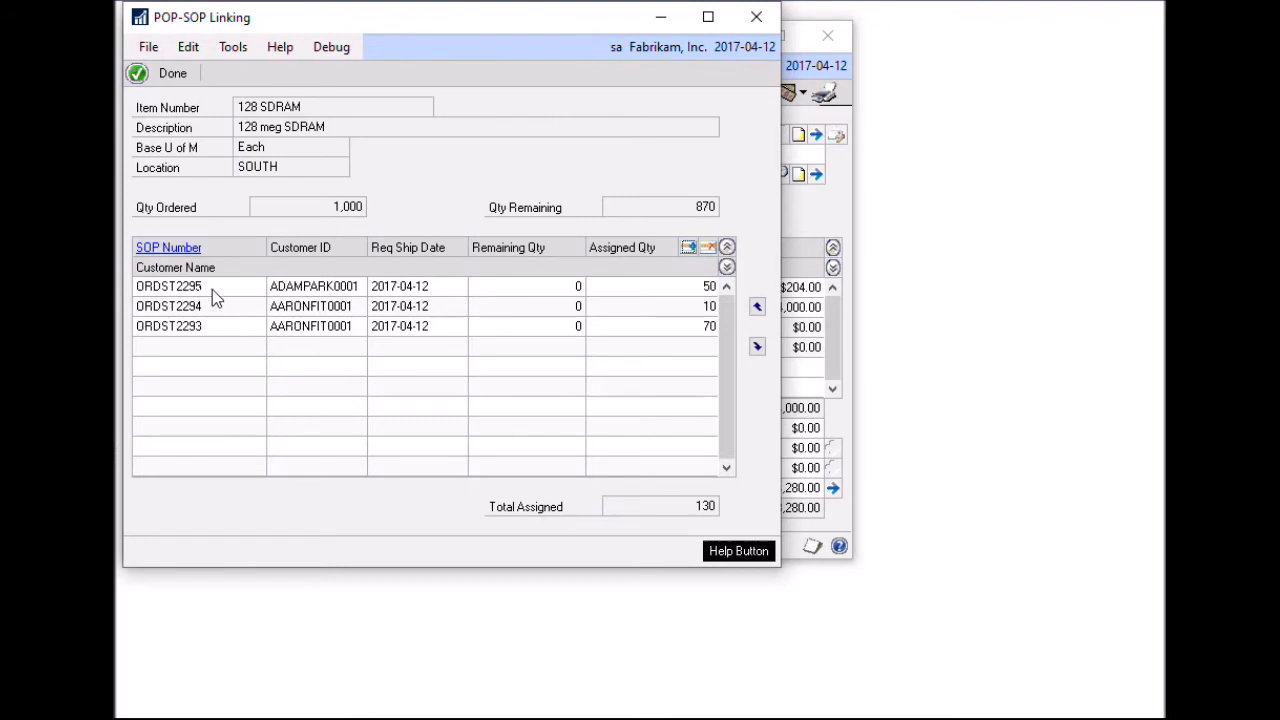
mouse_move(206, 338)
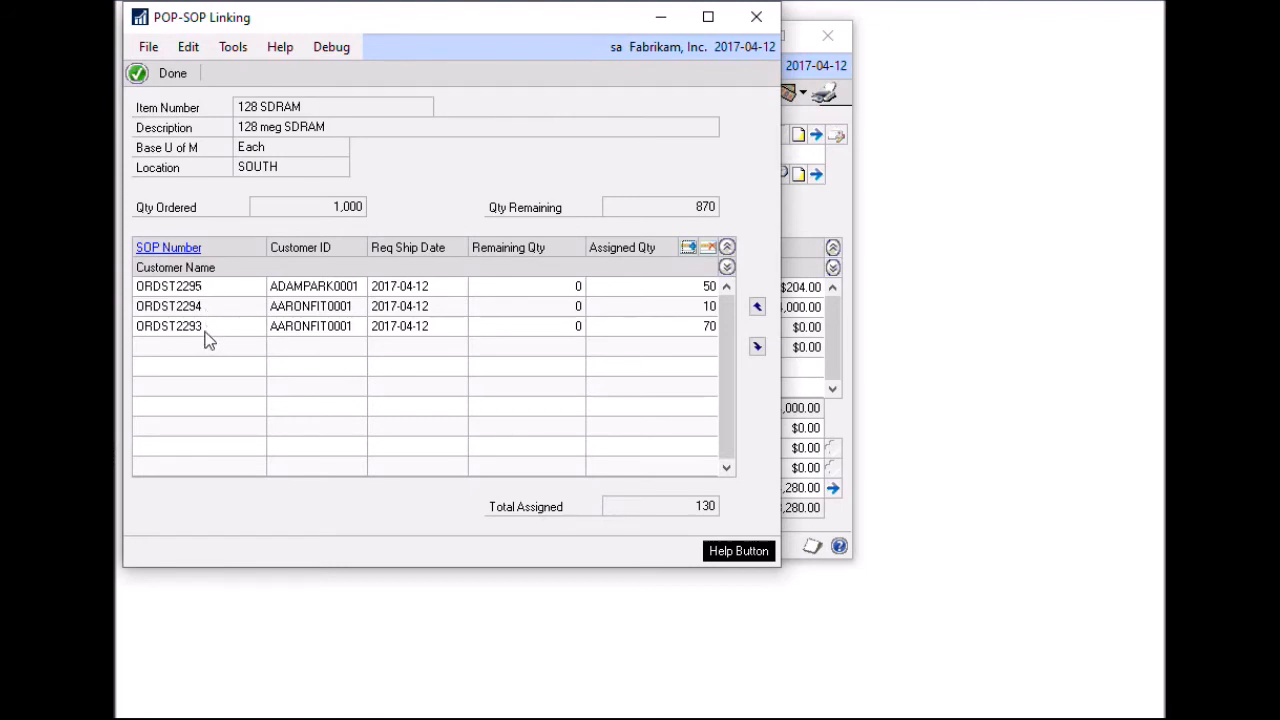
mouse_move(210, 332)
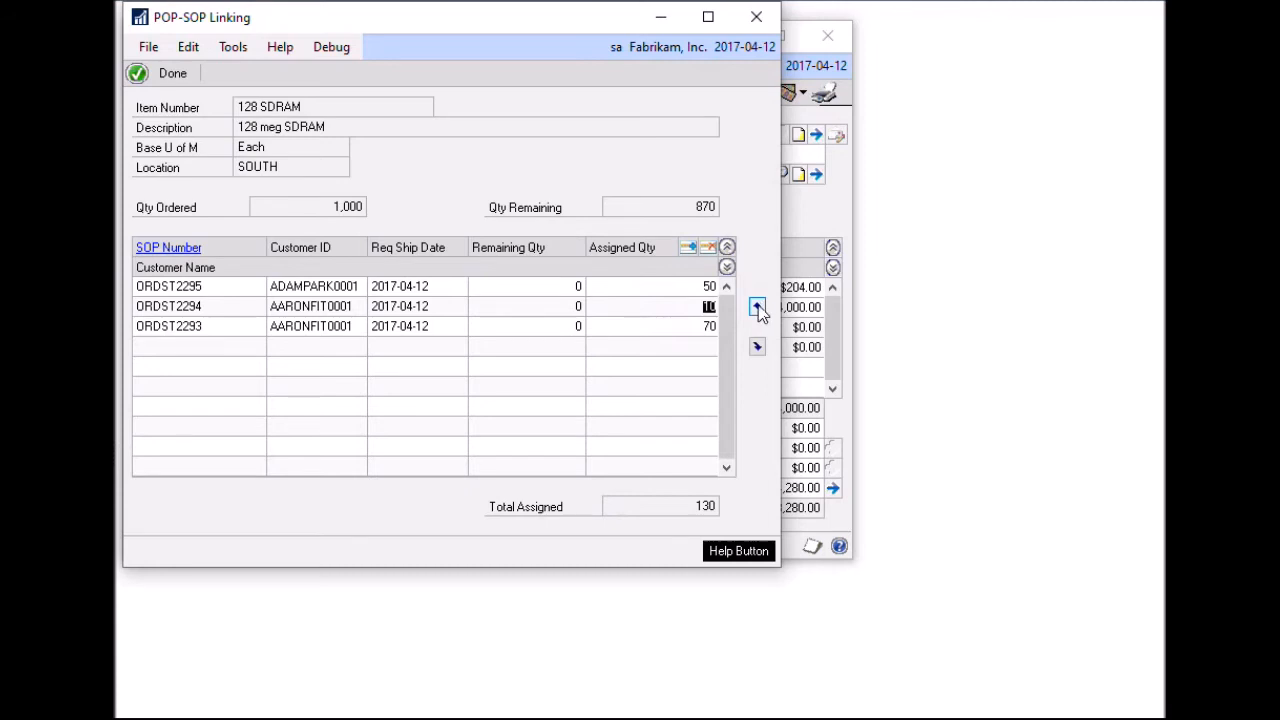
Move ORDST2294 ahead of ORDST2295 in PO2163's linked sales order priority.
left_click(756, 308)
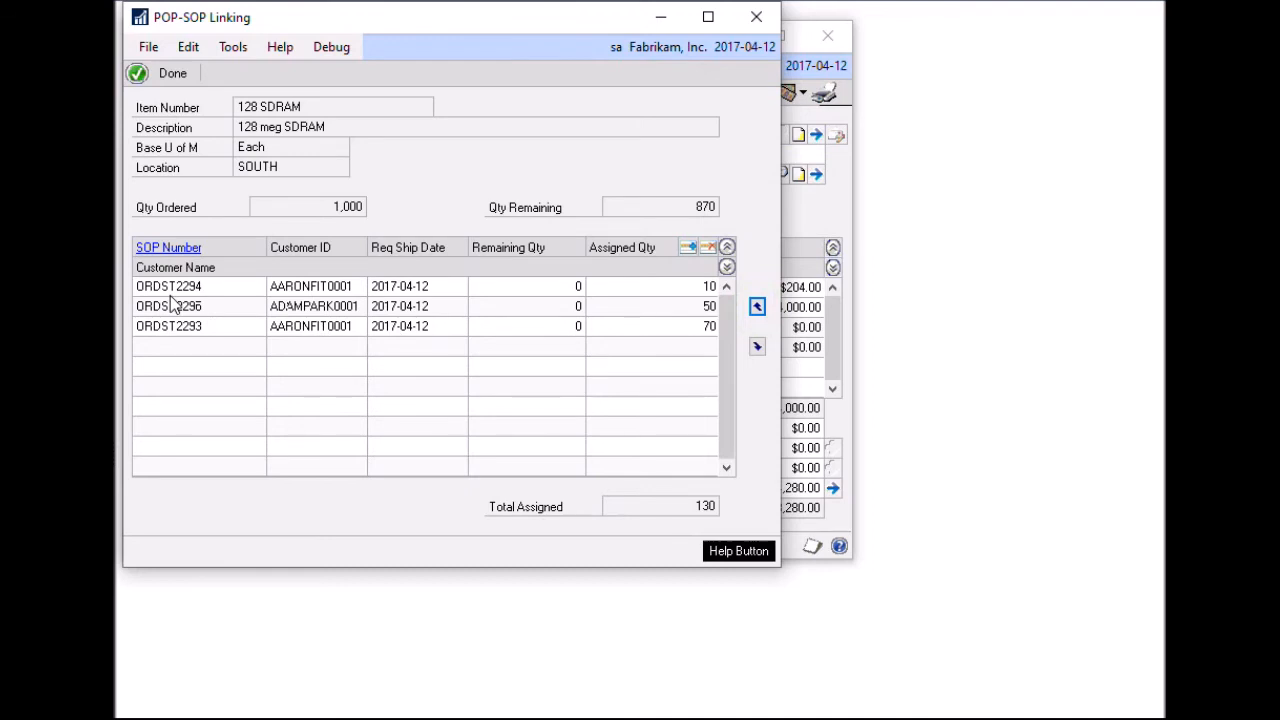
mouse_move(200, 300)
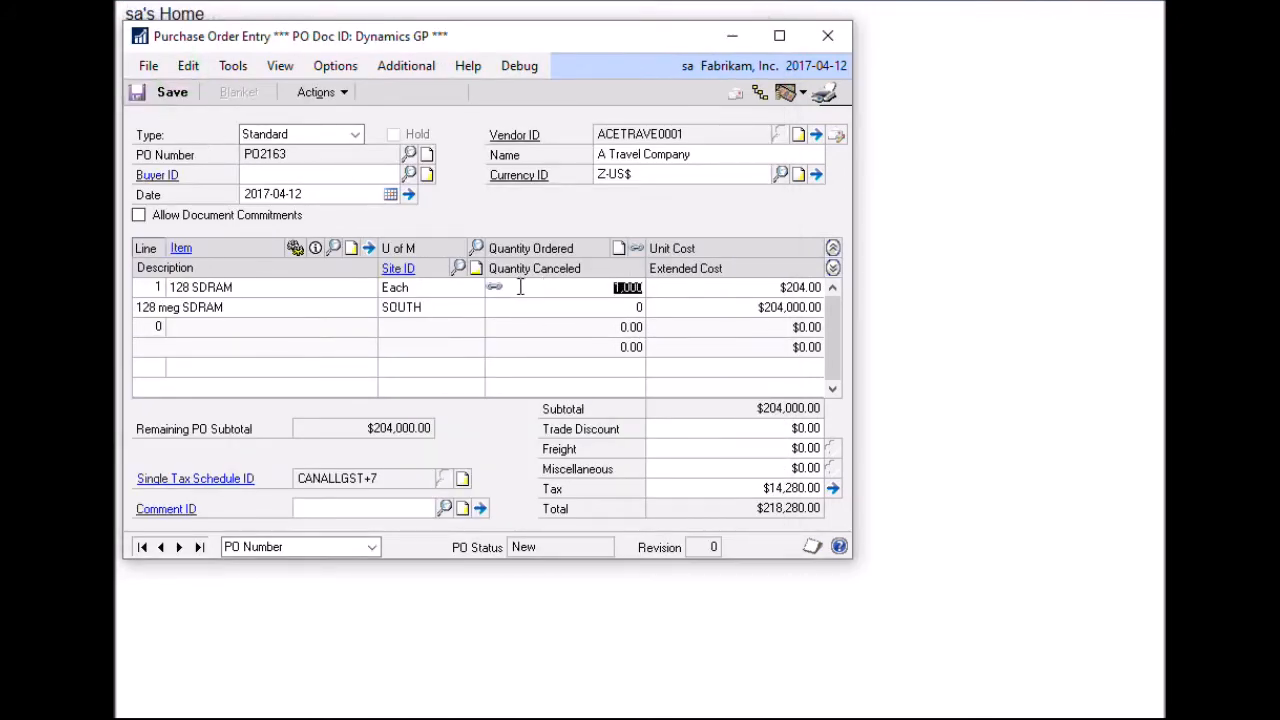
mouse_move(538, 290)
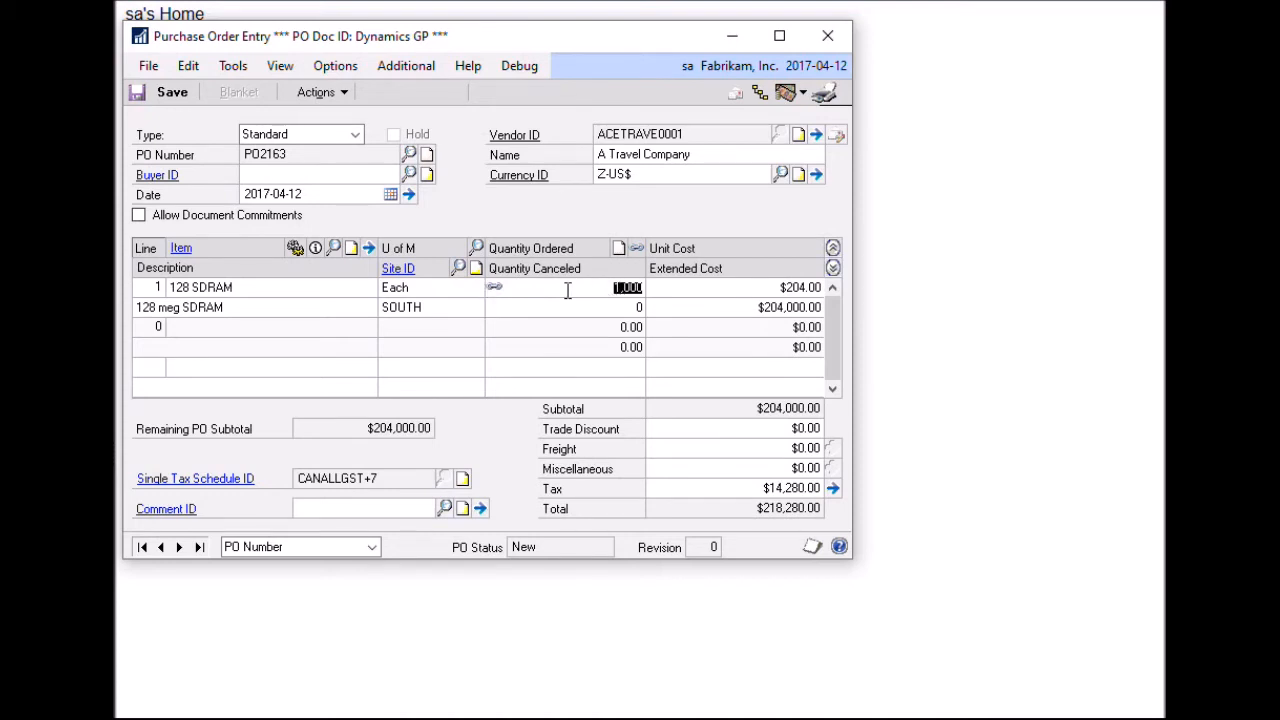
mouse_move(692, 318)
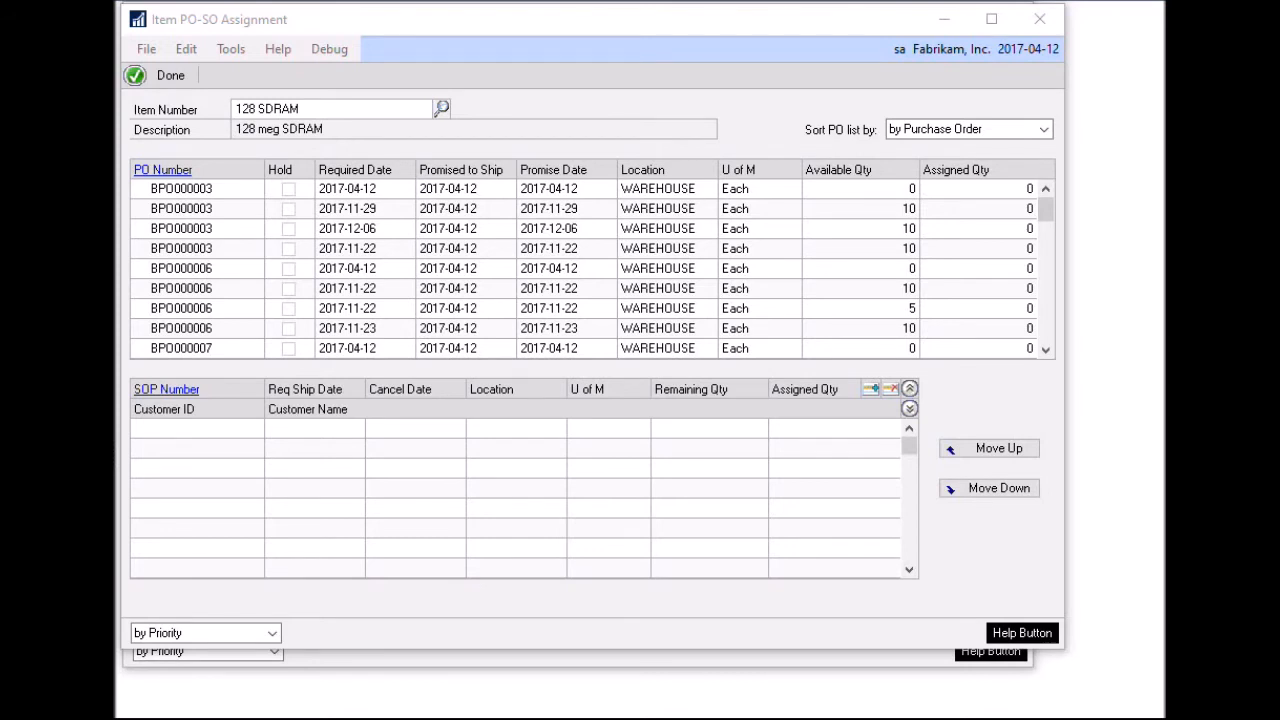
mouse_move(1138, 612)
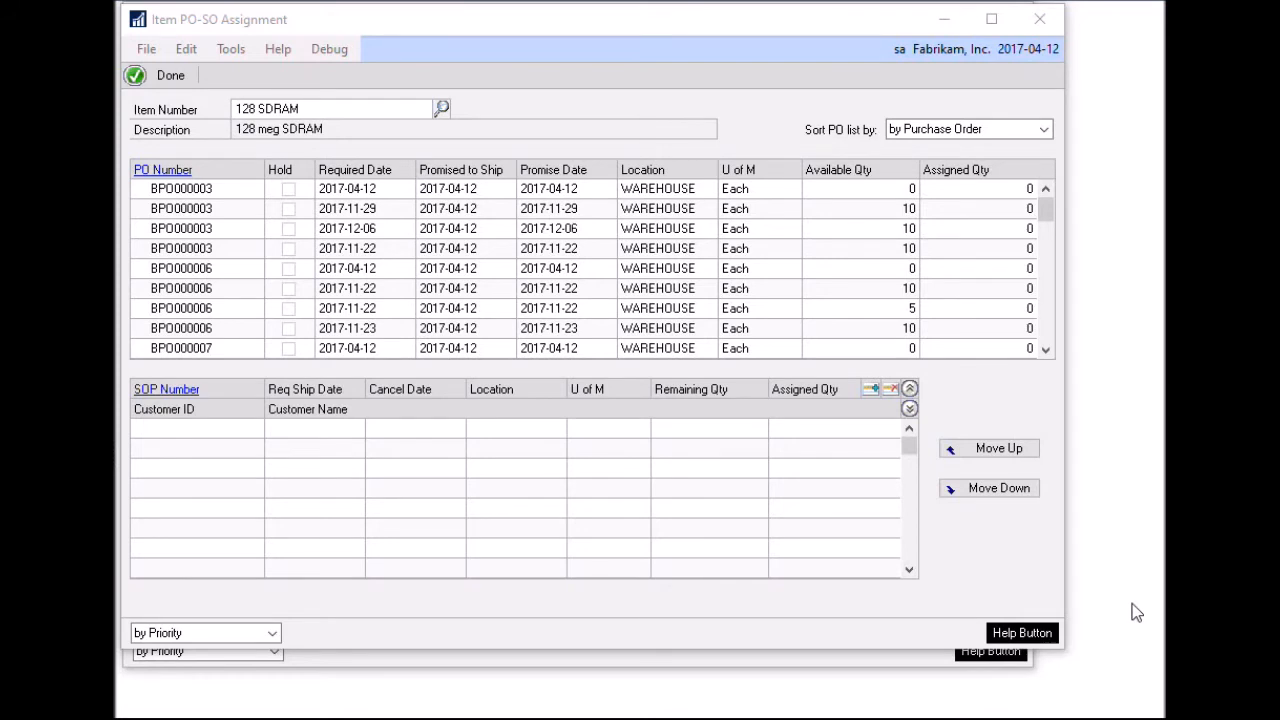
mouse_move(1064, 608)
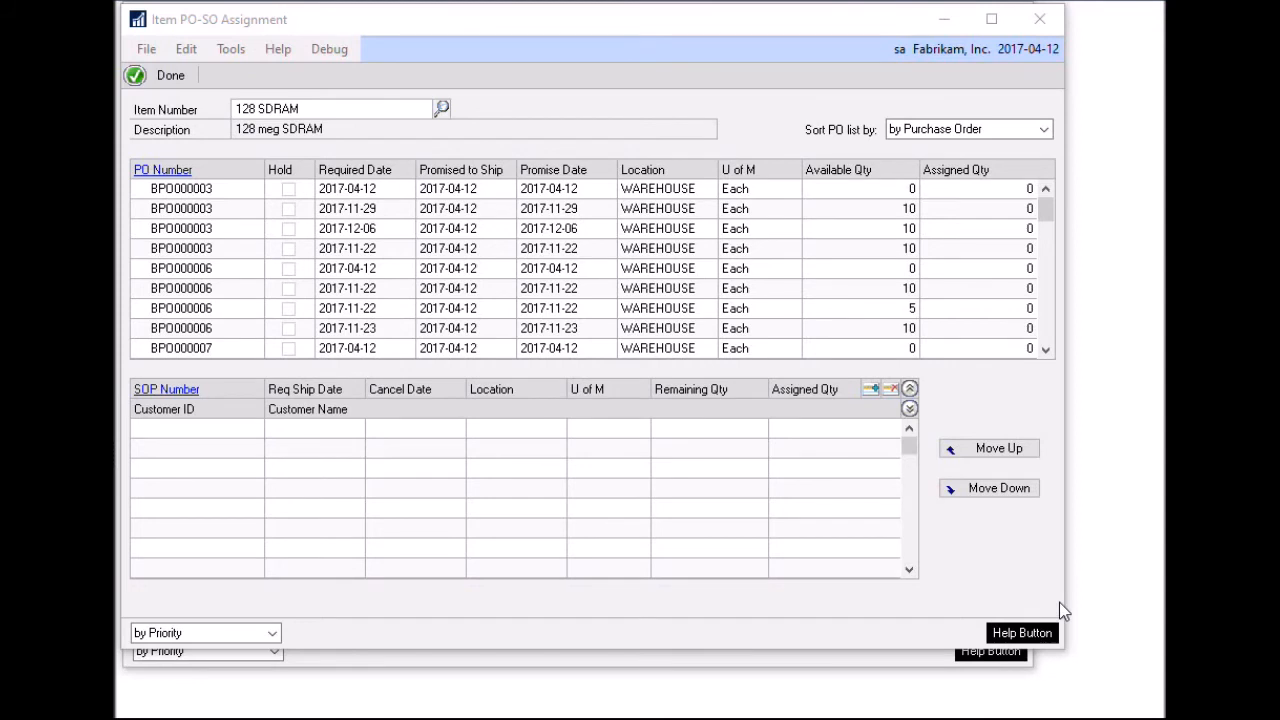
mouse_move(260, 108)
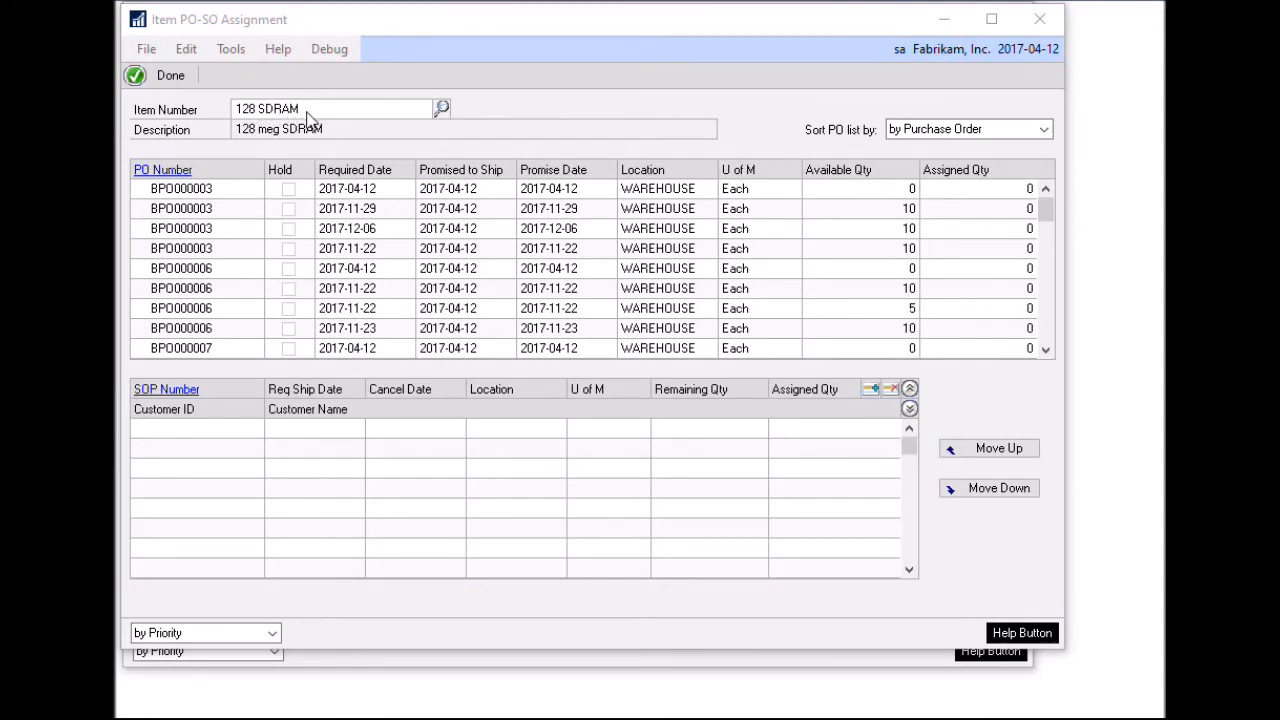
mouse_move(200, 228)
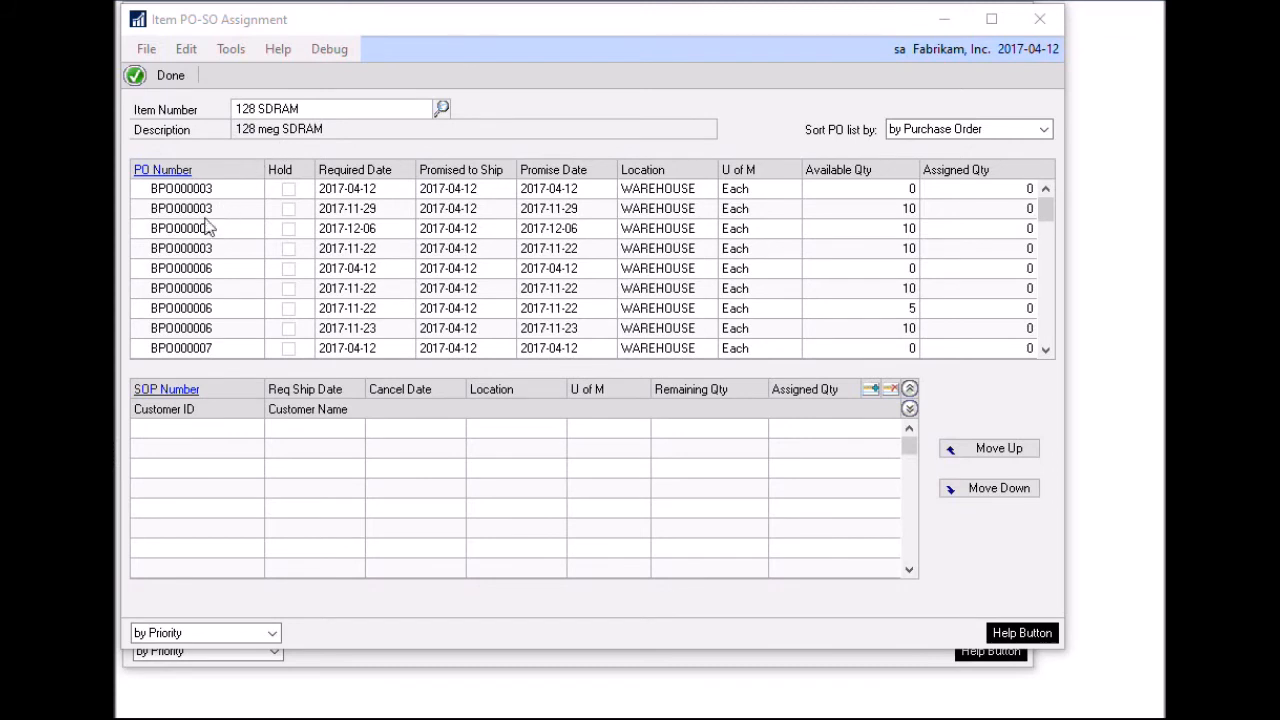
mouse_move(876, 240)
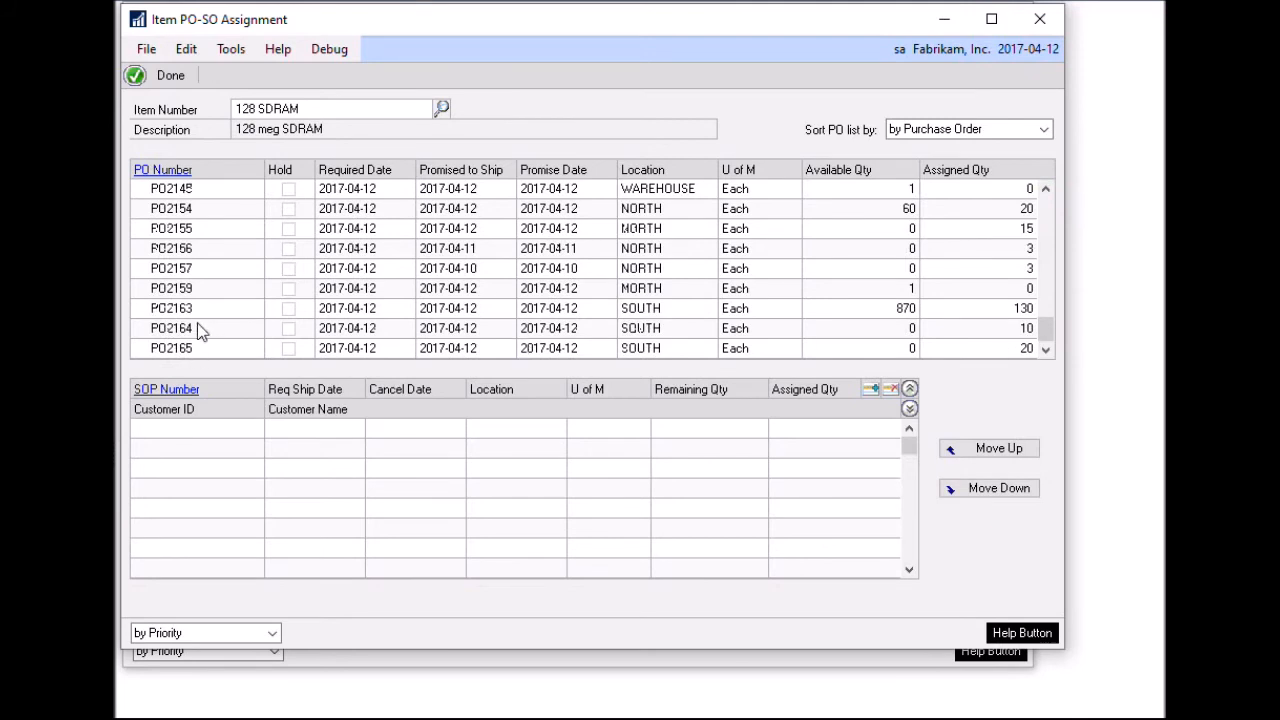
mouse_move(208, 348)
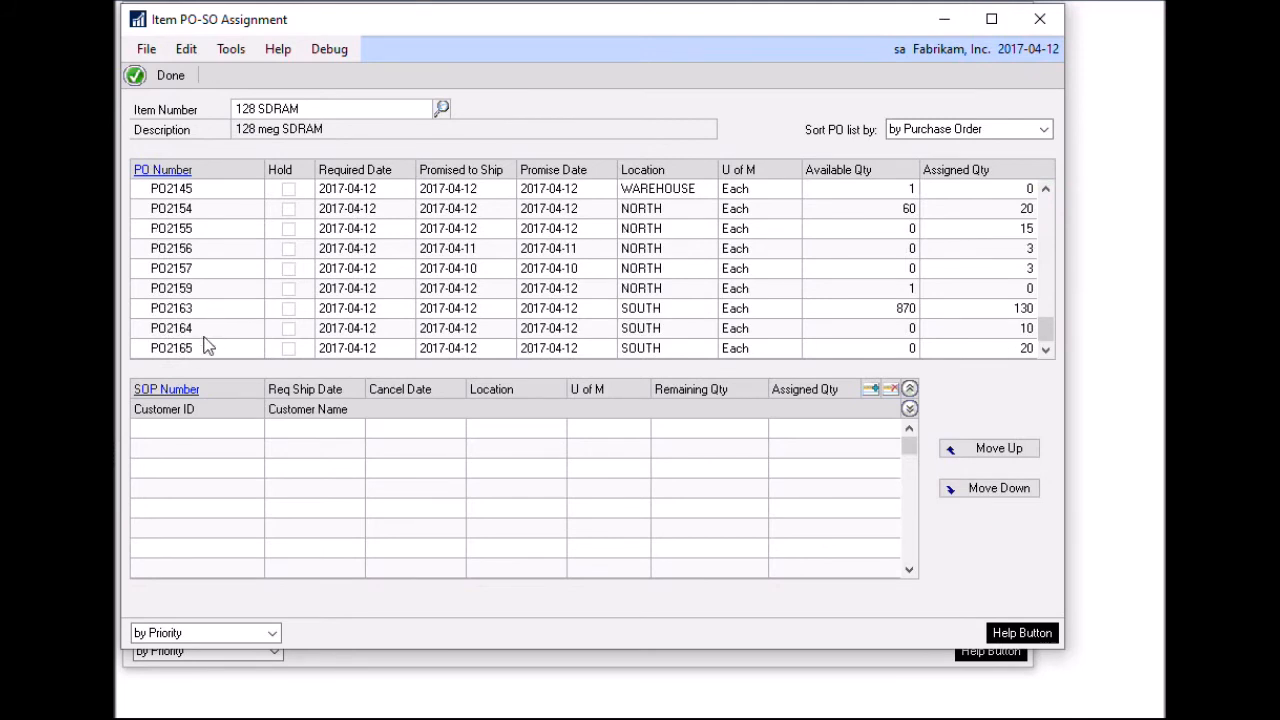
mouse_move(190, 318)
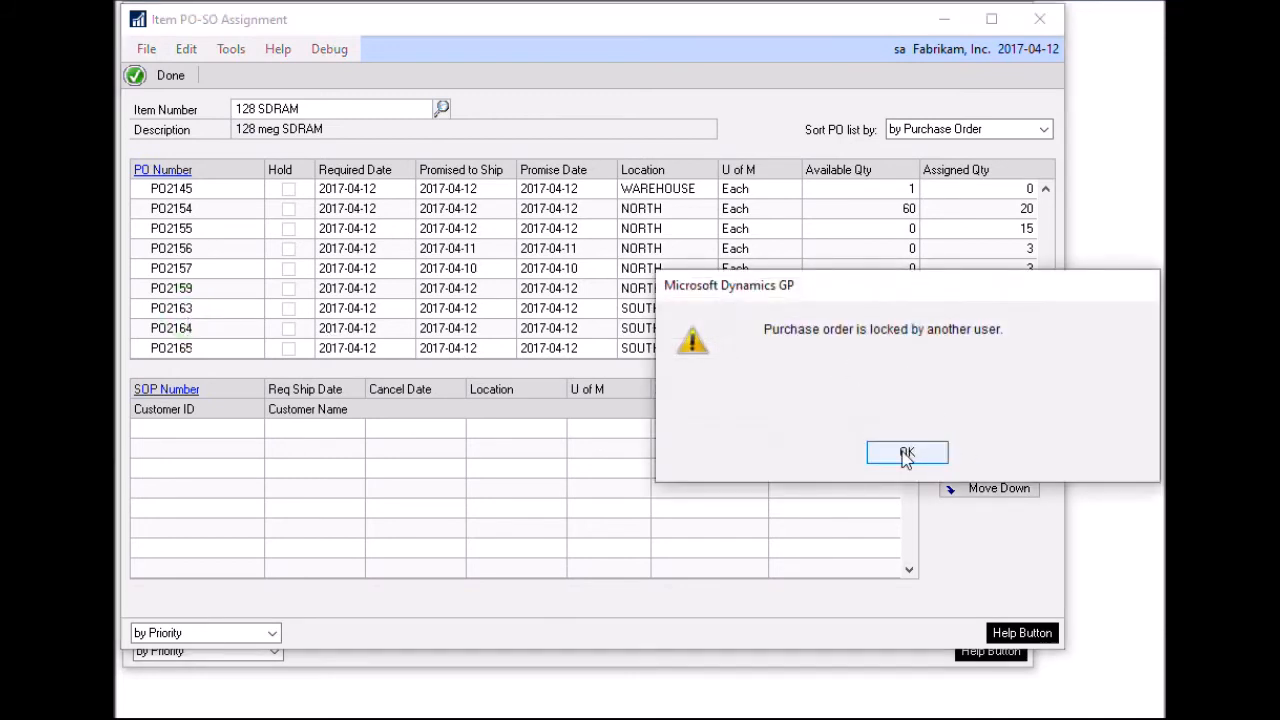
Dismiss the locked-purchase-order warning to show PO2163's assignments for 128 SDRAM.
left_click(908, 452)
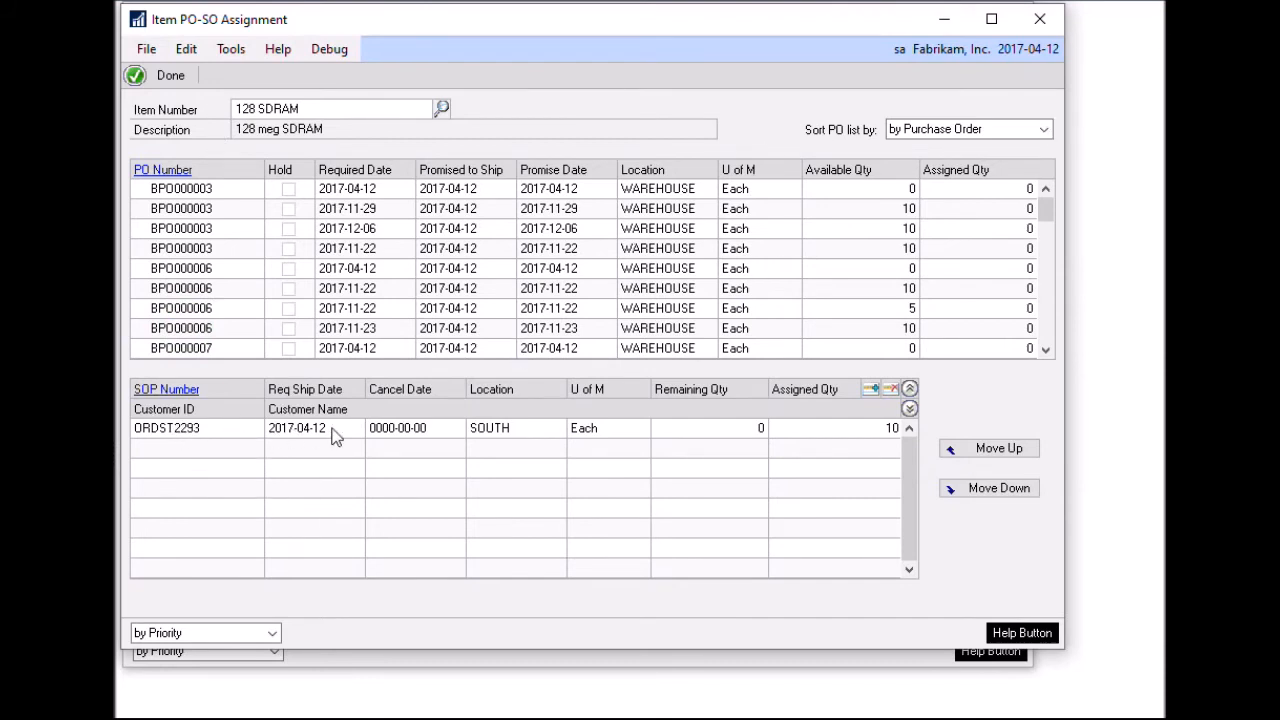
mouse_move(748, 442)
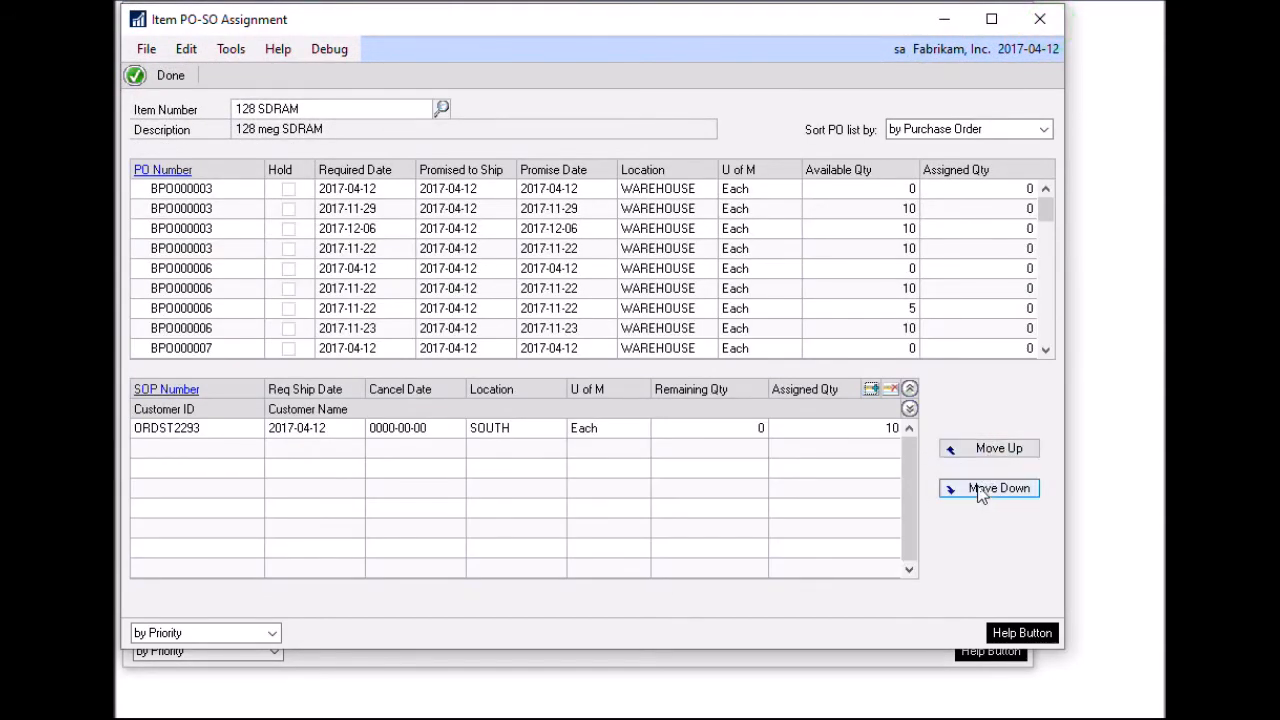
mouse_move(206, 76)
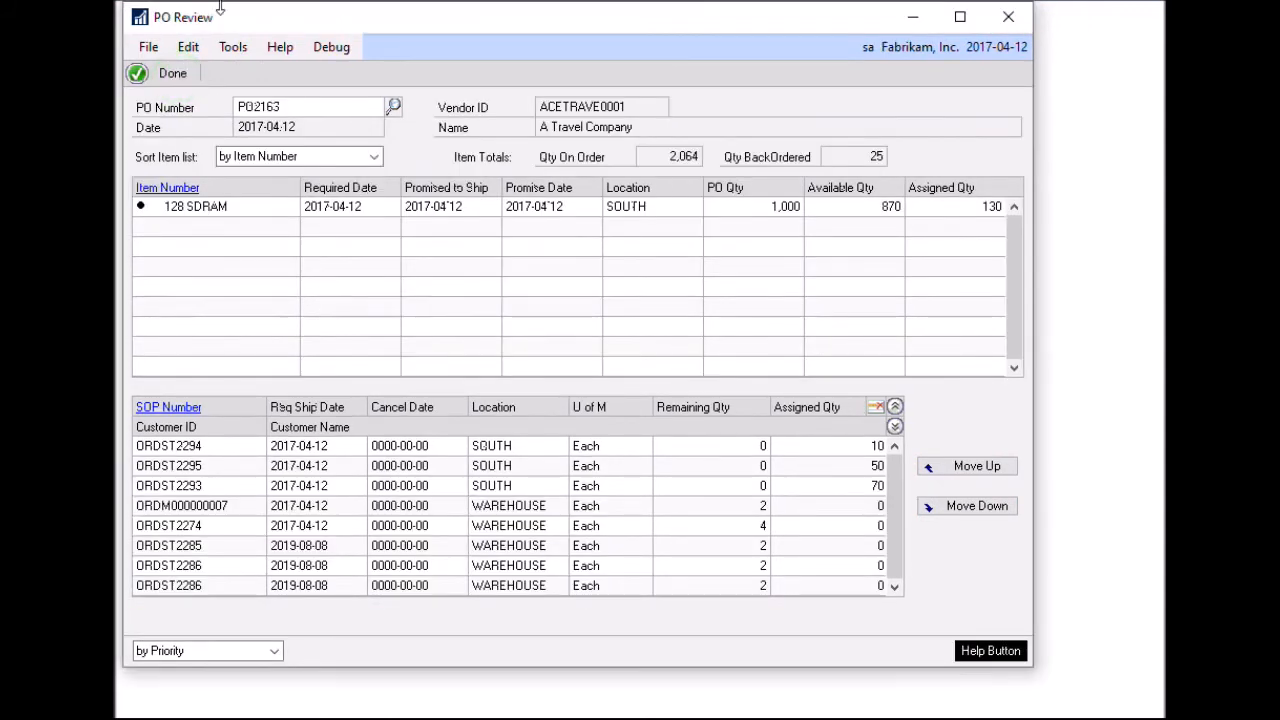
mouse_move(312, 210)
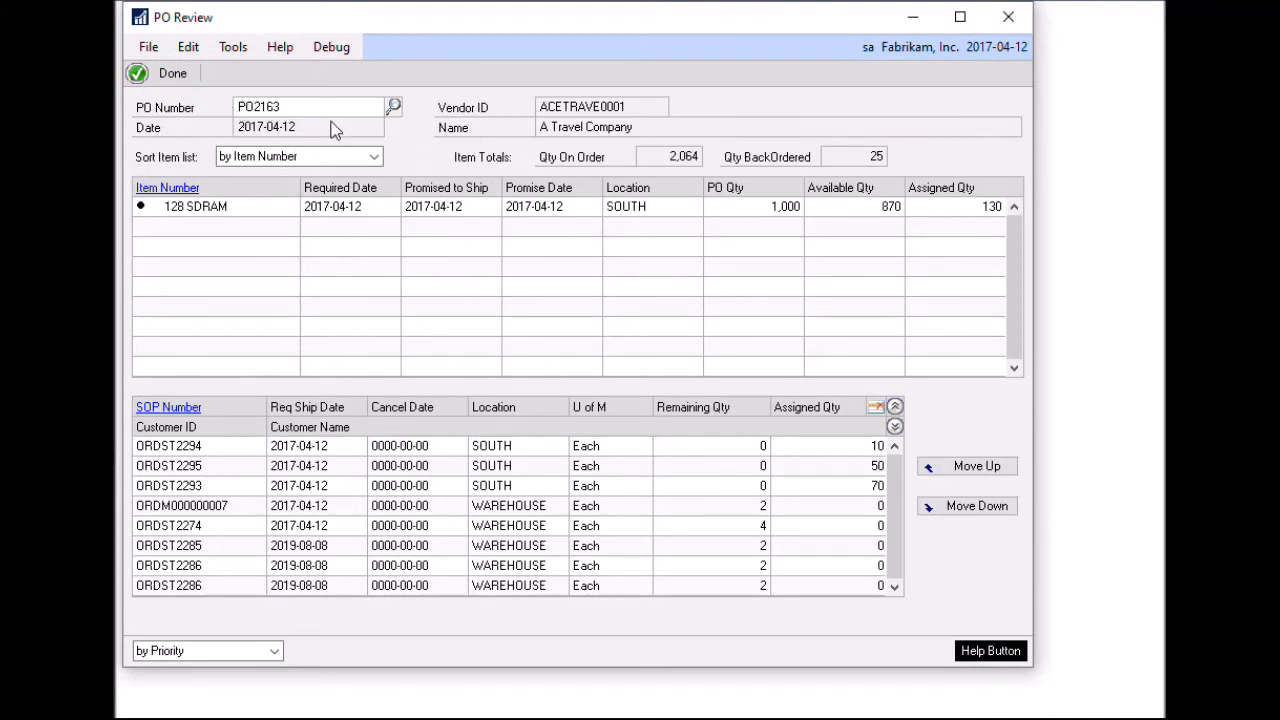
mouse_move(224, 270)
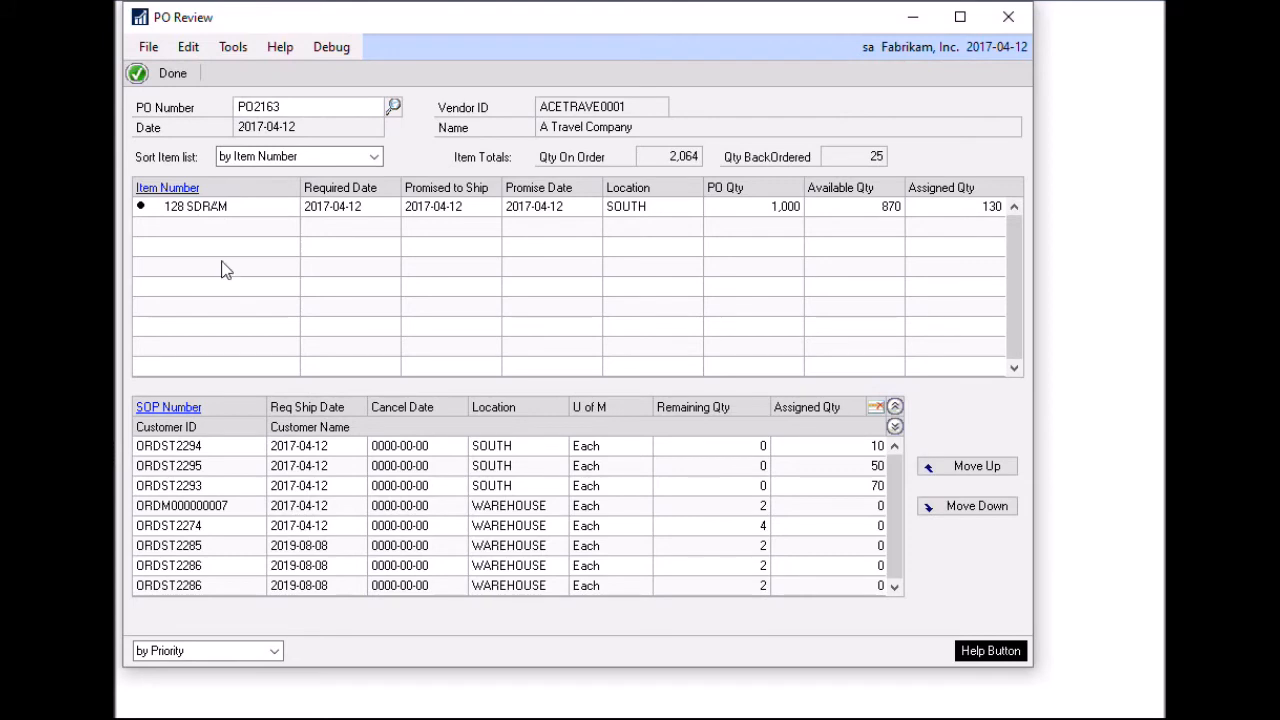
mouse_move(228, 238)
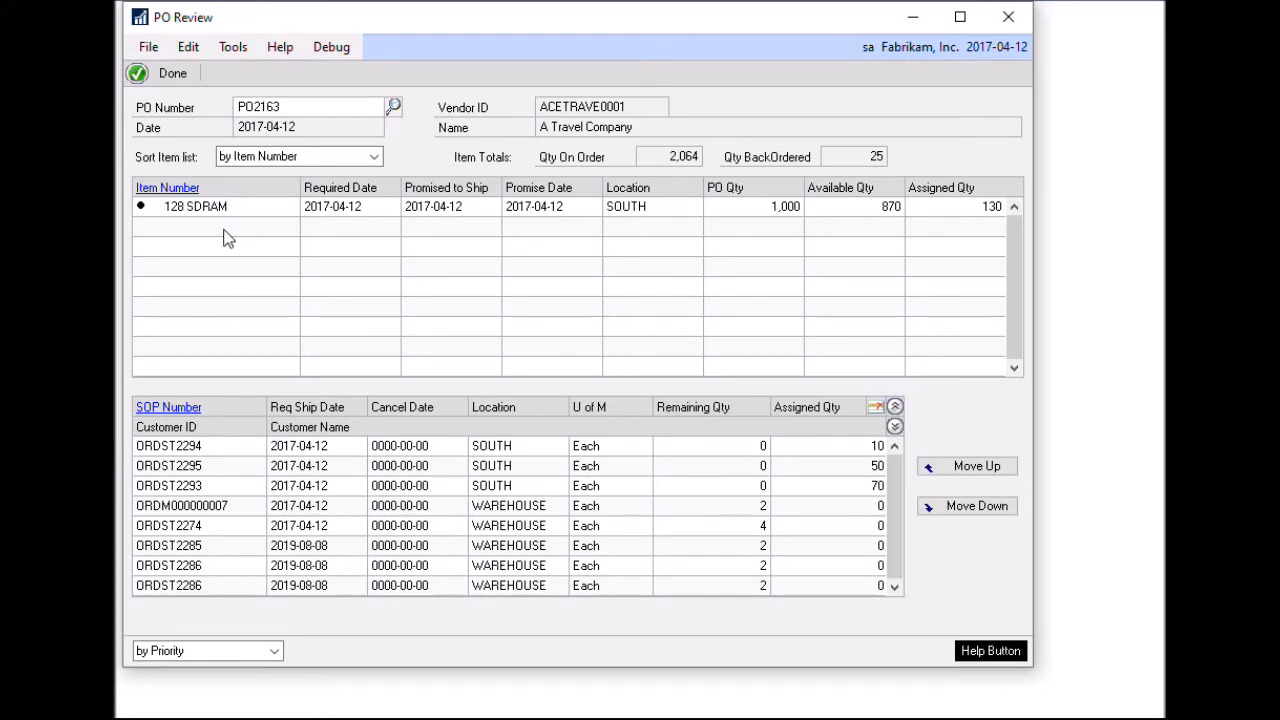
mouse_move(220, 228)
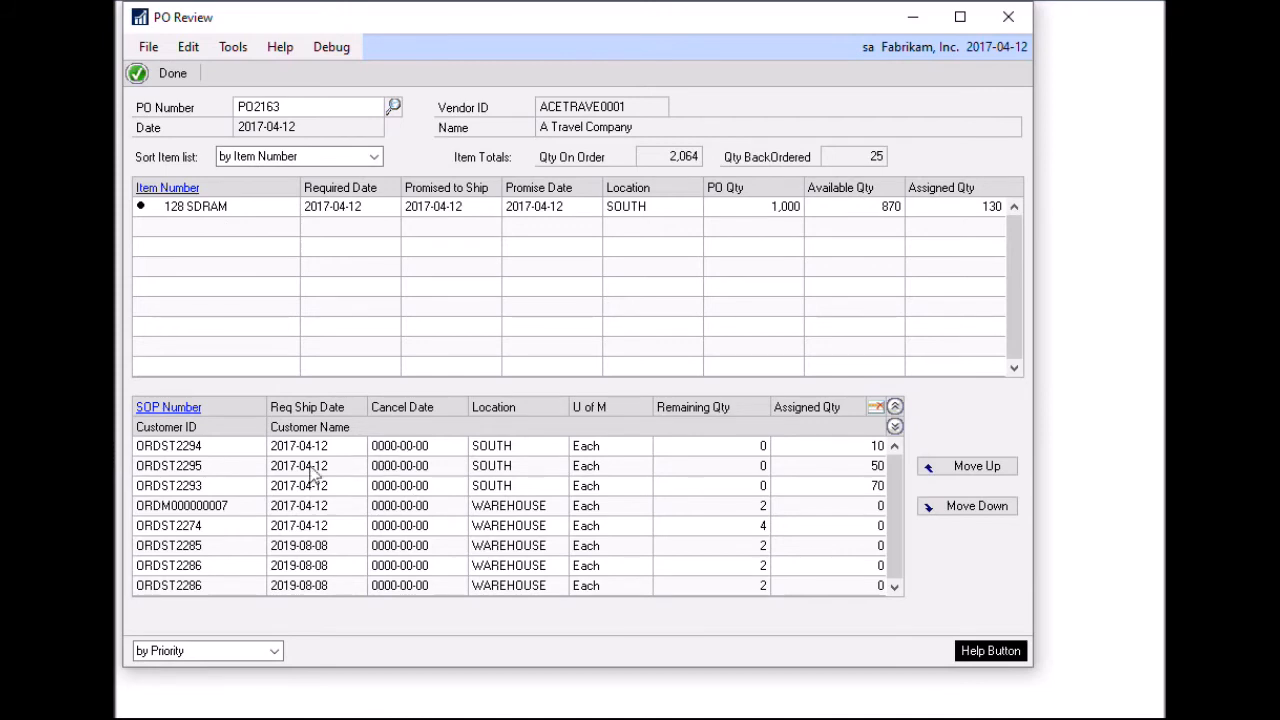
mouse_move(332, 468)
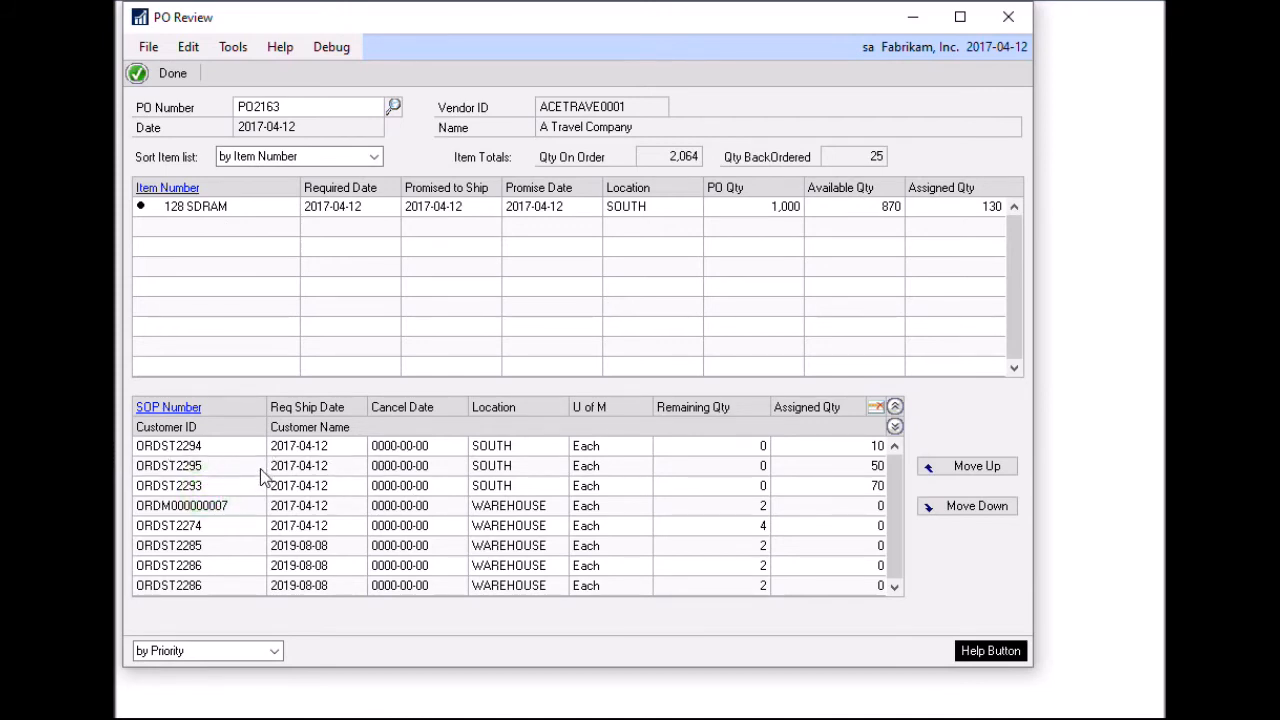
mouse_move(272, 576)
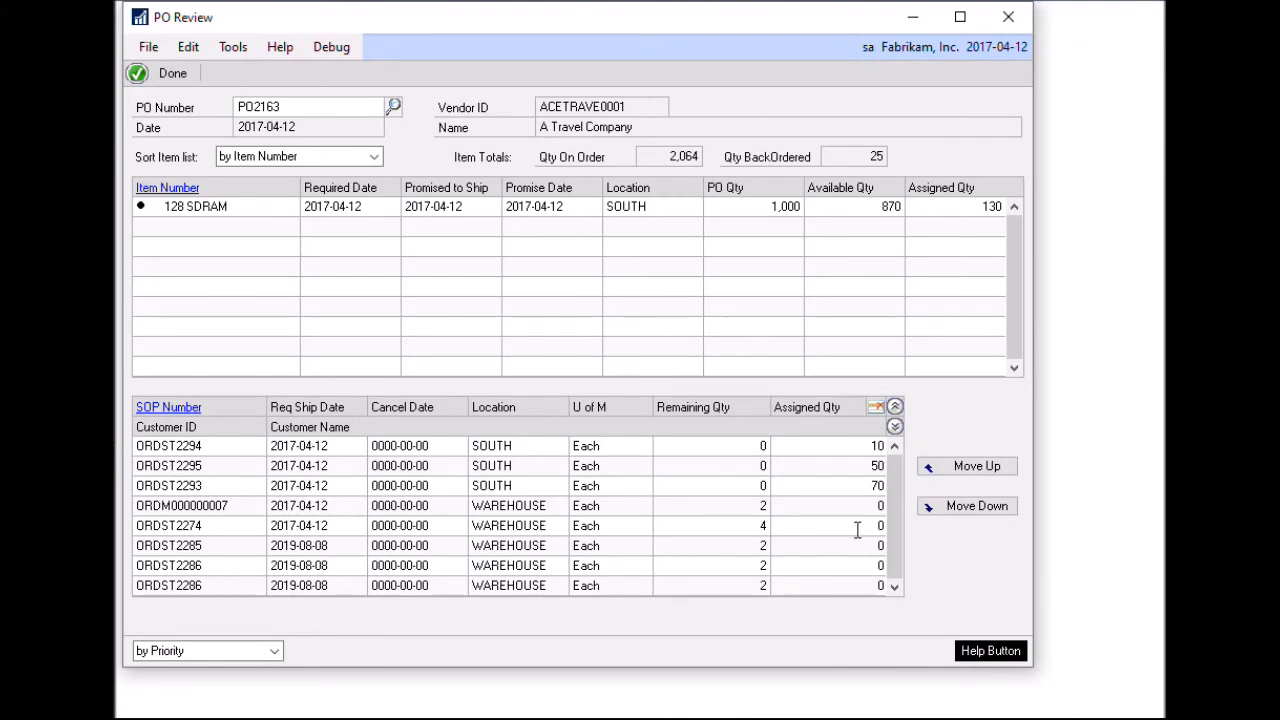
mouse_move(332, 520)
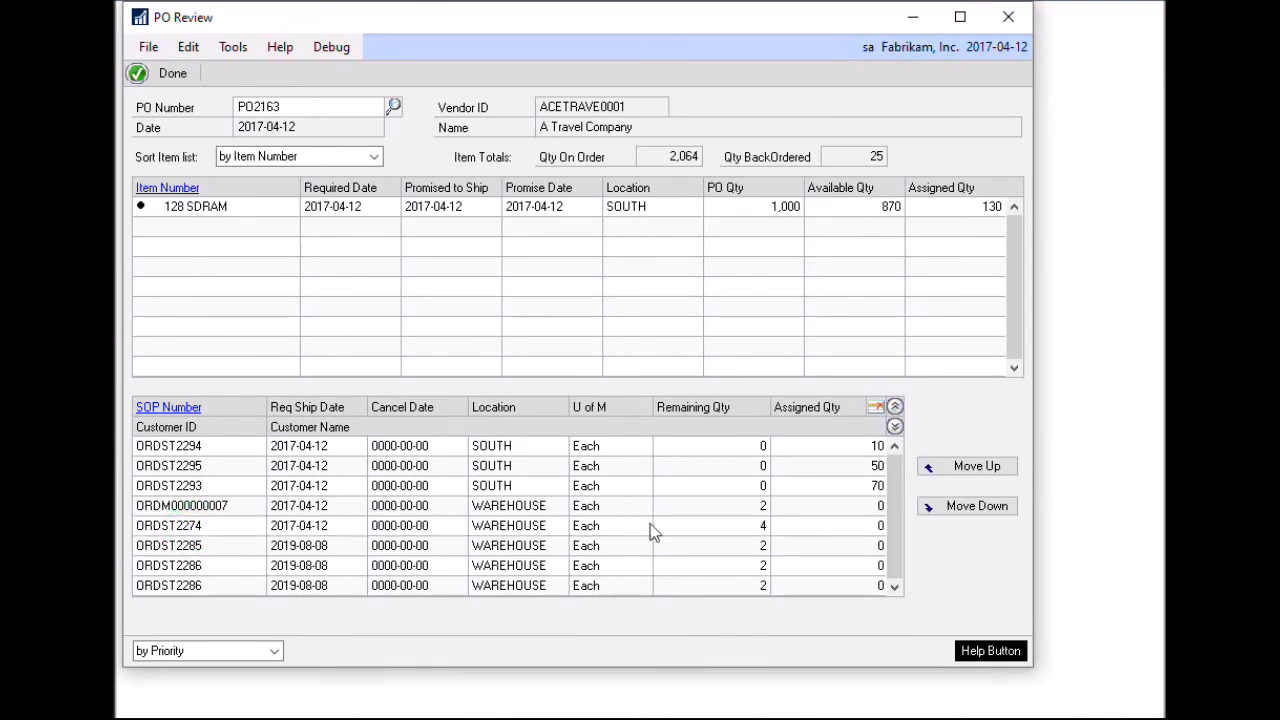
Show PO2163's linked SOP documents, including ORDST2274 at South assigned 4 units.
left_click(852, 524)
type("4")
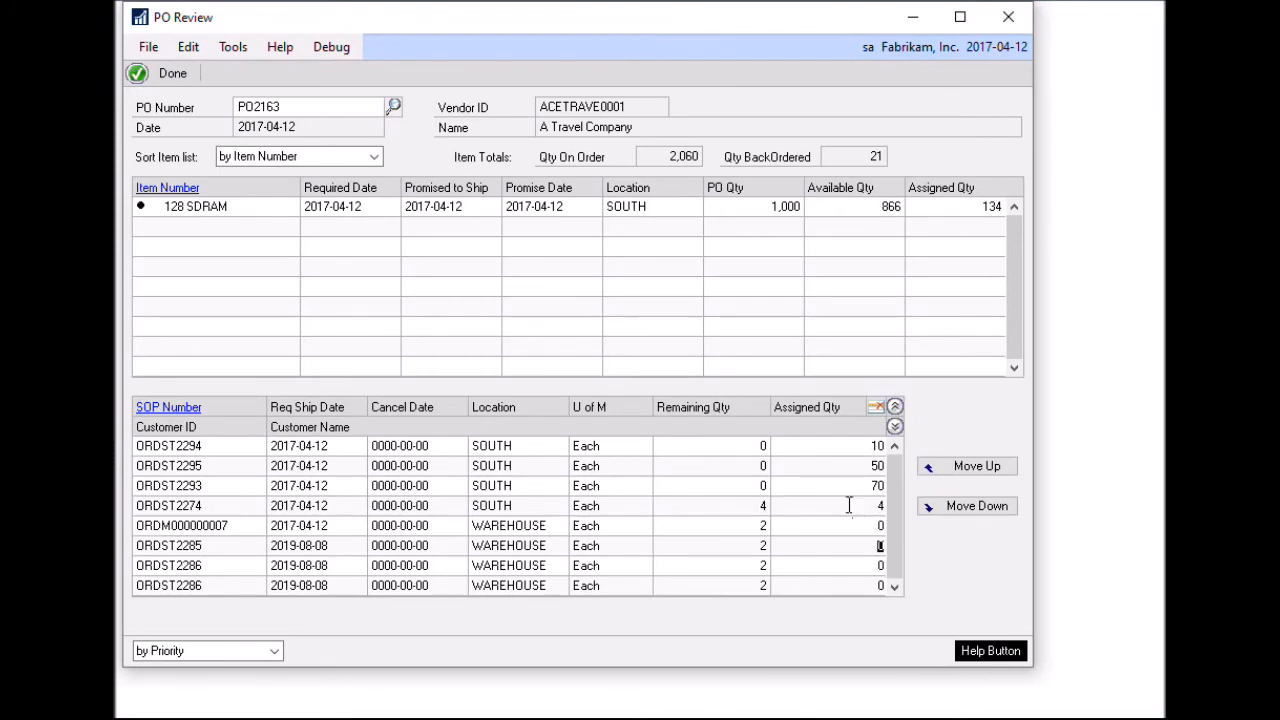
mouse_move(1158, 516)
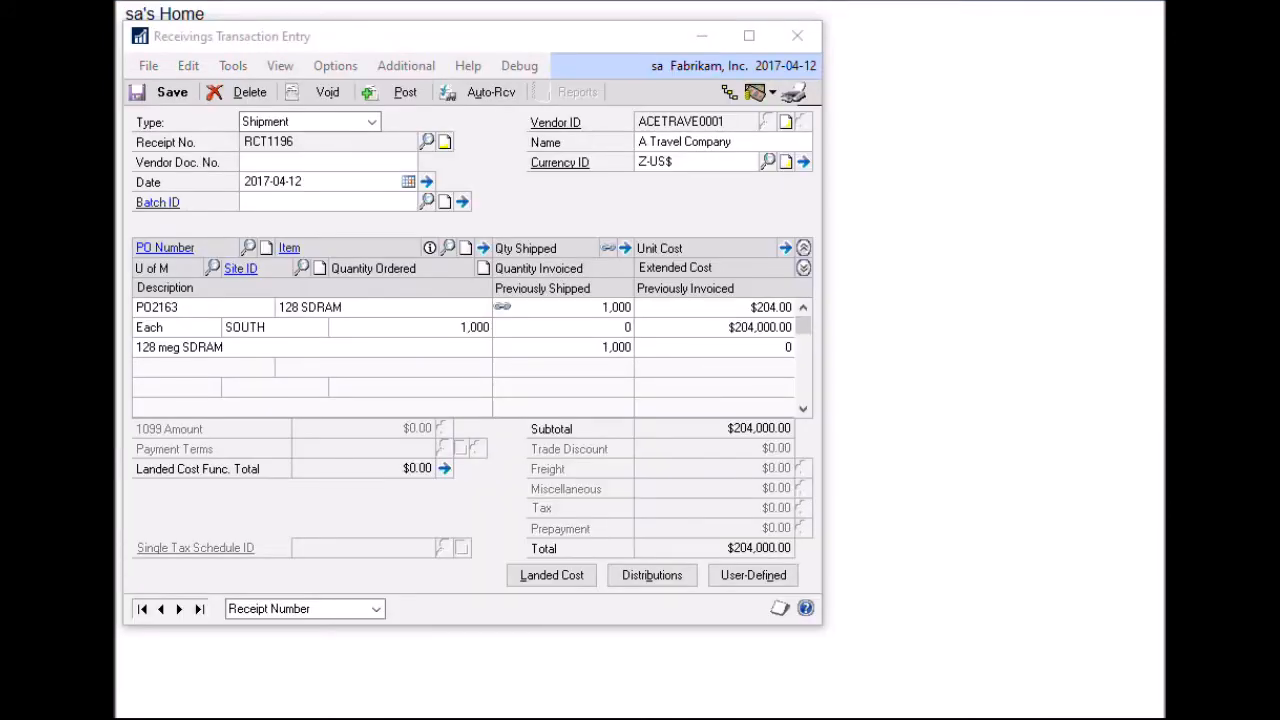
mouse_move(1088, 288)
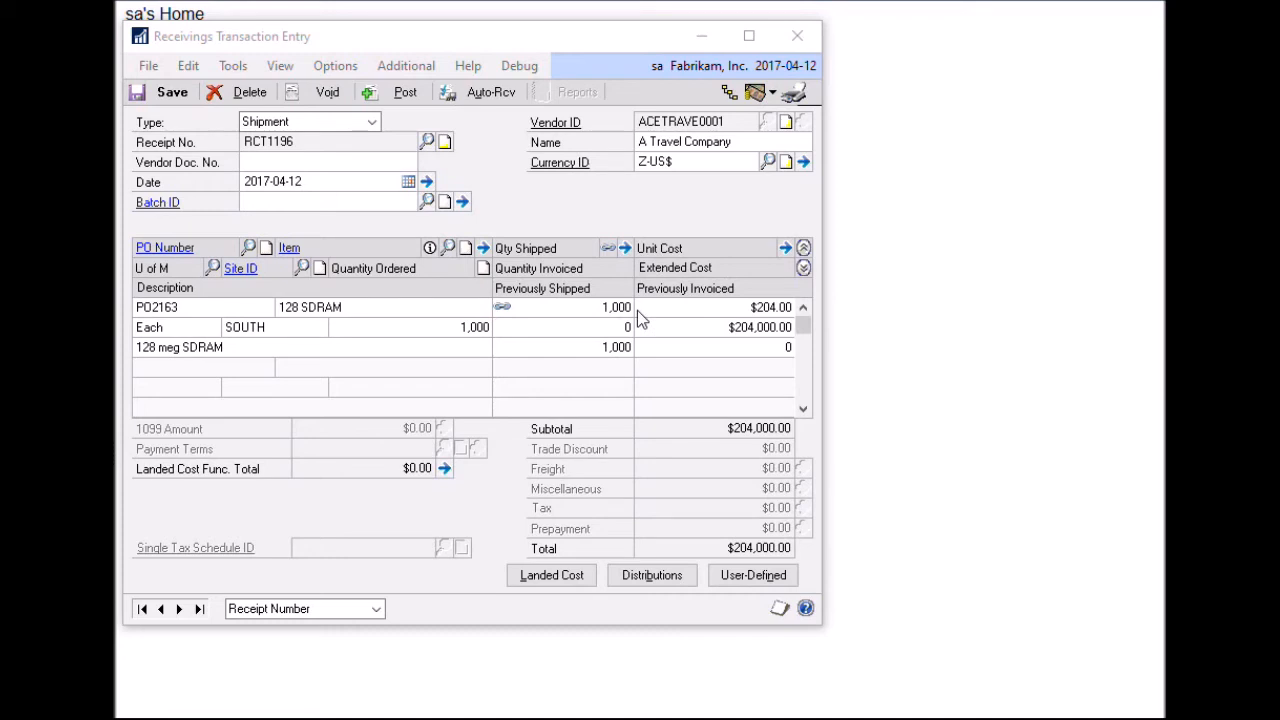
mouse_move(592, 316)
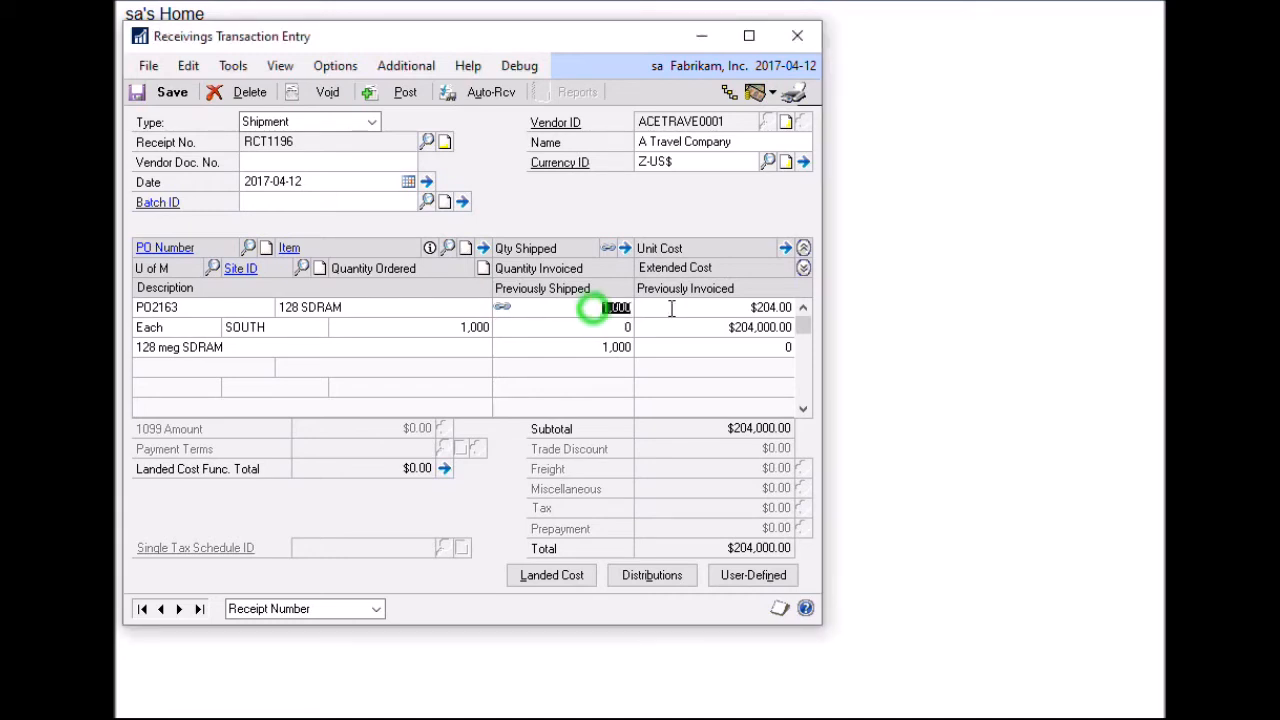
Receive 15 units of 128 SDRAM from PO2163 on RCT1196 into the AUTOCREATE bin.
left_click(600, 308)
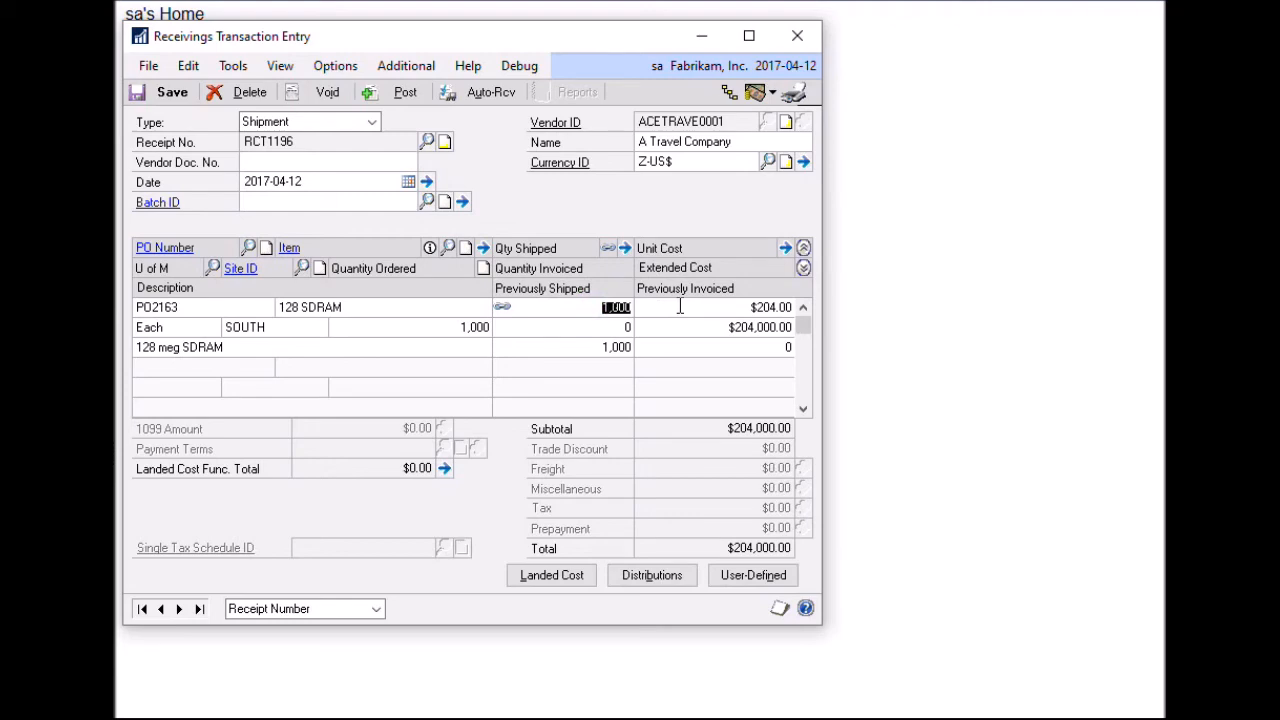
type("15")
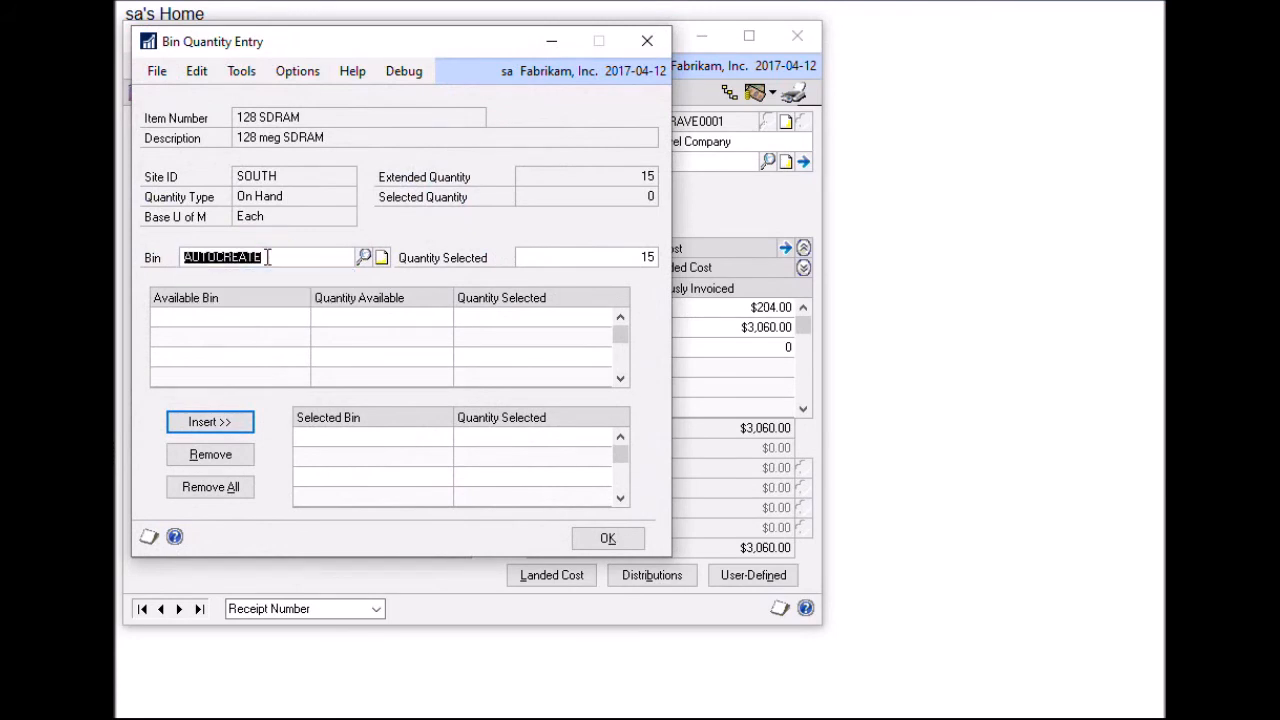
left_click(210, 420)
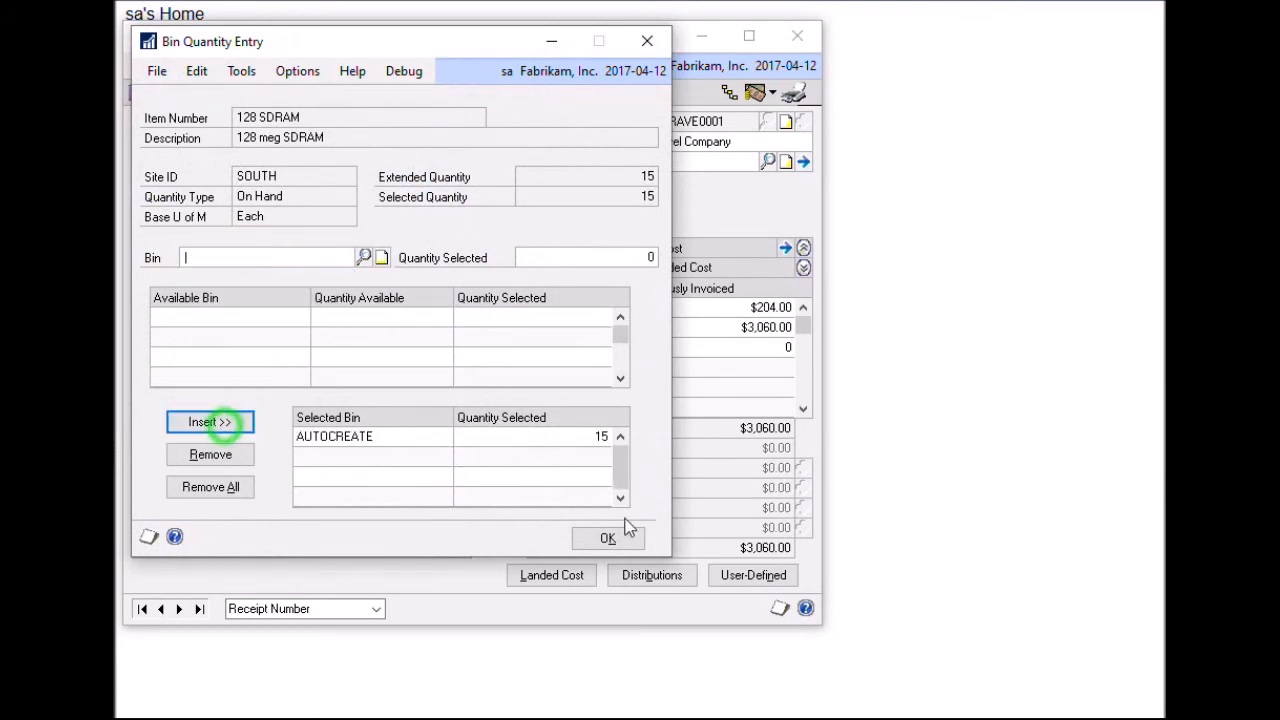
left_click(608, 536)
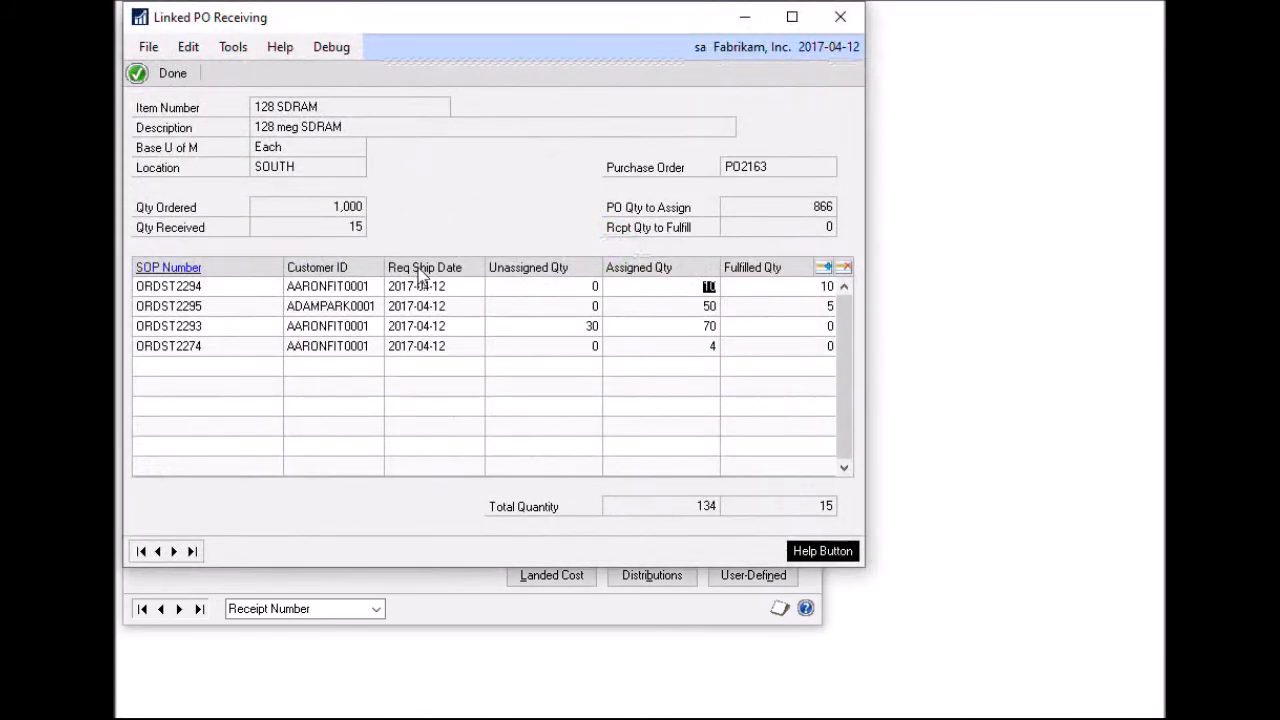
mouse_move(260, 332)
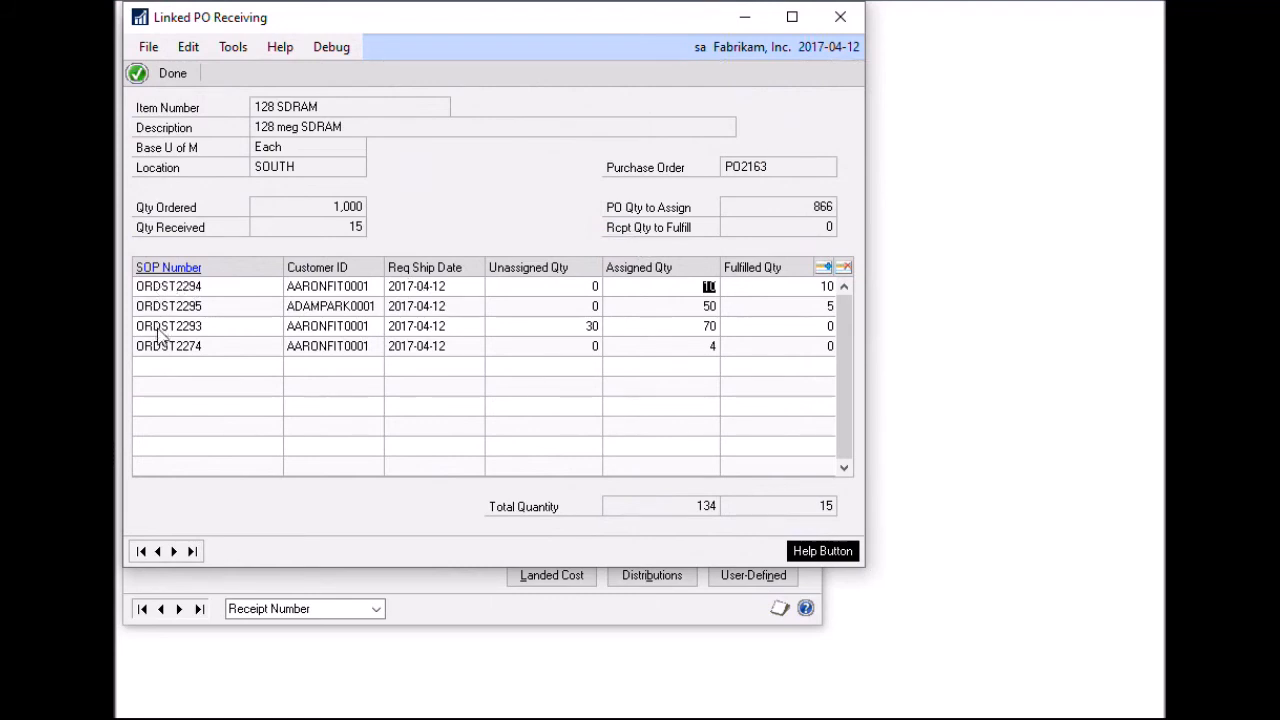
mouse_move(326, 312)
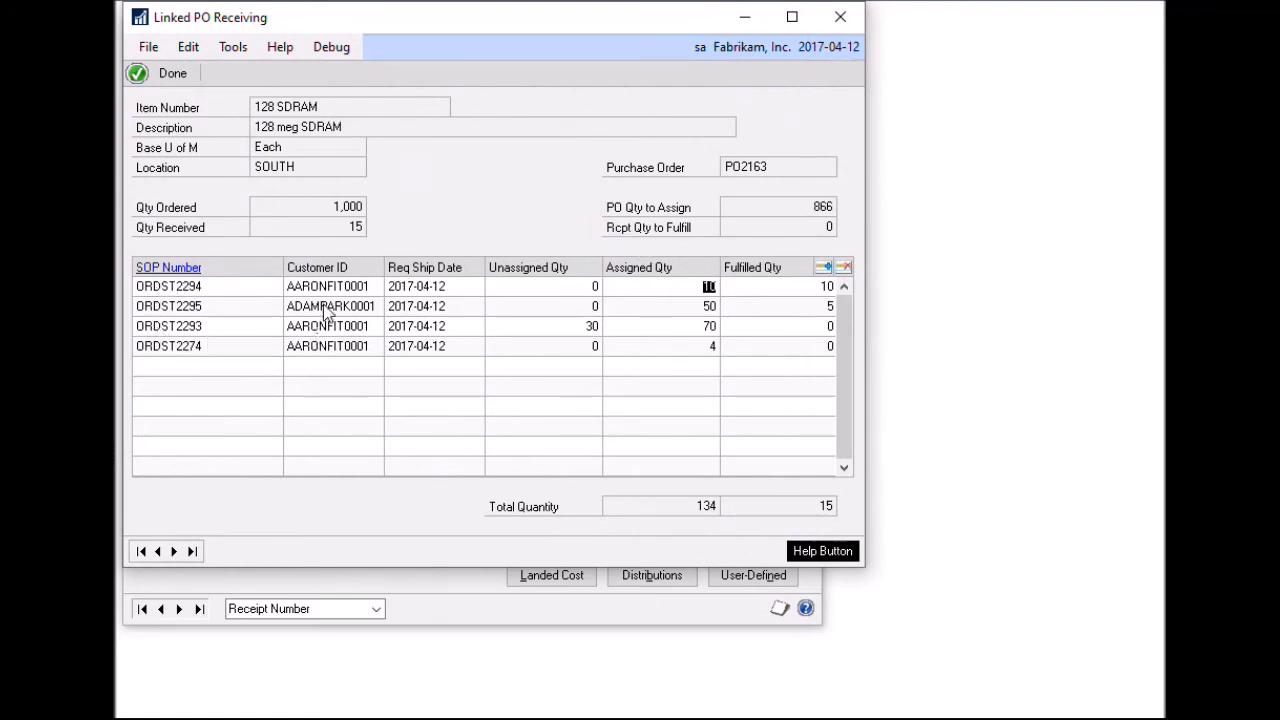
mouse_move(590, 262)
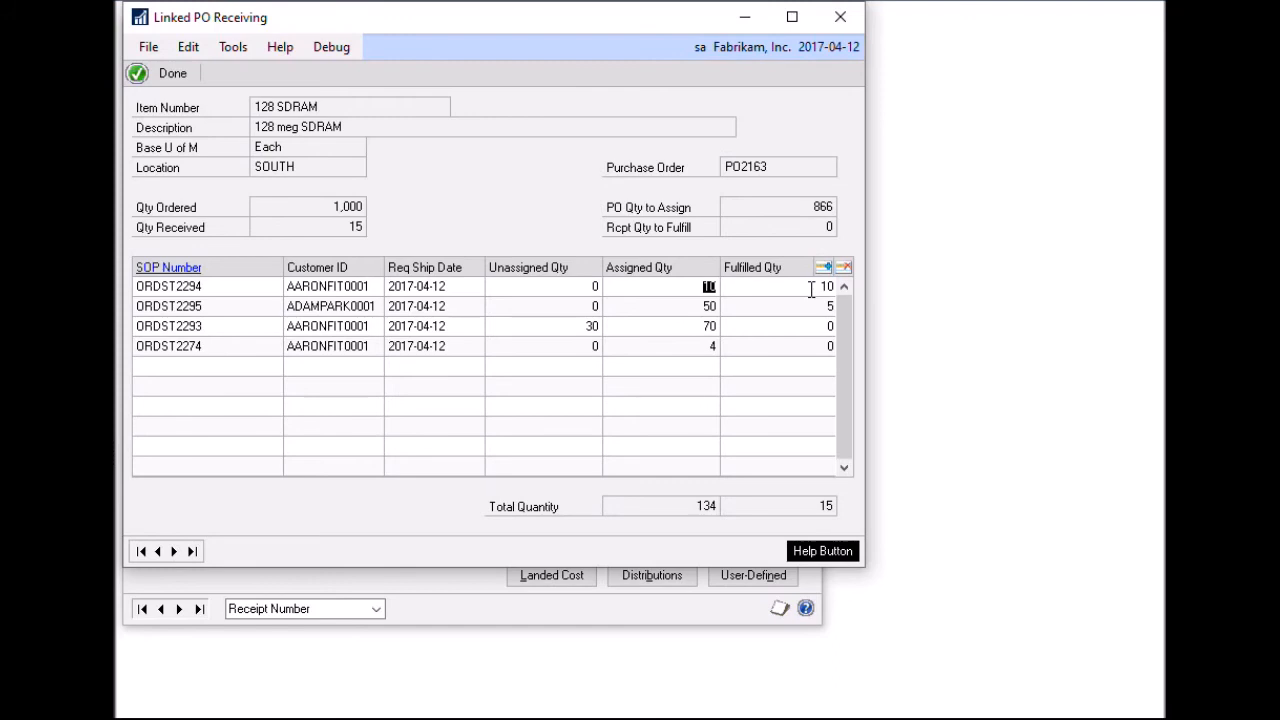
mouse_move(804, 296)
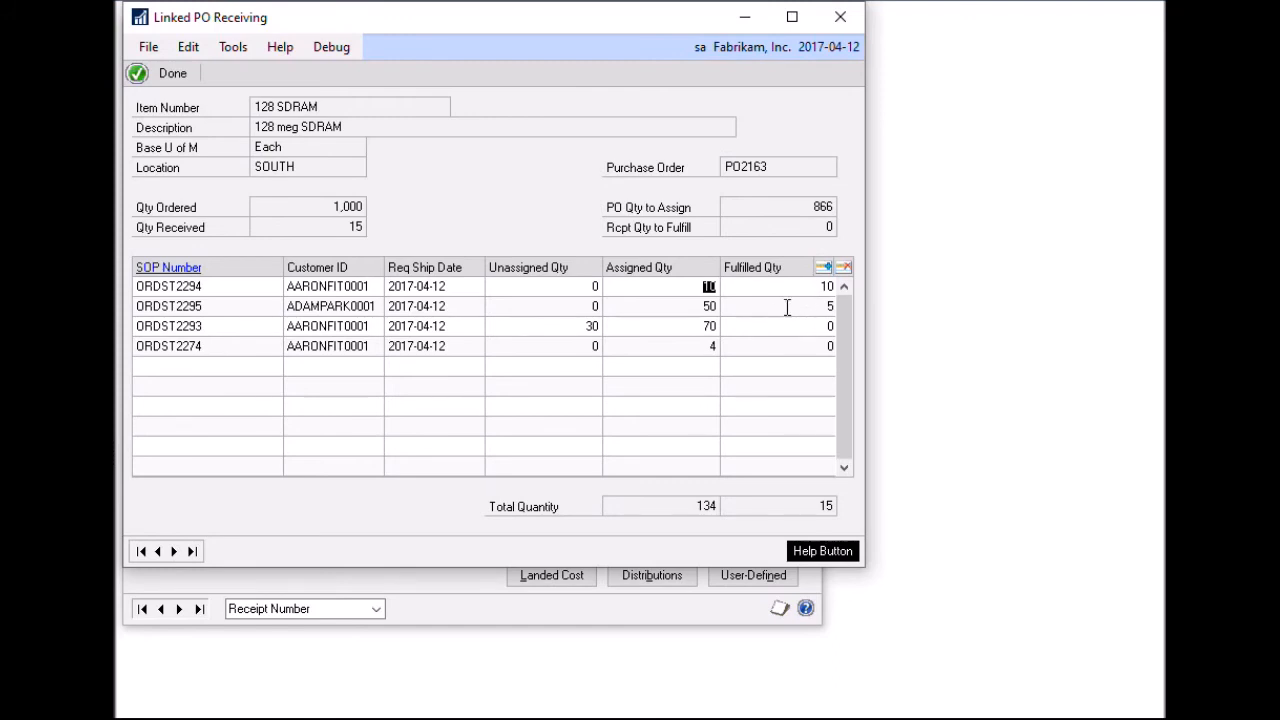
mouse_move(808, 310)
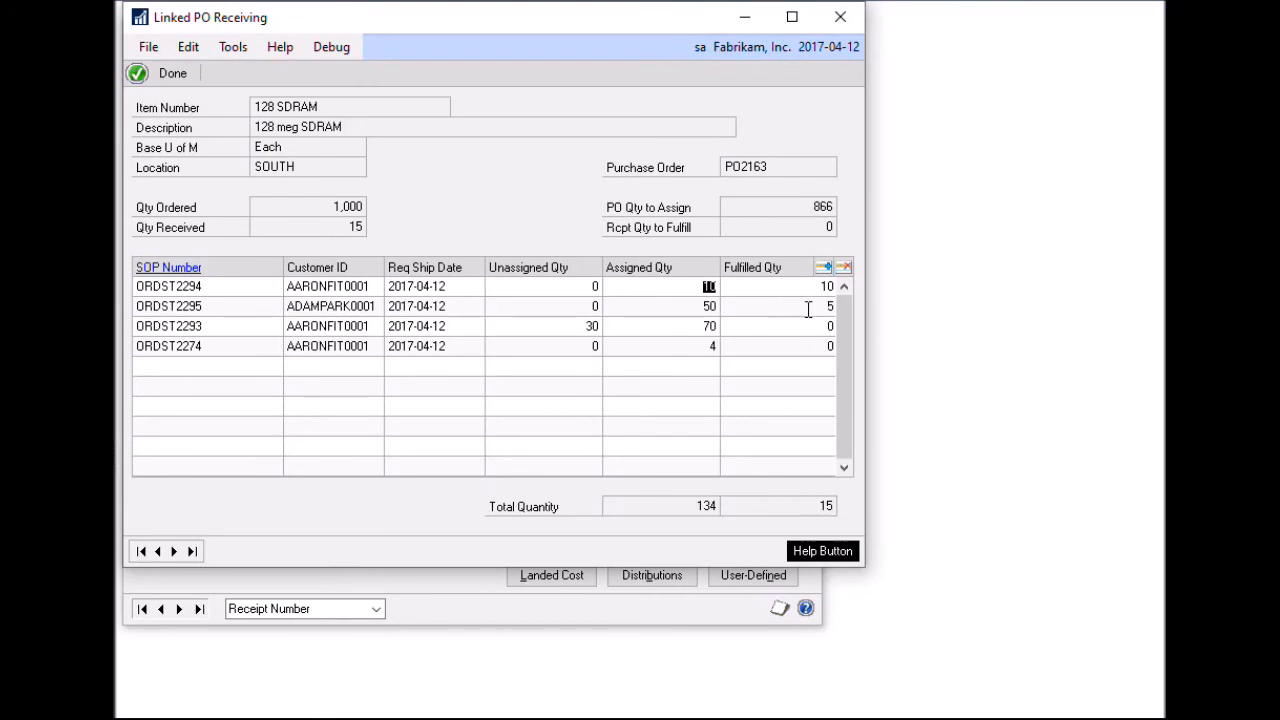
mouse_move(804, 308)
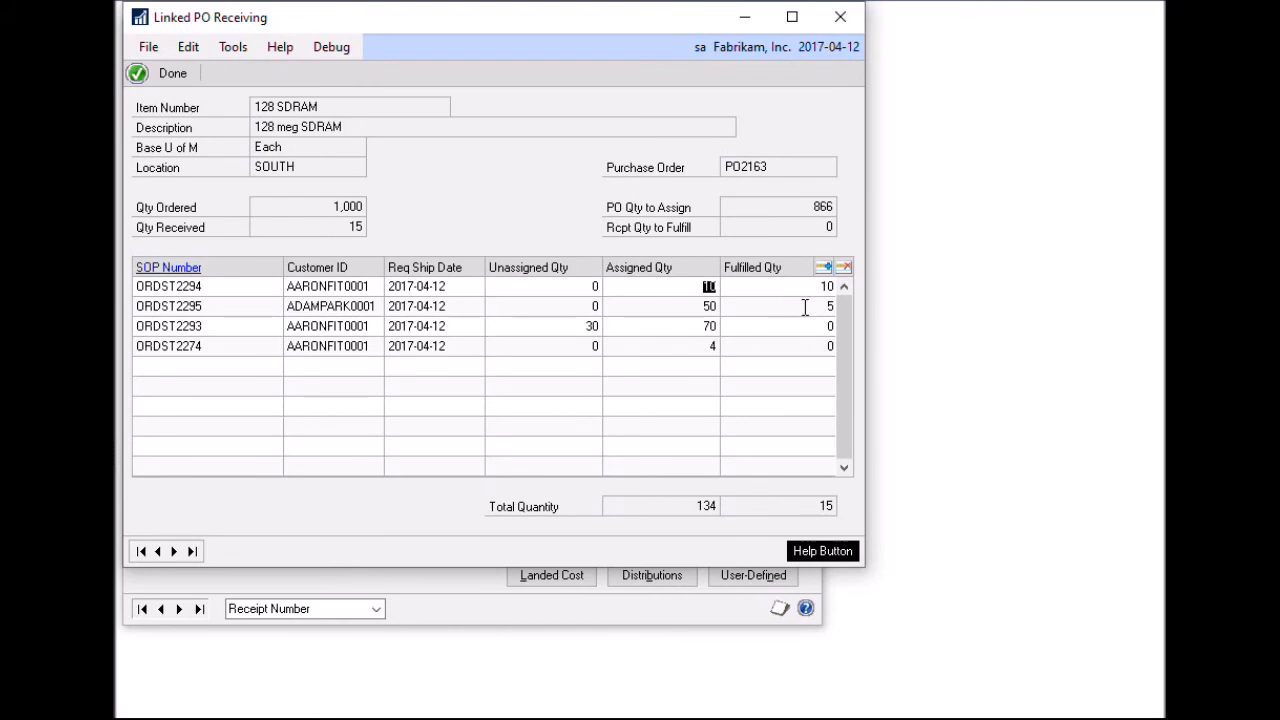
mouse_move(796, 310)
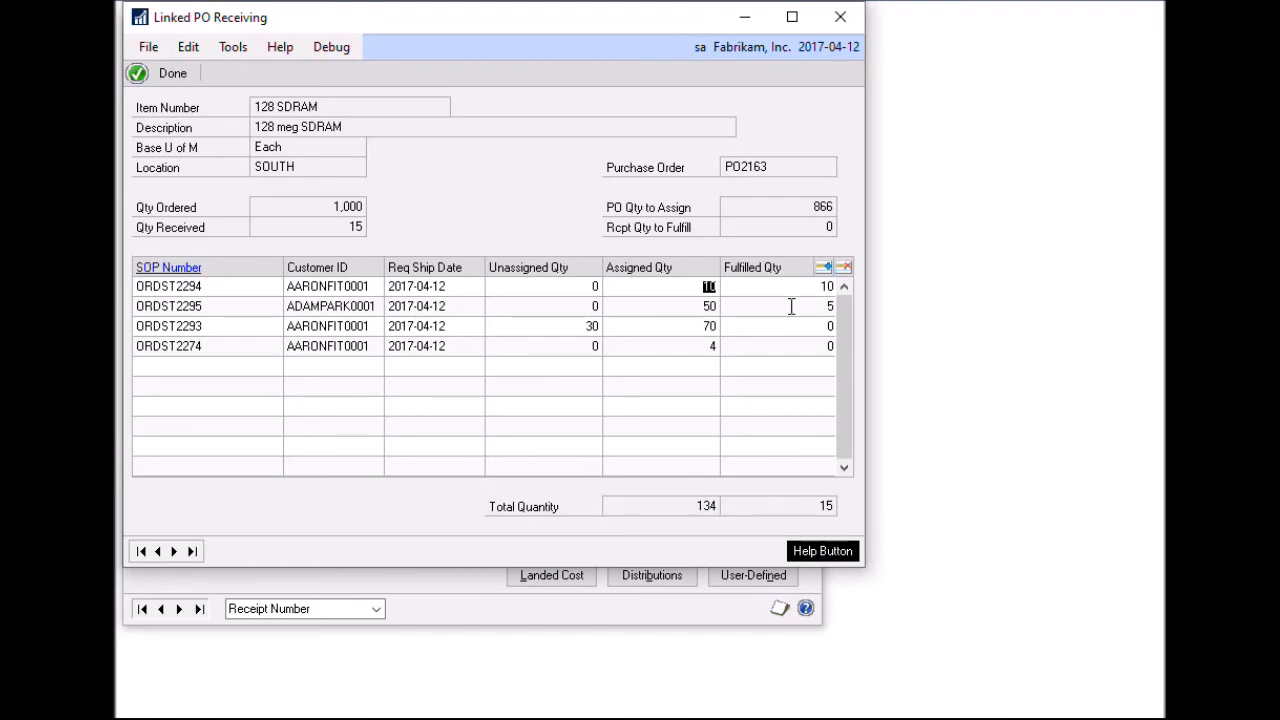
mouse_move(786, 318)
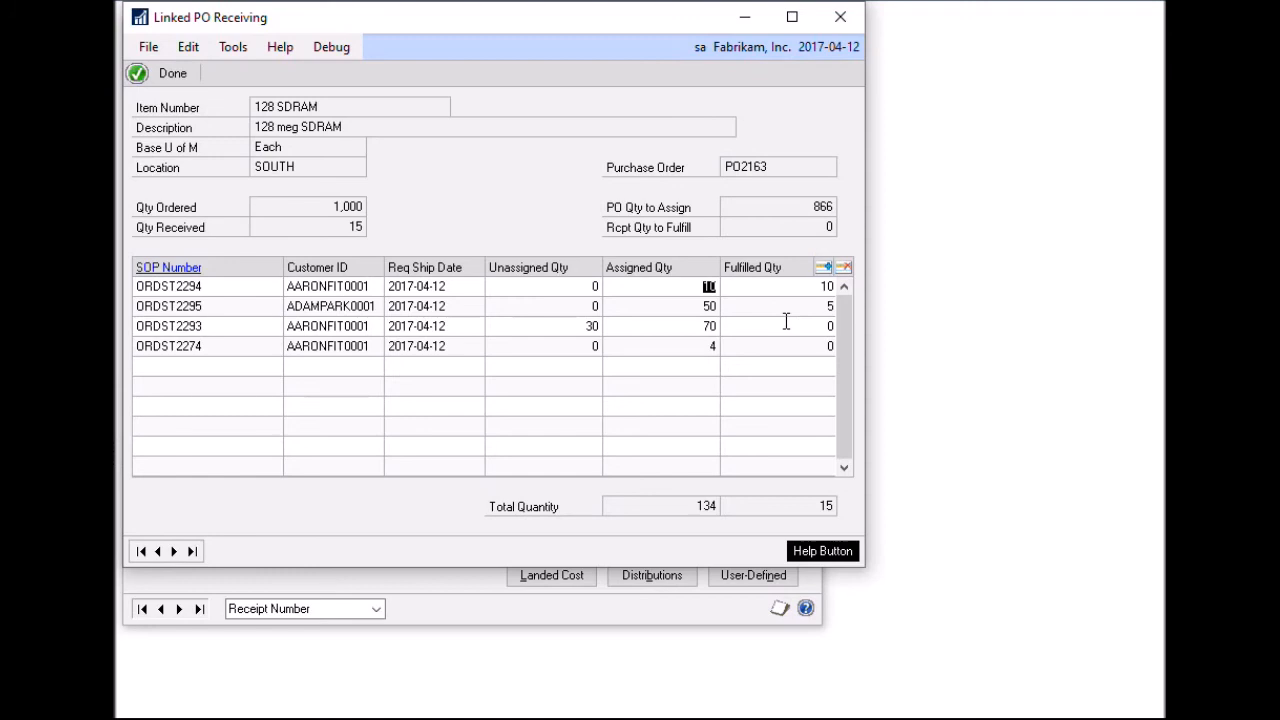
mouse_move(794, 312)
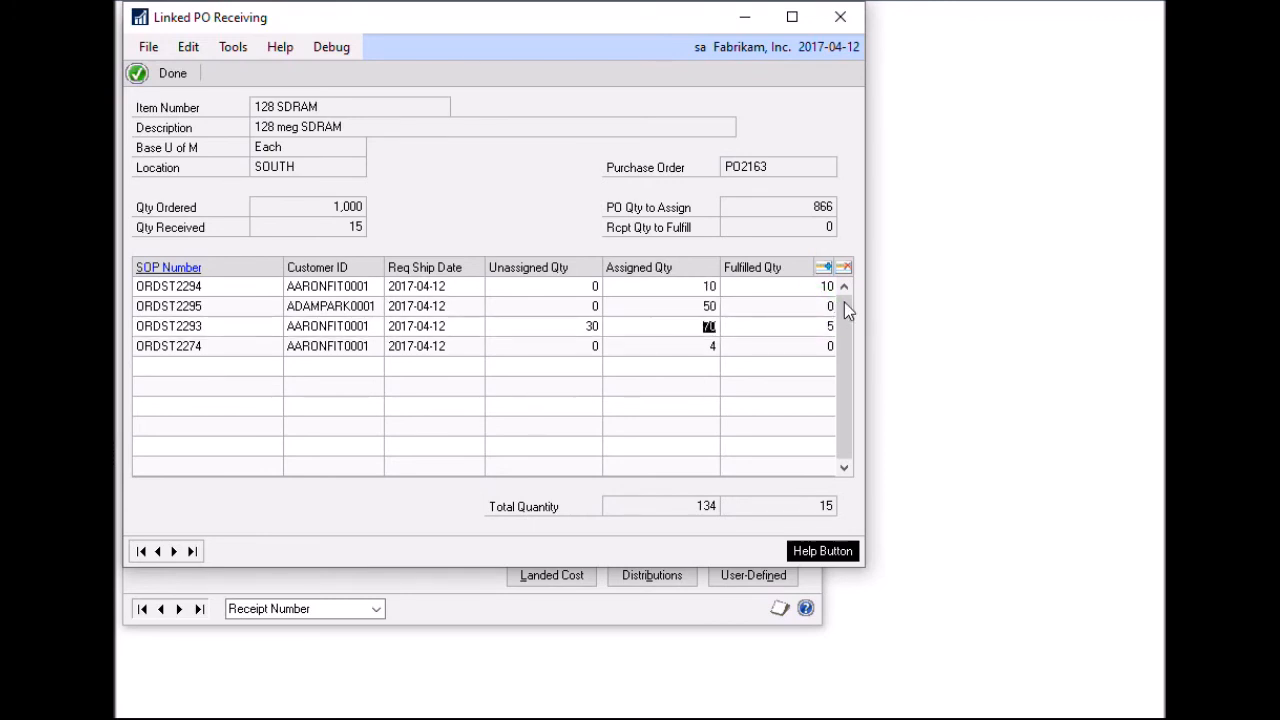
mouse_move(784, 316)
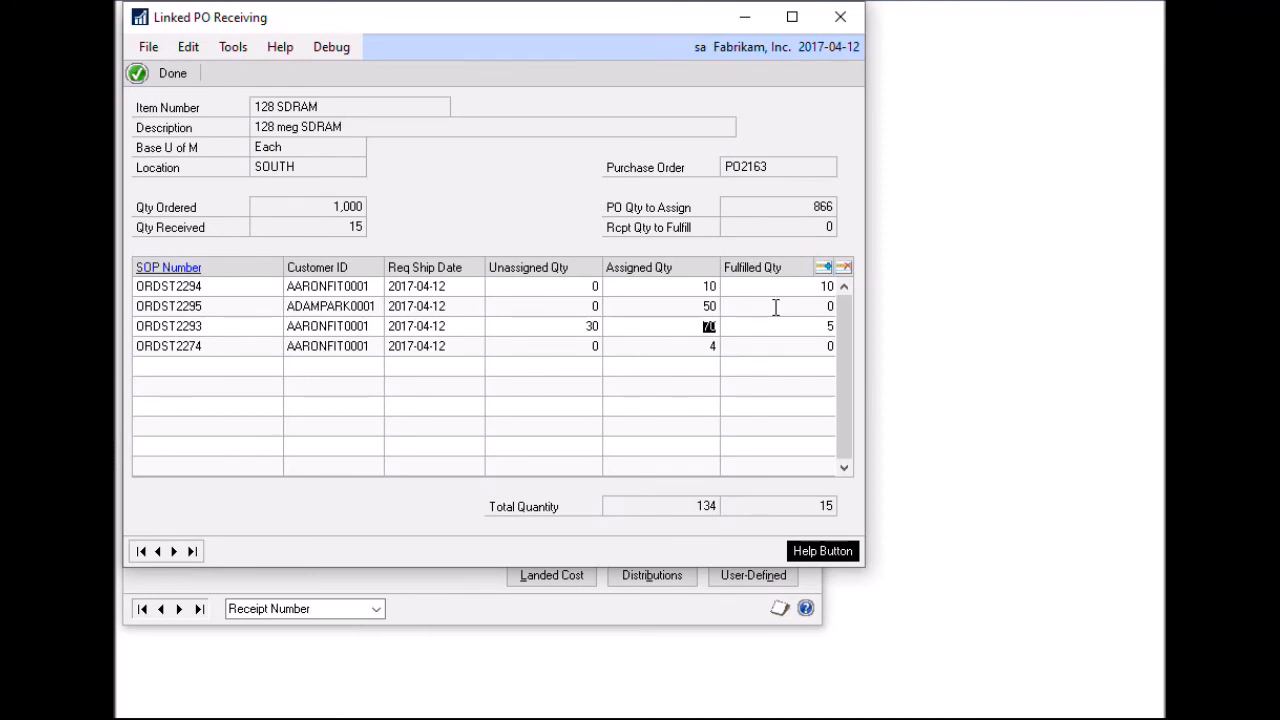
mouse_move(696, 320)
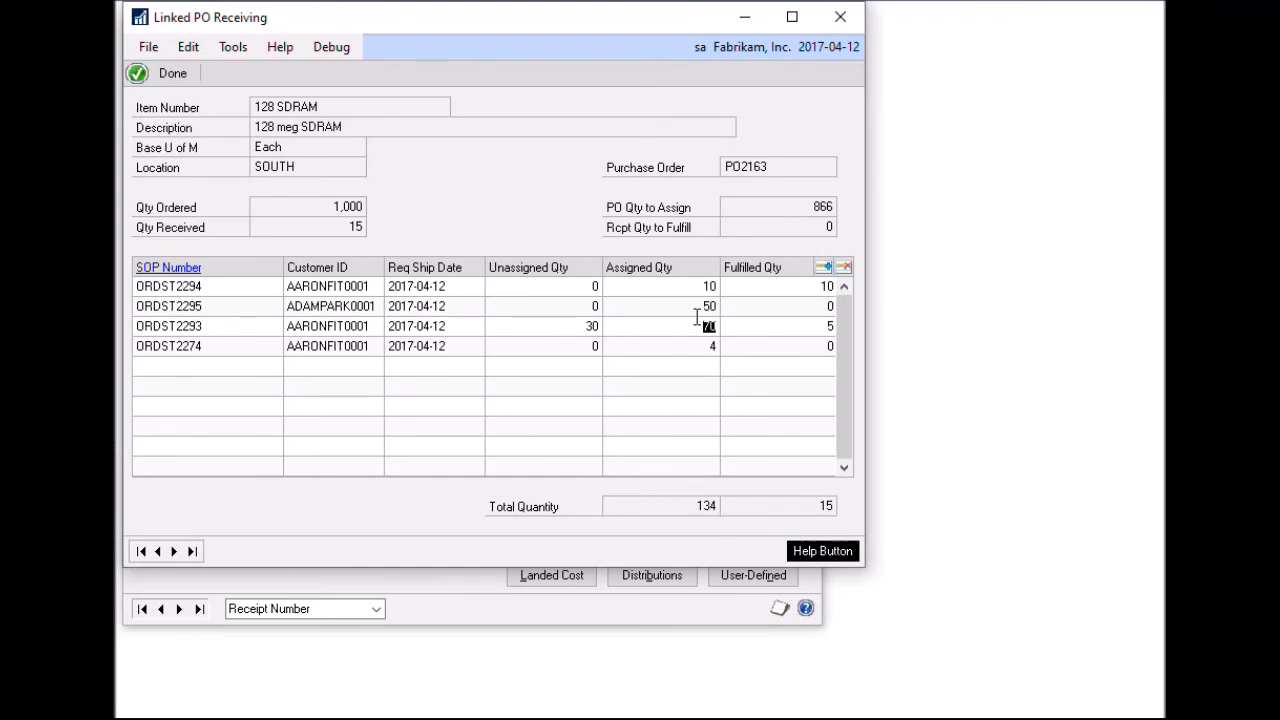
mouse_move(794, 320)
type("0")
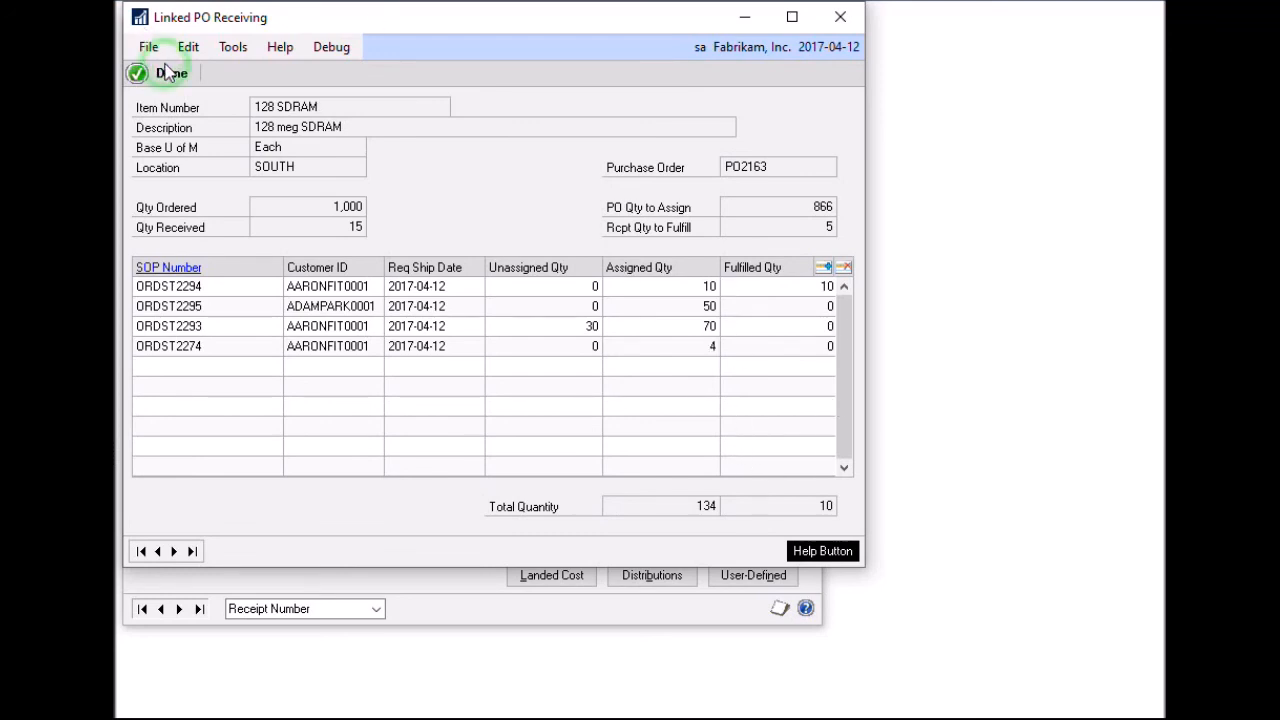
Post receipt RCT1196 for 15 units of 128 SDRAM without printing the posting report.
left_click(168, 72)
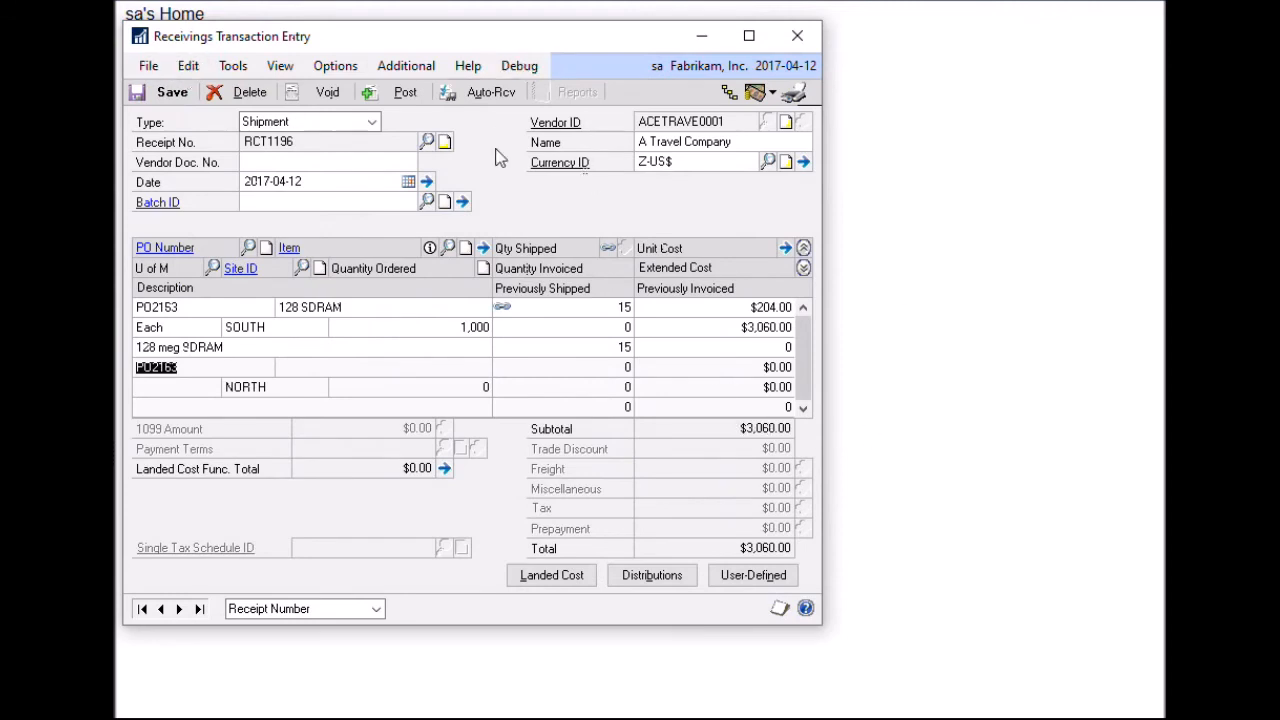
left_click(404, 92)
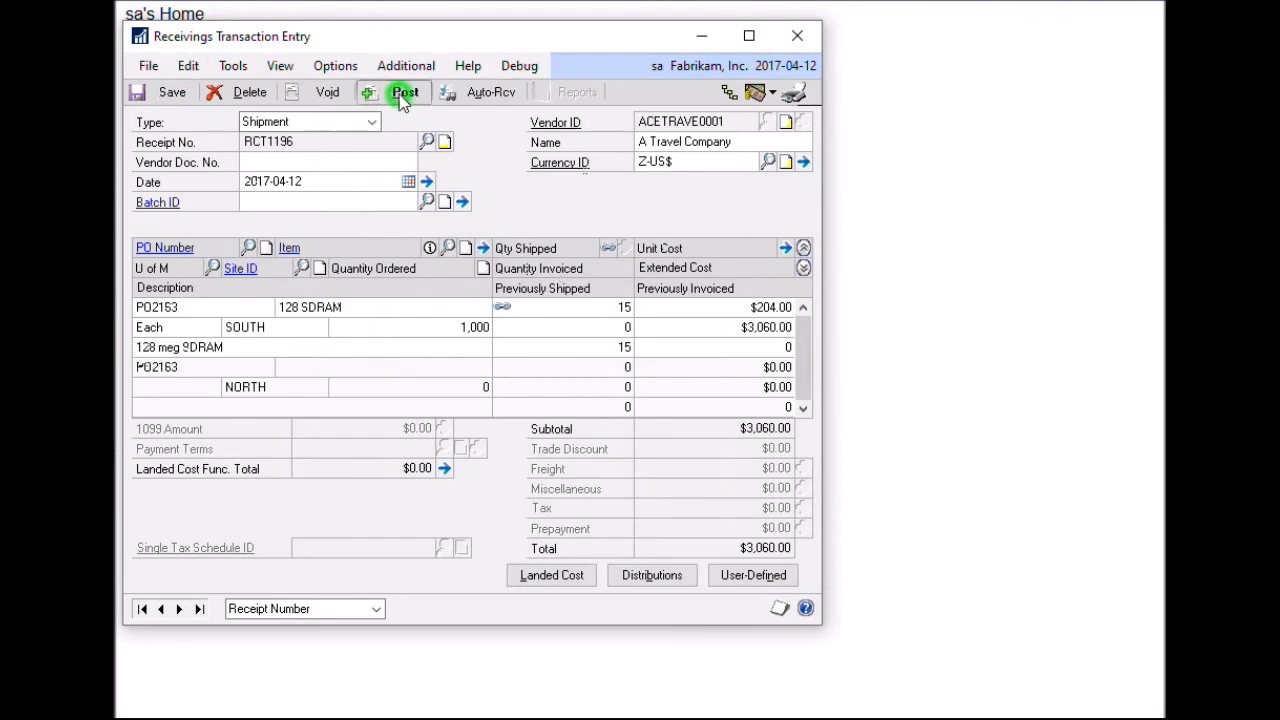
mouse_move(524, 248)
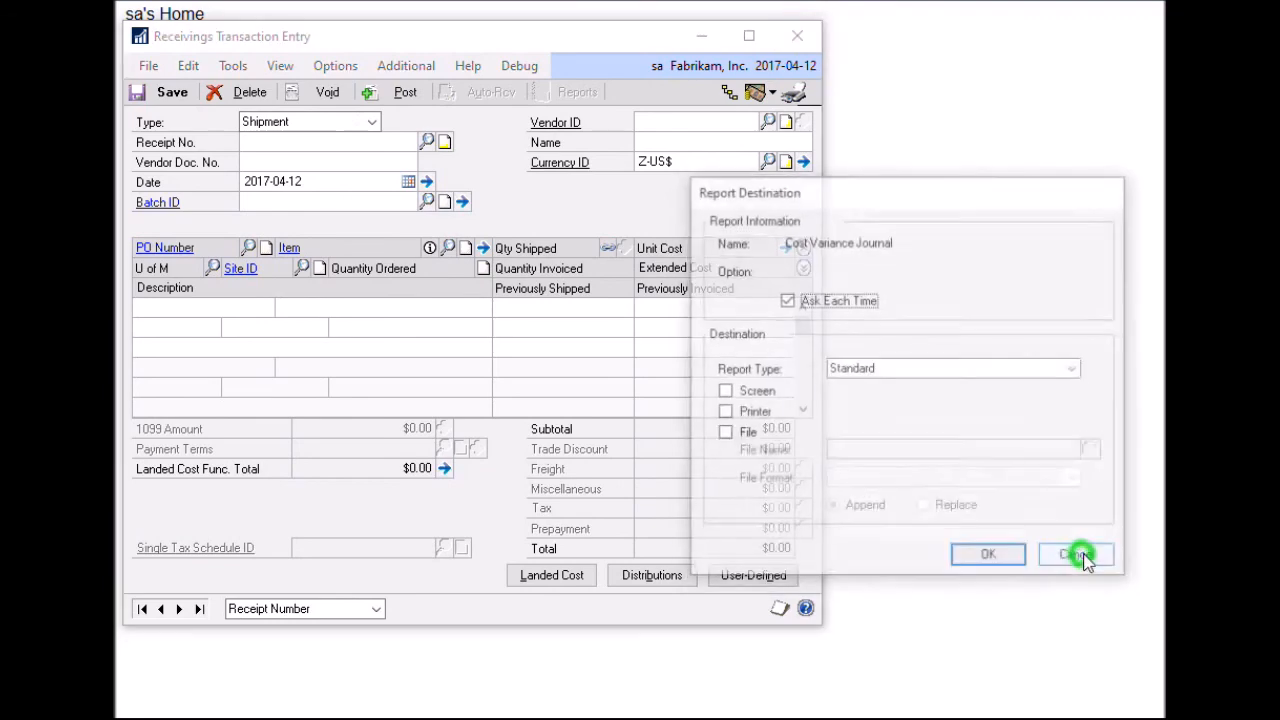
left_click(1090, 554)
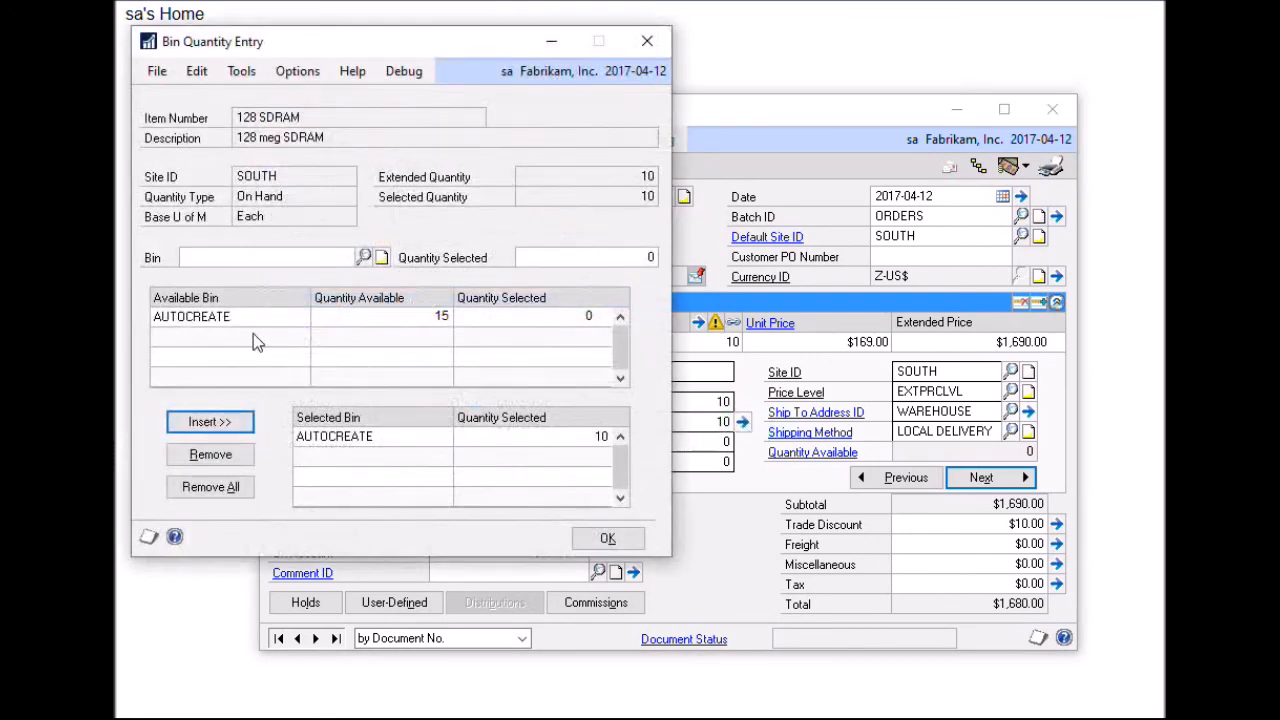
mouse_move(400, 384)
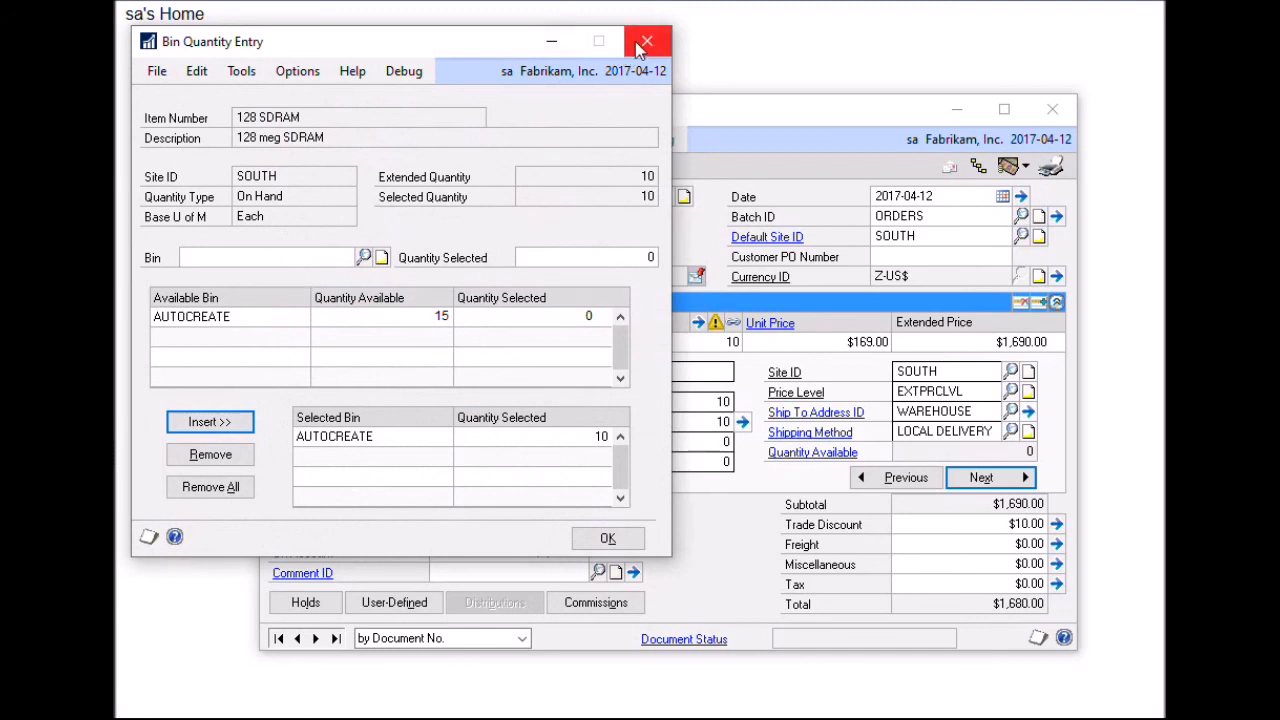
Dismiss Bin Quantity Entry so ORDST2294 shows 128 SDRAM with 10 fulfilled from AUTOCREATE.
left_click(650, 38)
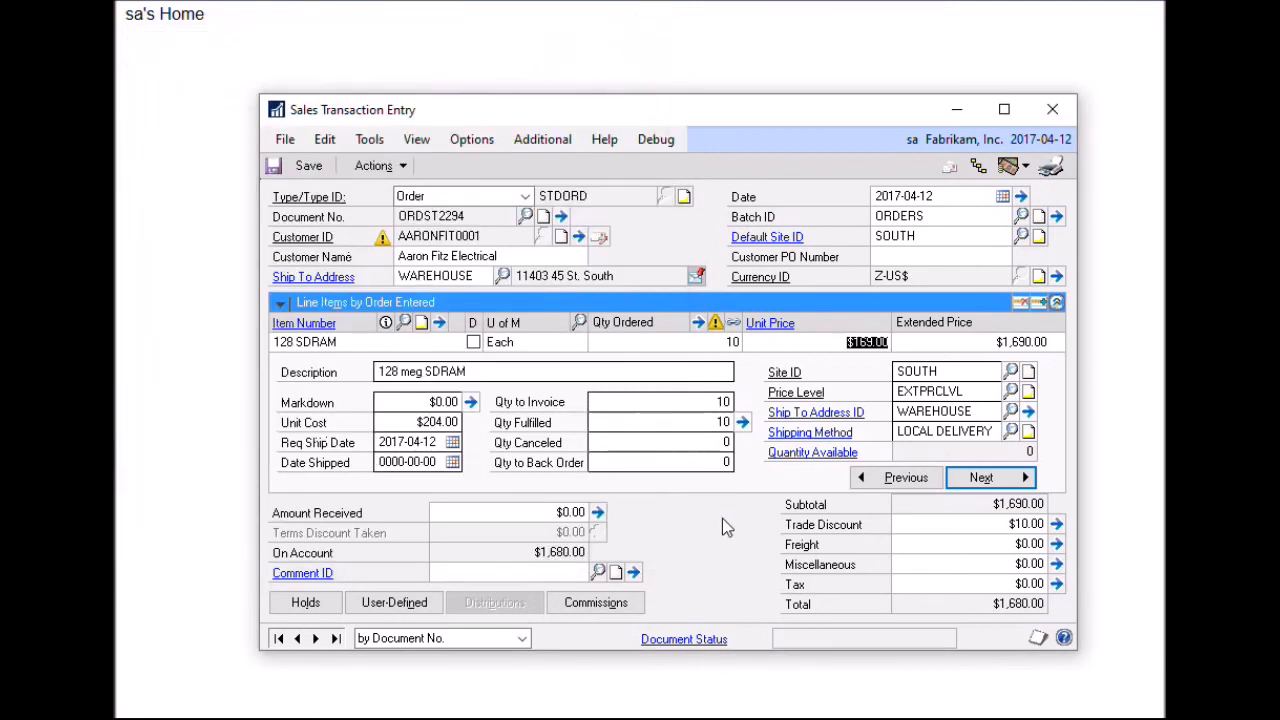